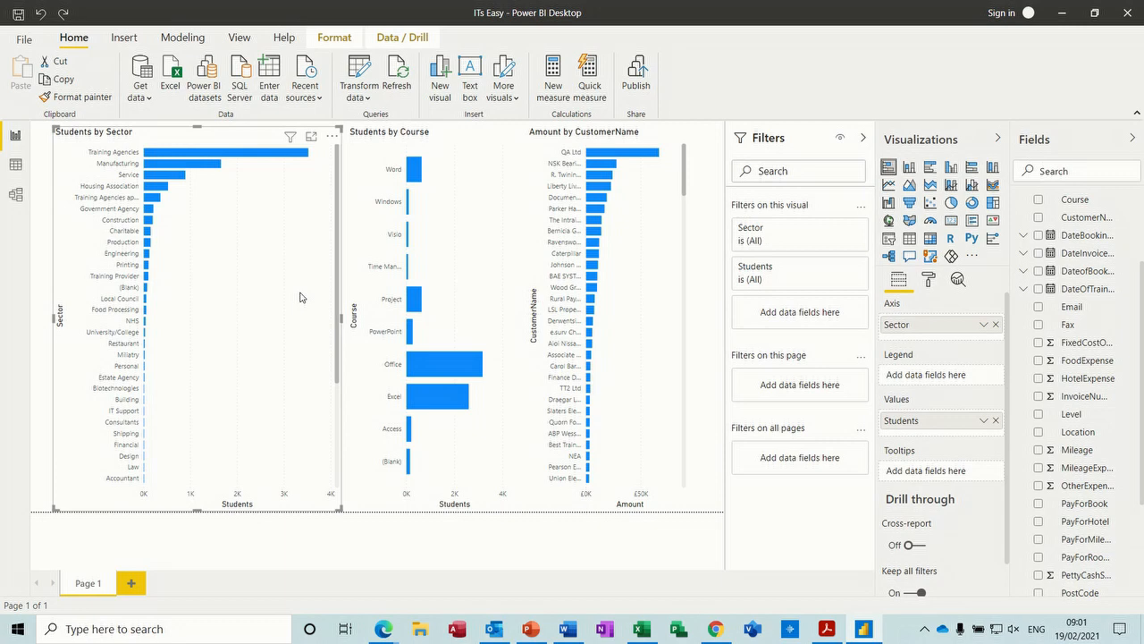
pyautogui.moveTo(204, 281)
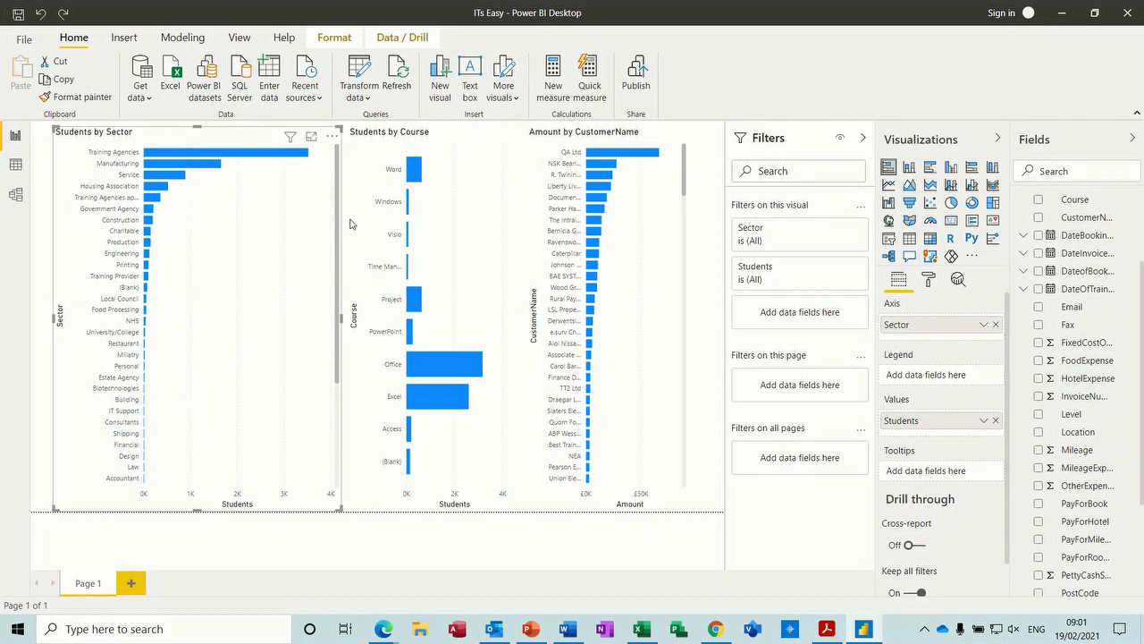
pyautogui.moveTo(240, 346)
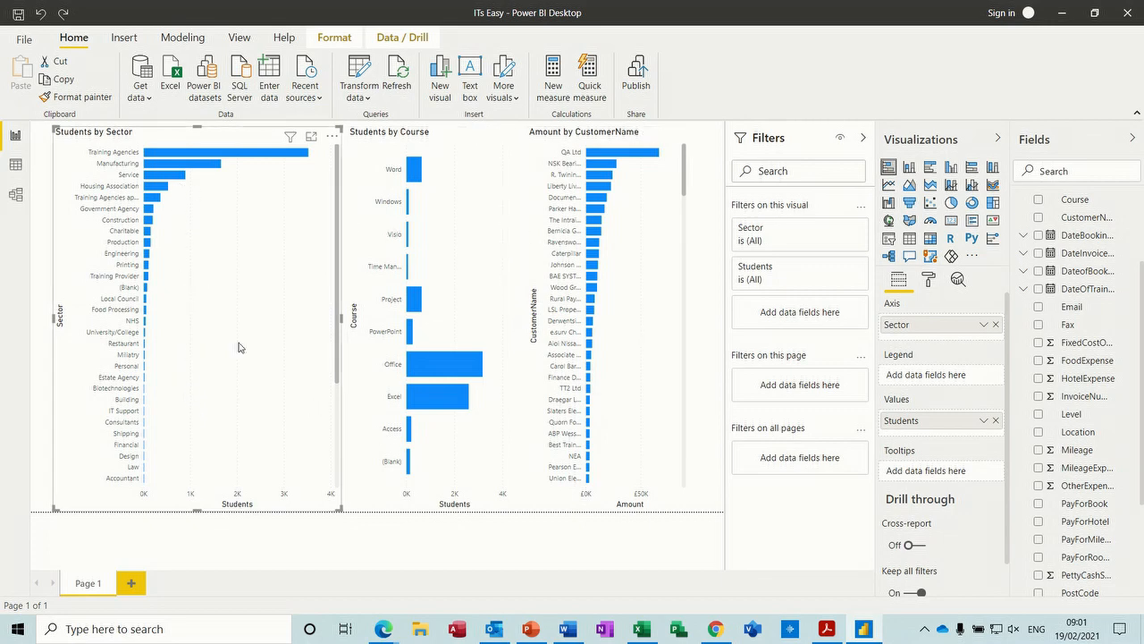
pyautogui.moveTo(160, 184)
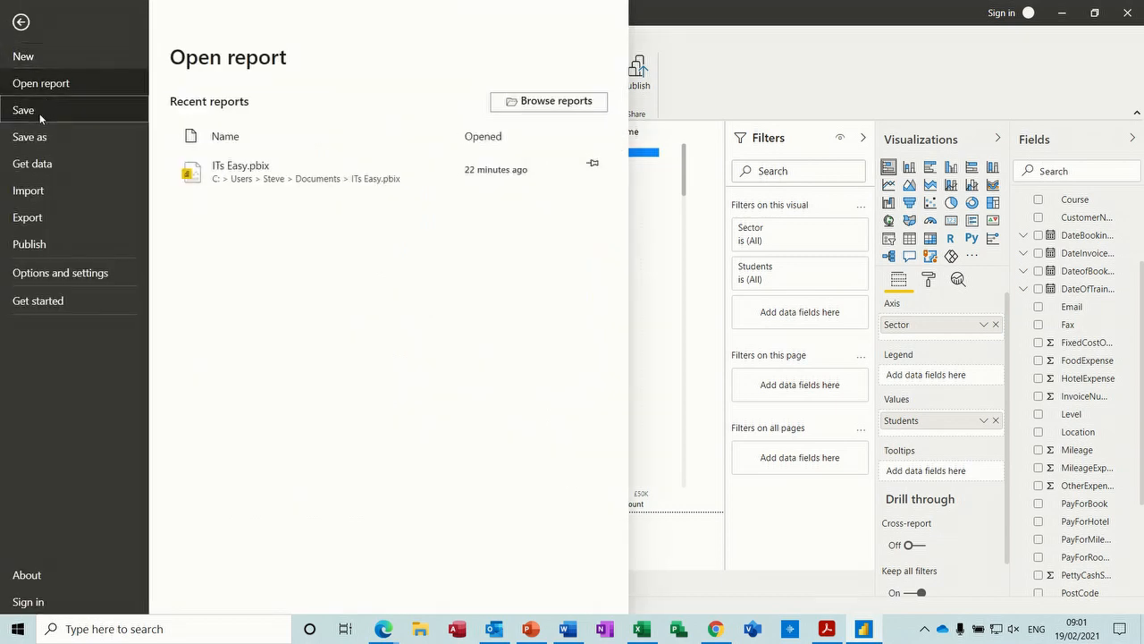
# Step: Create a new blank report from the File backstage
pyautogui.click(21, 22)
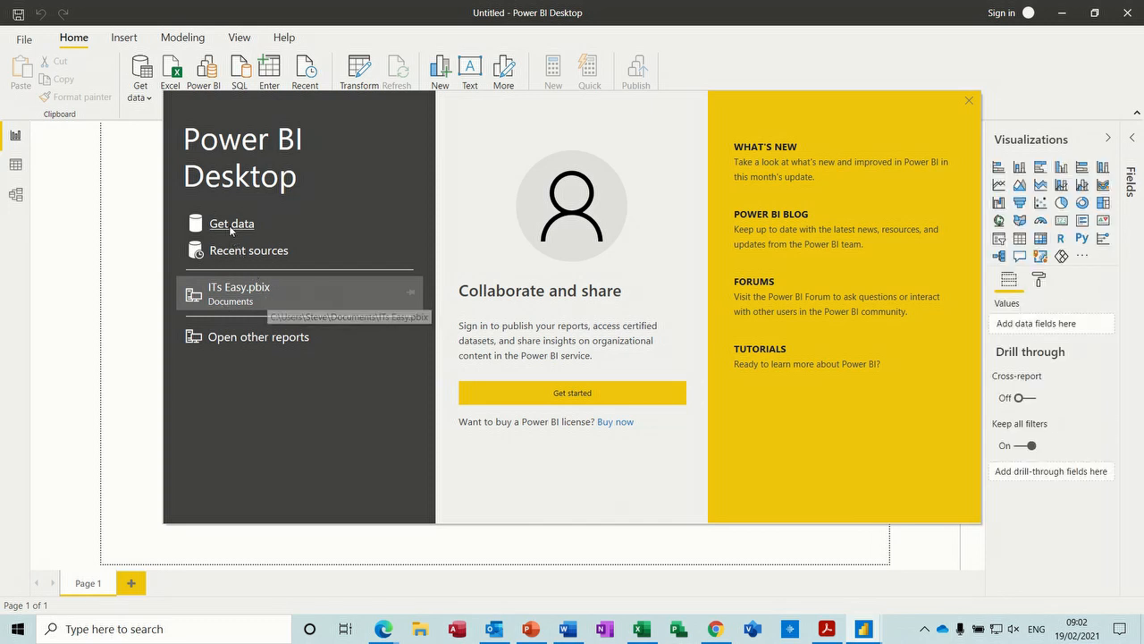
# Step: Open the Get Data dialog from the welcome splash
pyautogui.click(969, 100)
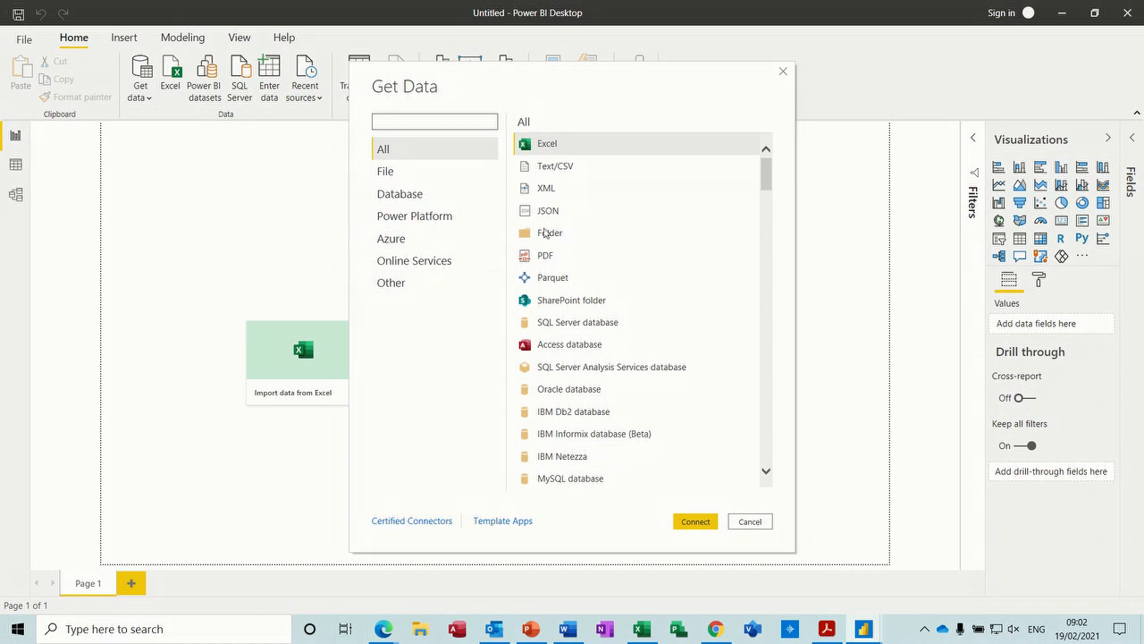
pyautogui.moveTo(554, 164)
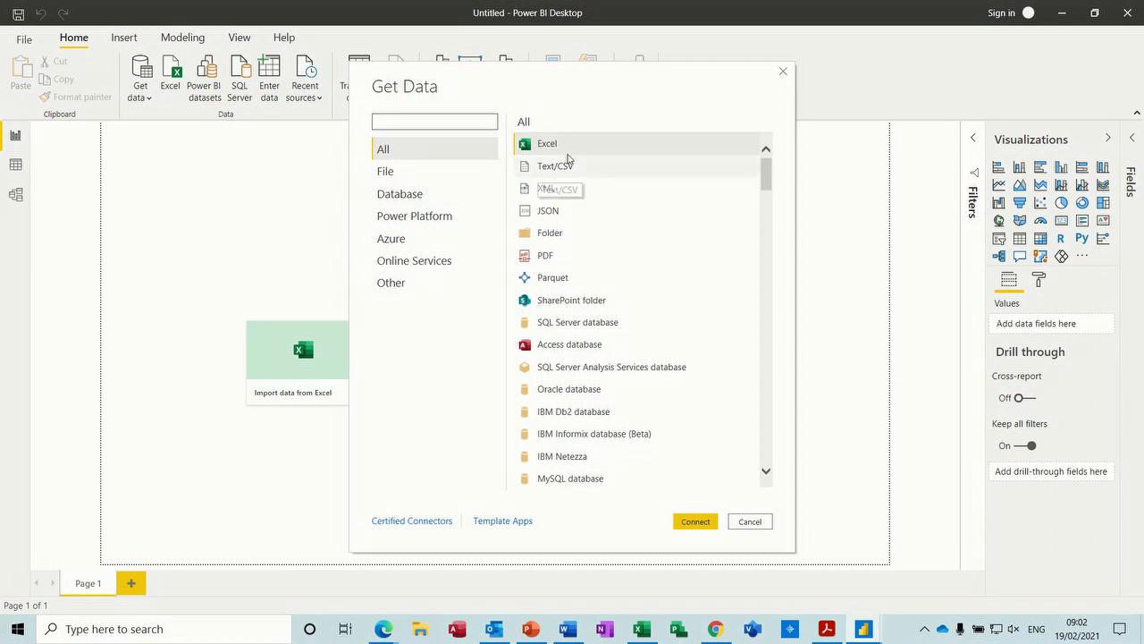
pyautogui.moveTo(569, 343)
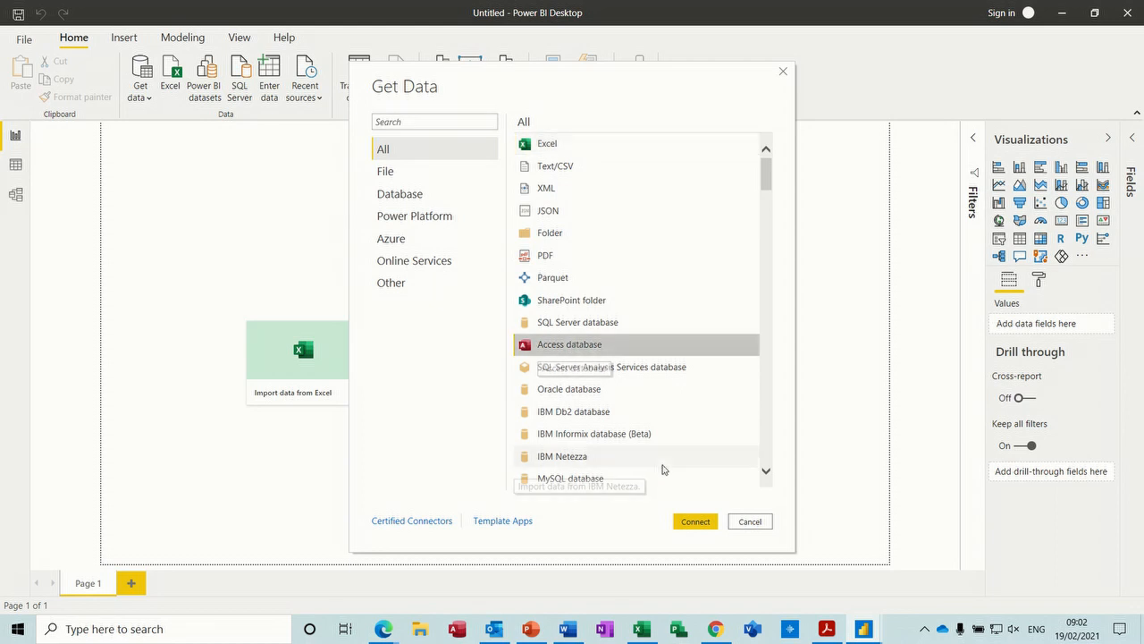
# Step: Connect to the Business 2017 Access database in the OneDrive Accounts folder
pyautogui.click(694, 522)
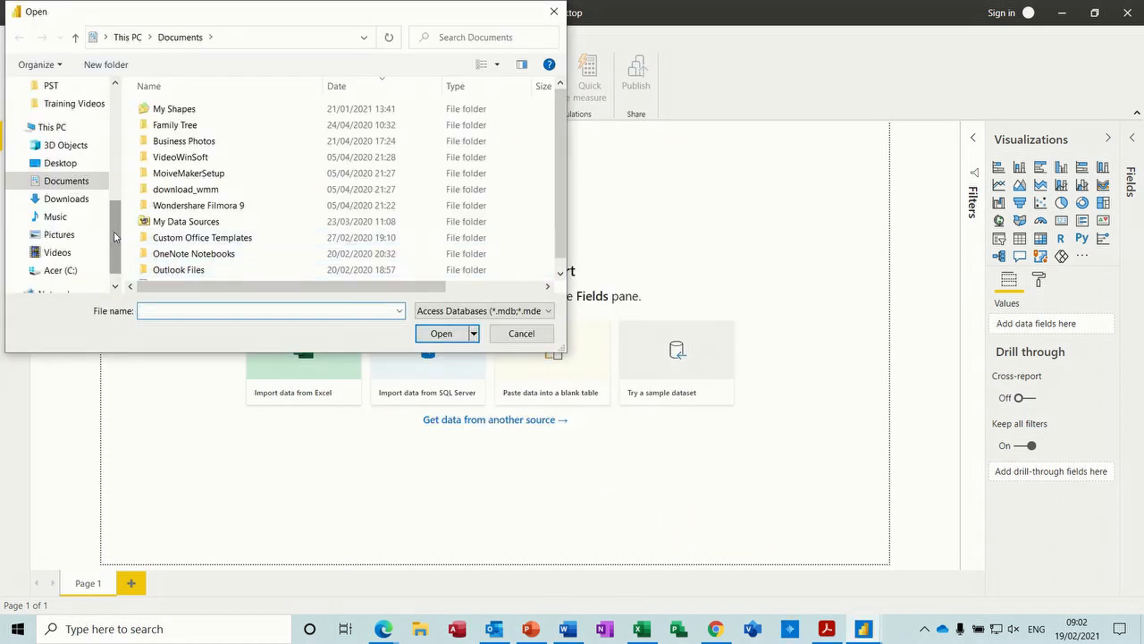
pyautogui.scroll(3)
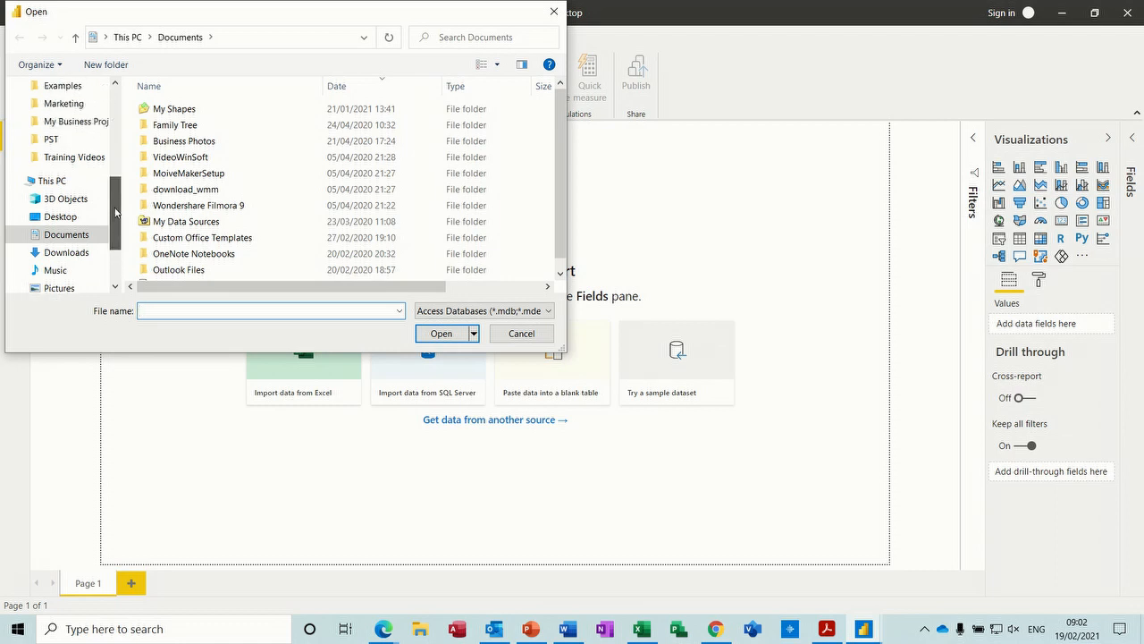
pyautogui.scroll(3)
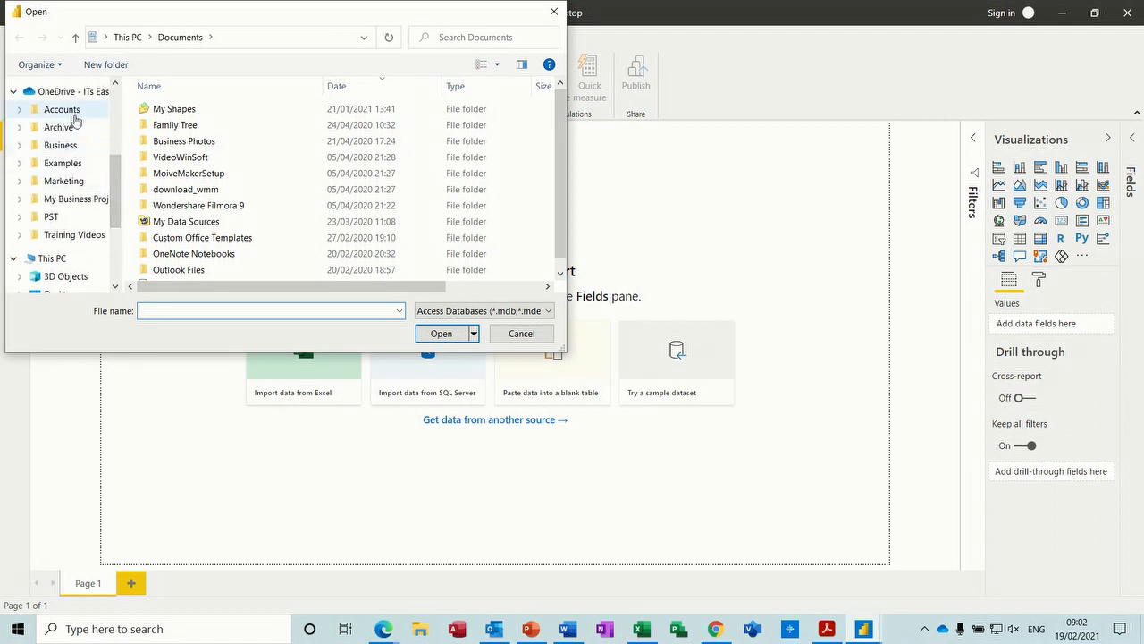
pyautogui.click(61, 109)
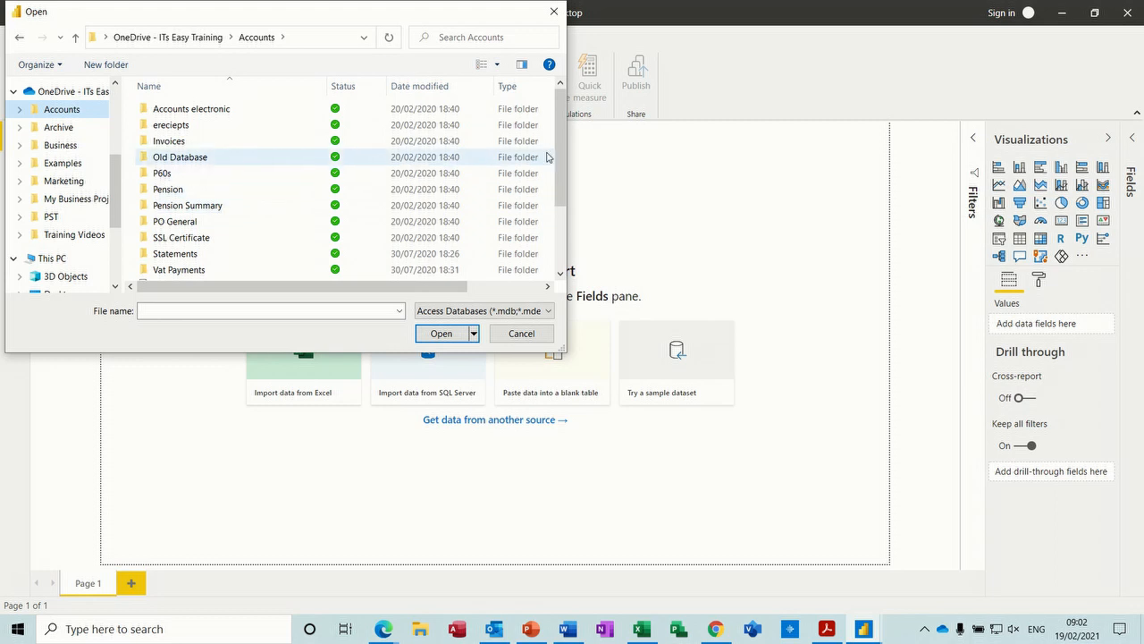
pyautogui.scroll(-3)
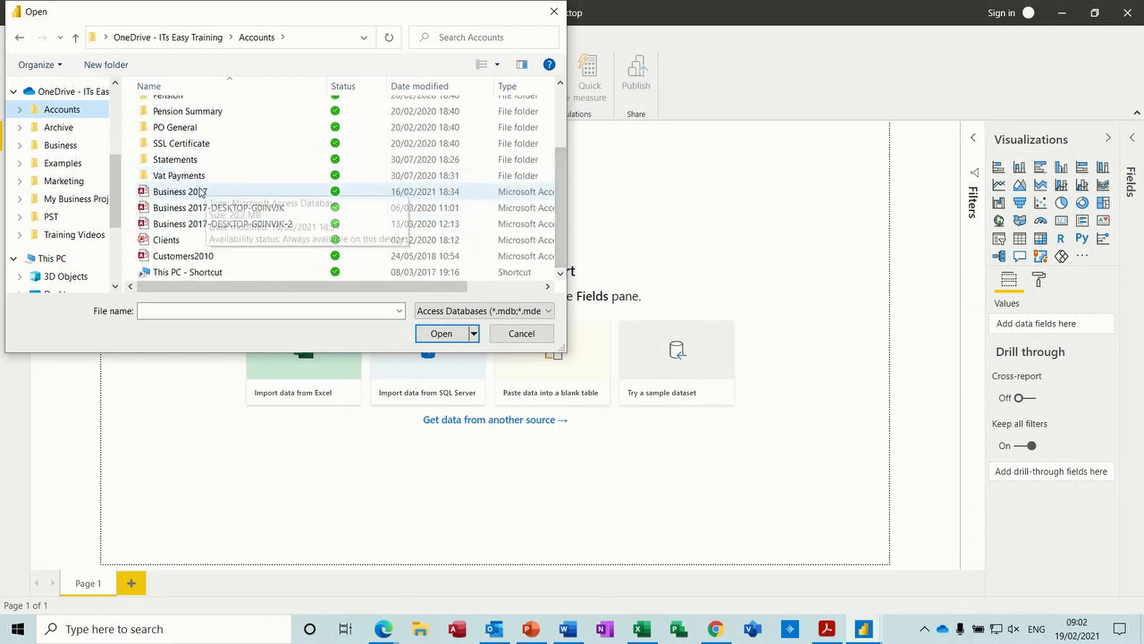
pyautogui.click(522, 332)
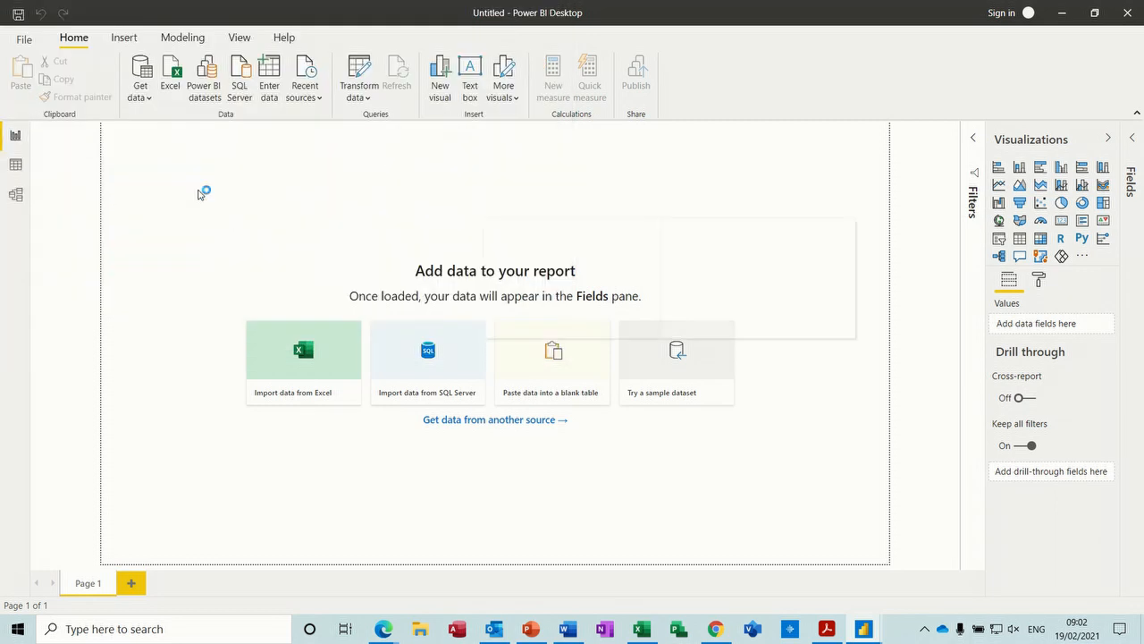
pyautogui.moveTo(199, 193)
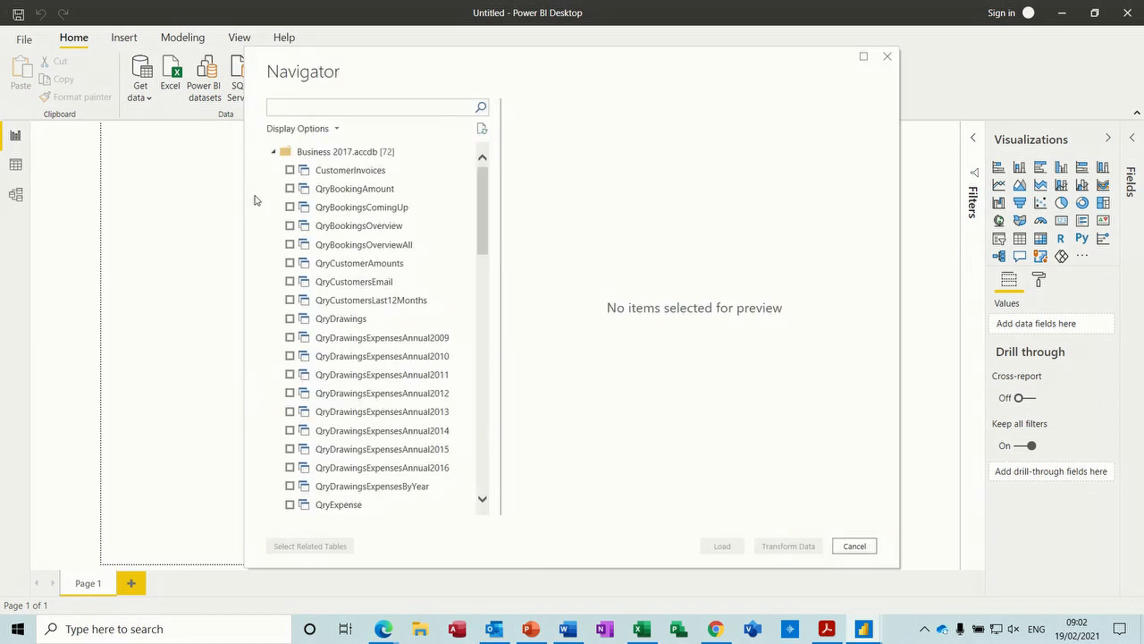
pyautogui.moveTo(490, 211)
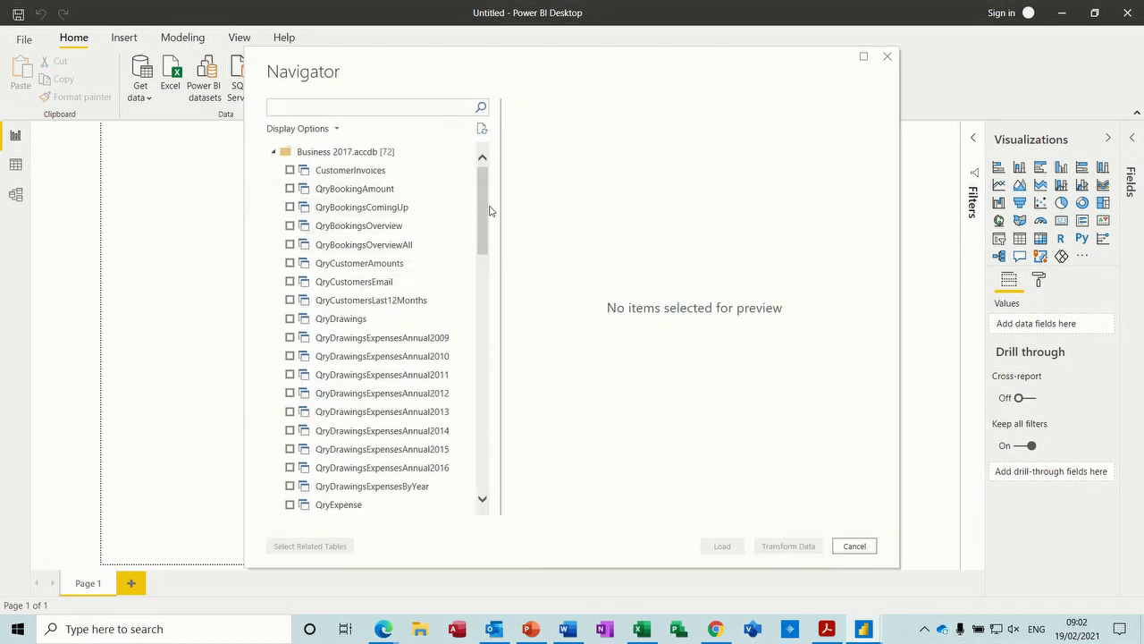
# Step: Scroll the Navigator's object list down to the QryTrainingDetails query
pyautogui.scroll(-3)
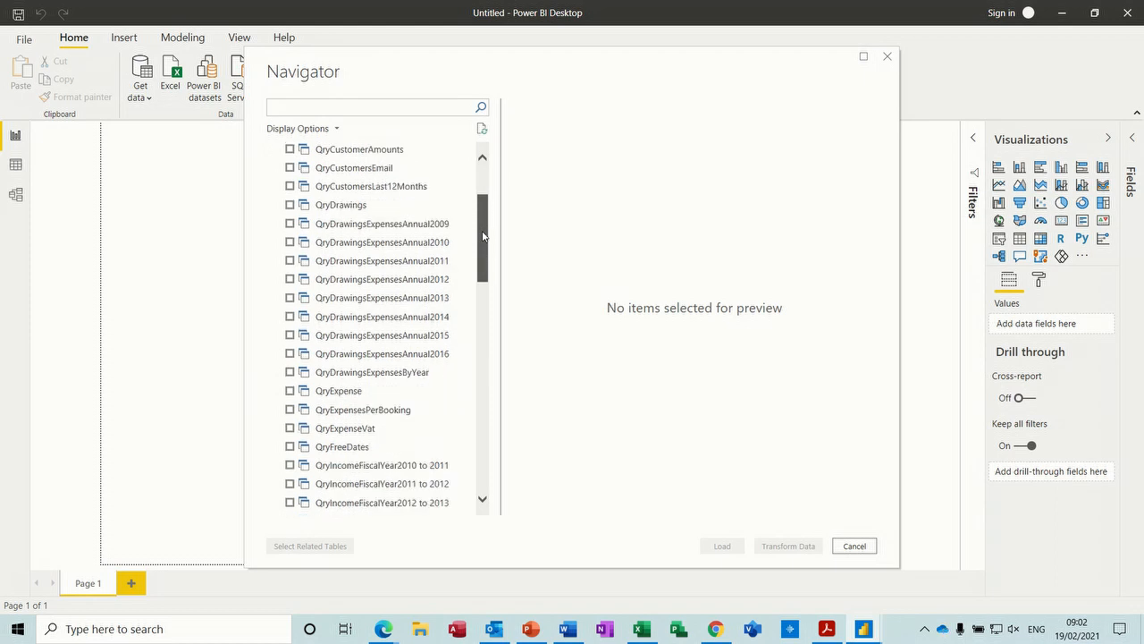
pyautogui.scroll(-3)
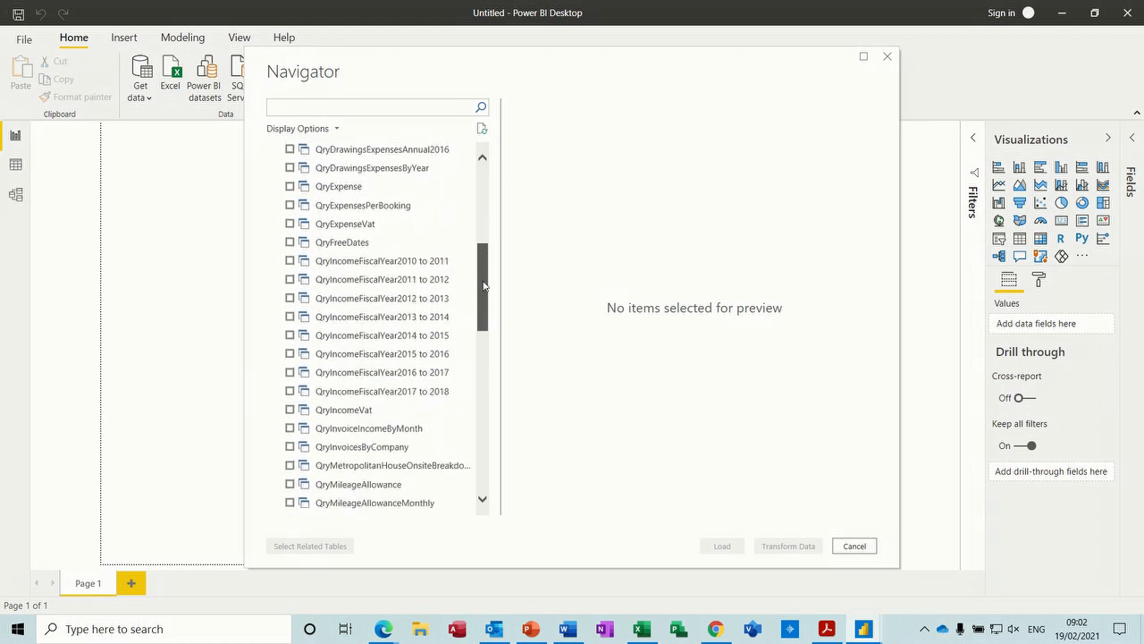
pyautogui.scroll(-3)
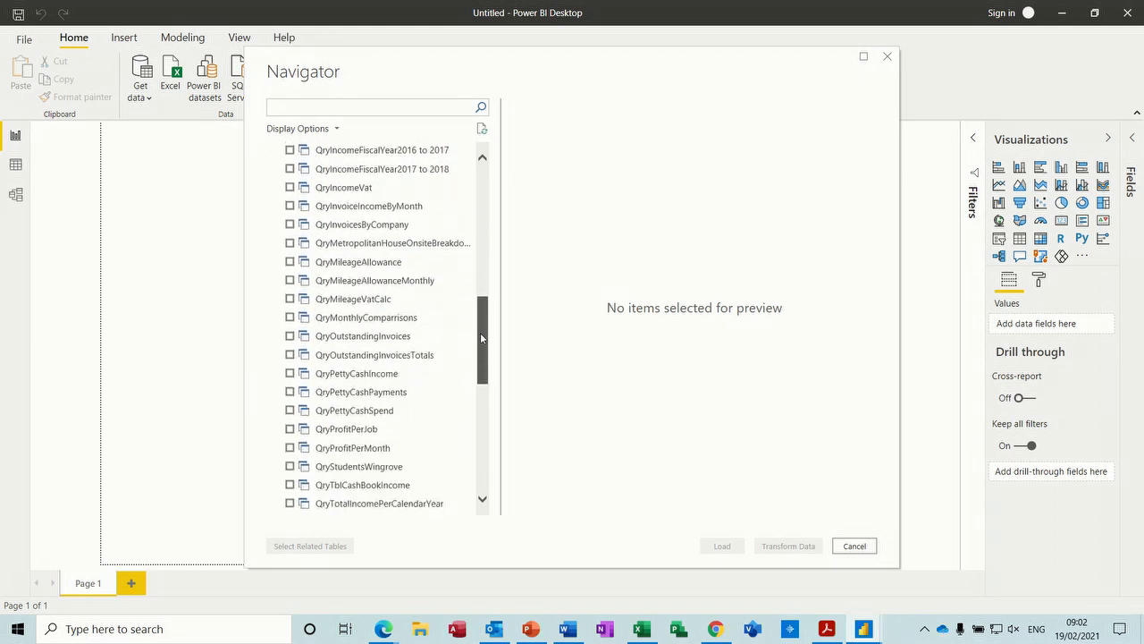
pyautogui.scroll(-3)
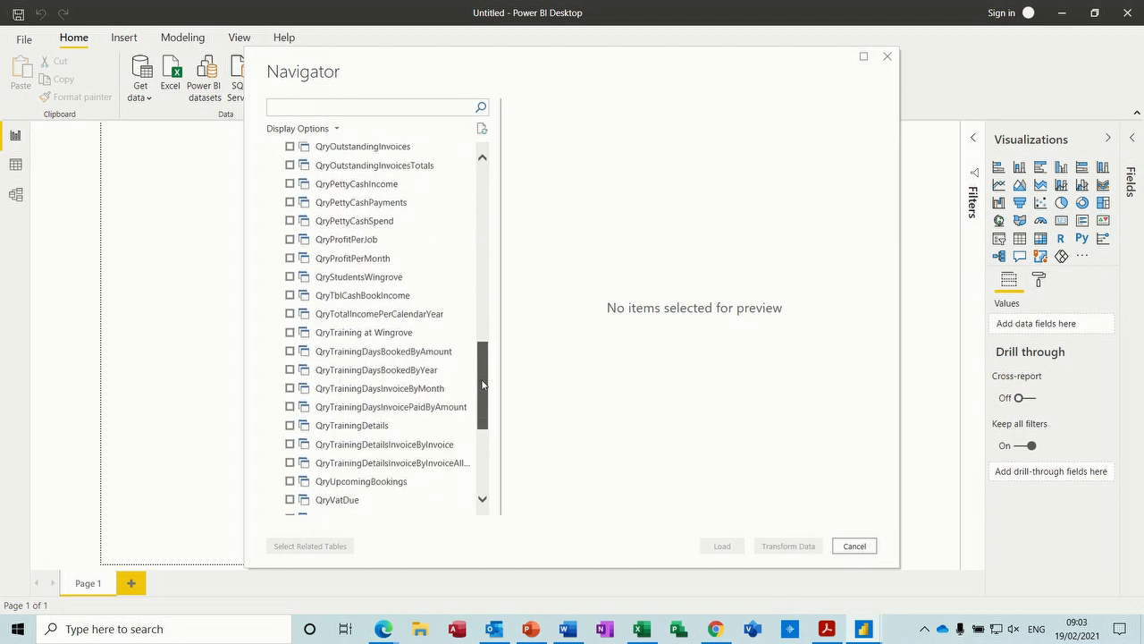
pyautogui.scroll(-3)
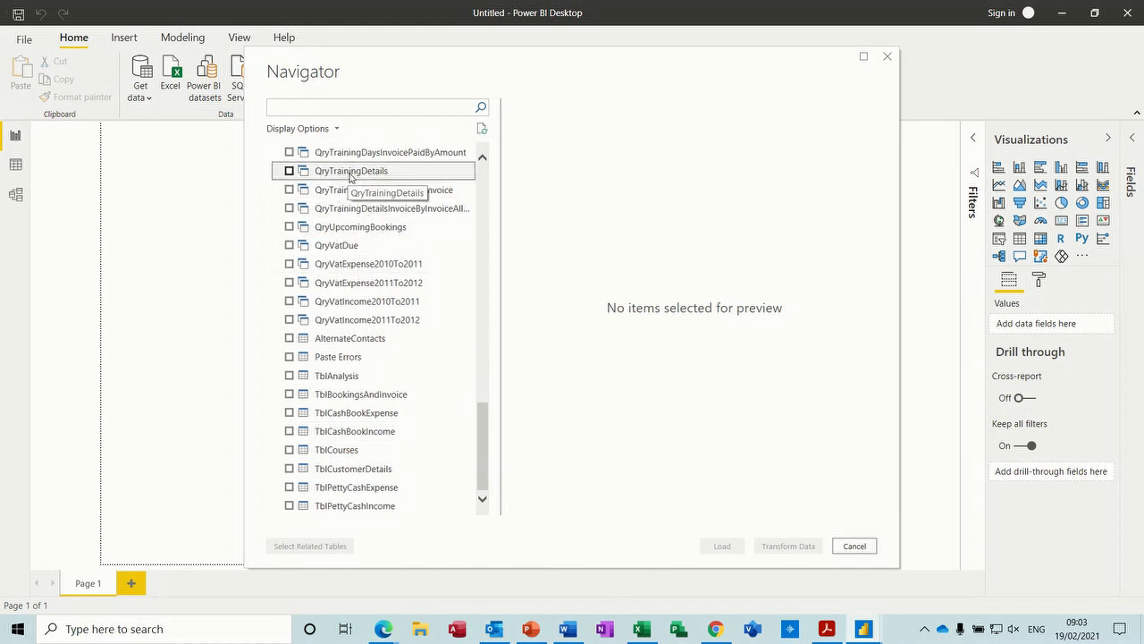
# Step: Tick QryTrainingDetails in the Navigator and send it to Transform Data
pyautogui.click(351, 171)
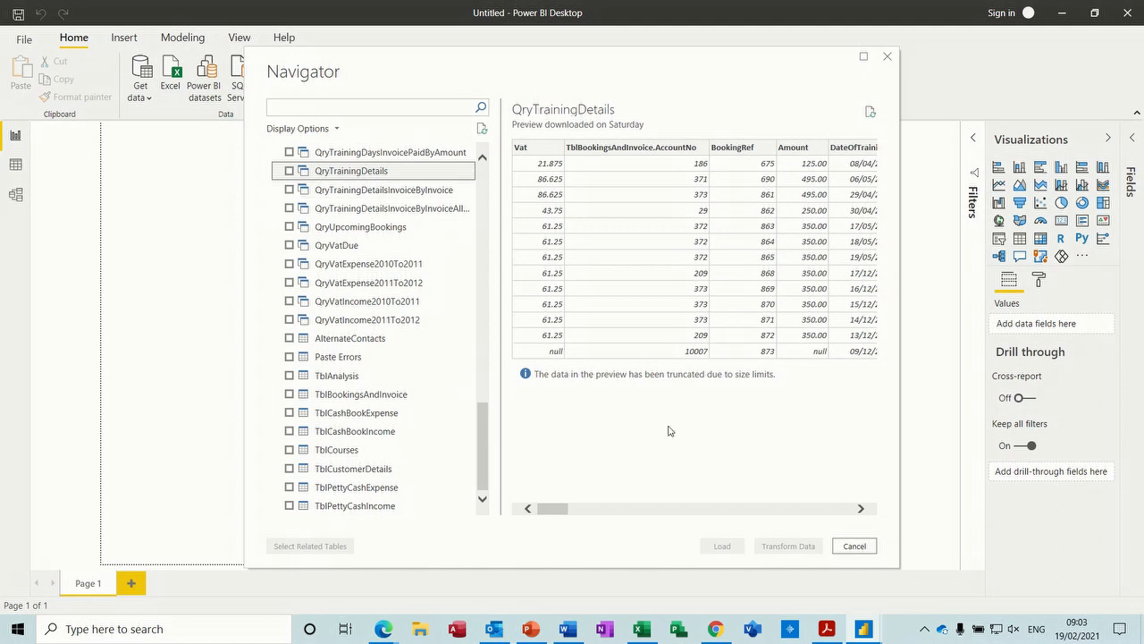
pyautogui.moveTo(522, 392)
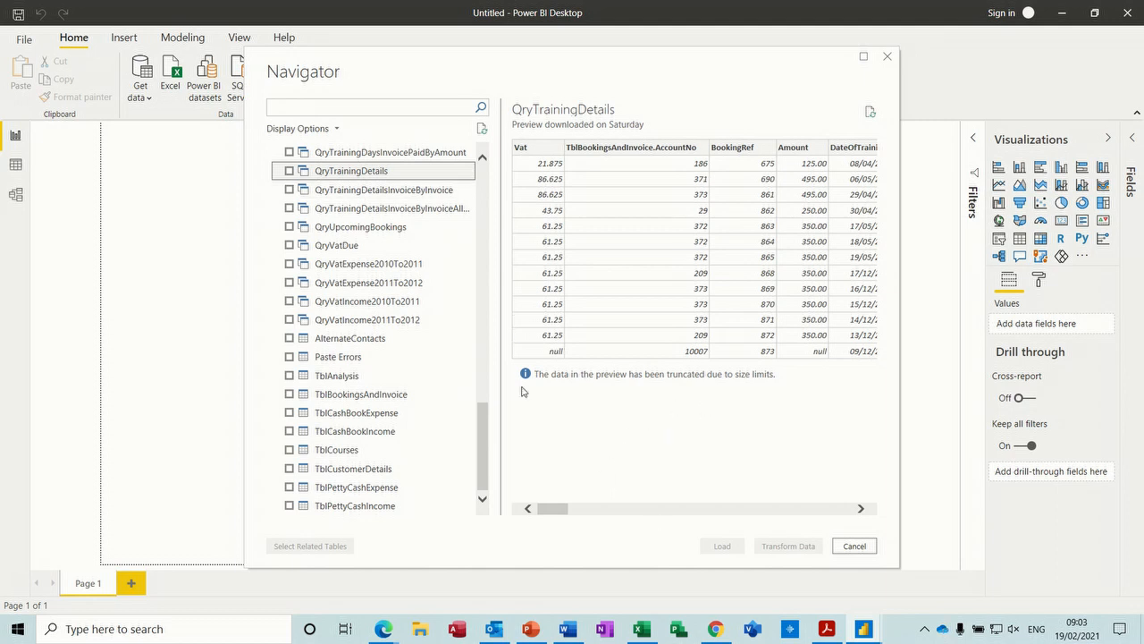
pyautogui.click(290, 171)
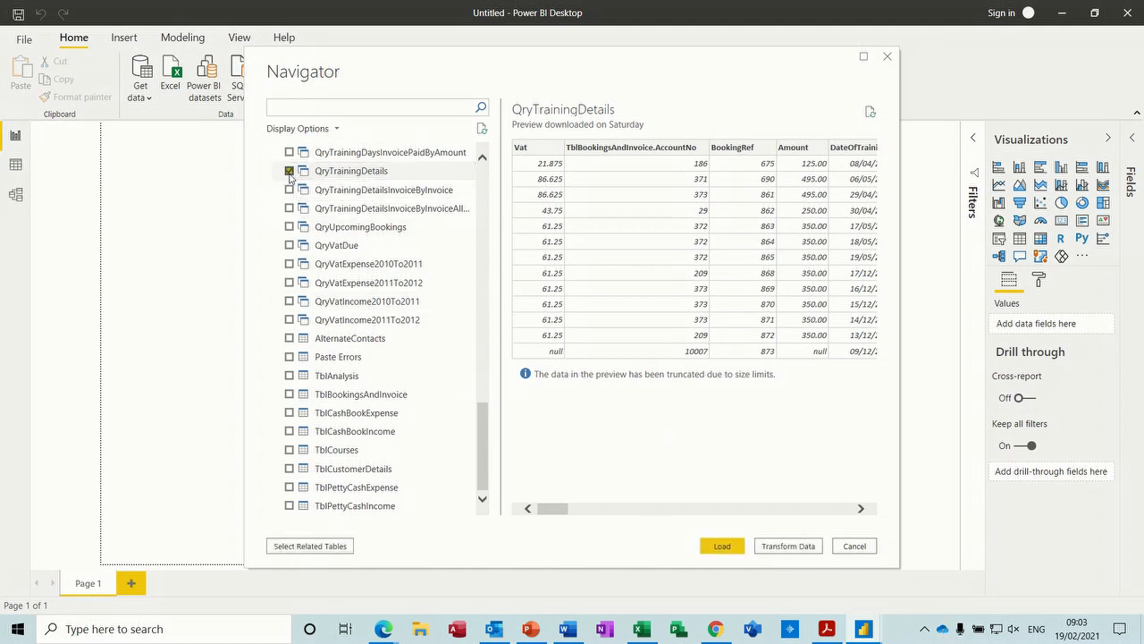
pyautogui.click(290, 172)
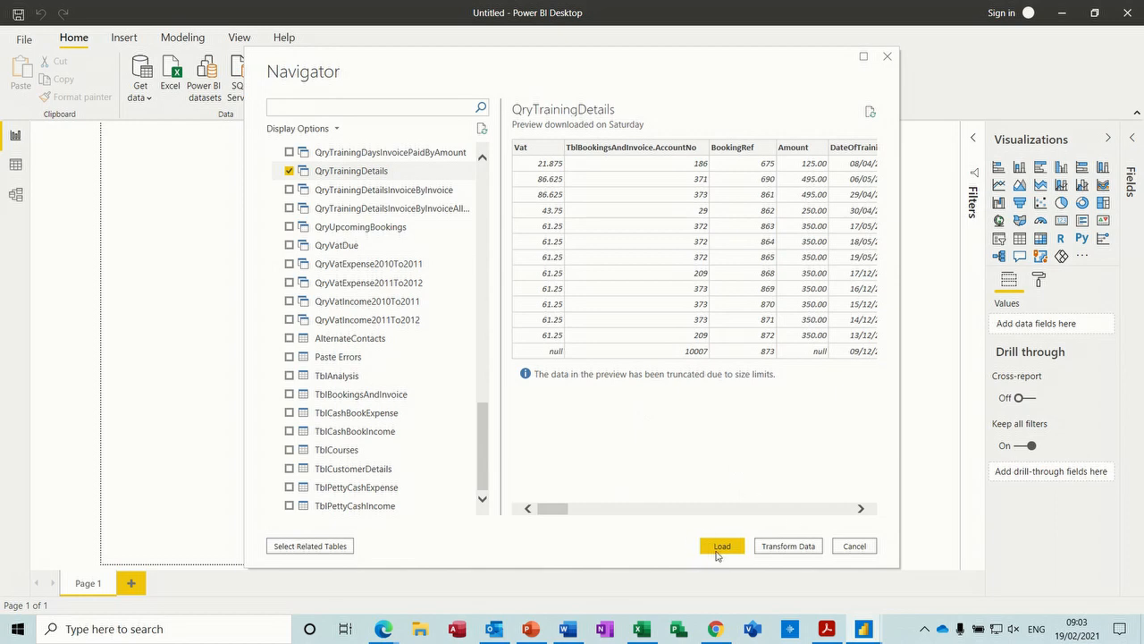
pyautogui.moveTo(649, 533)
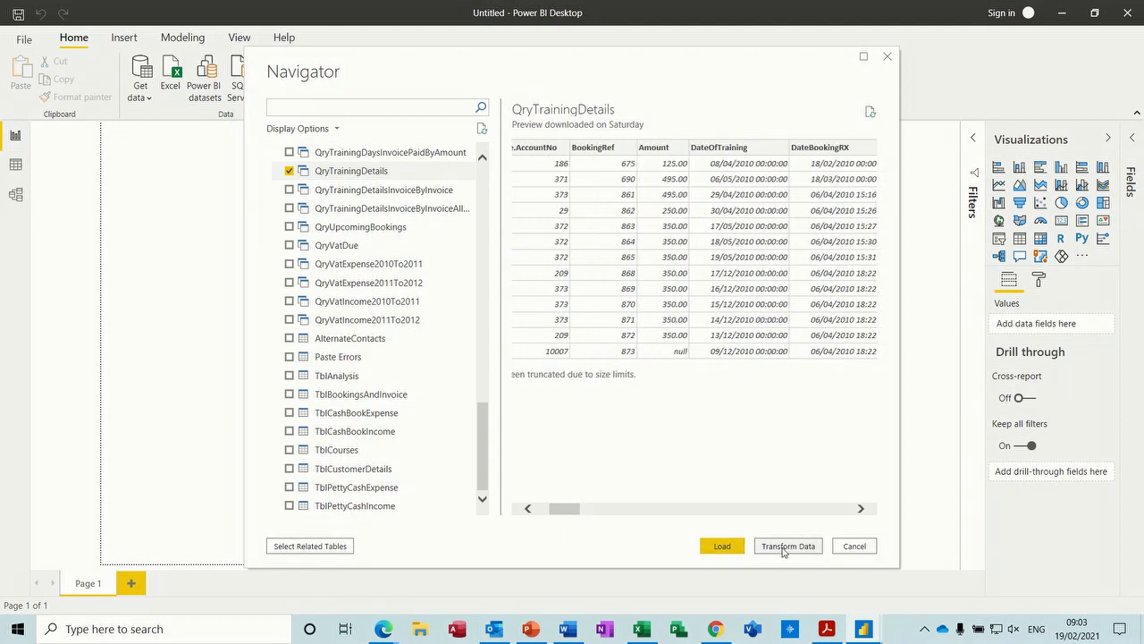
pyautogui.moveTo(565, 509)
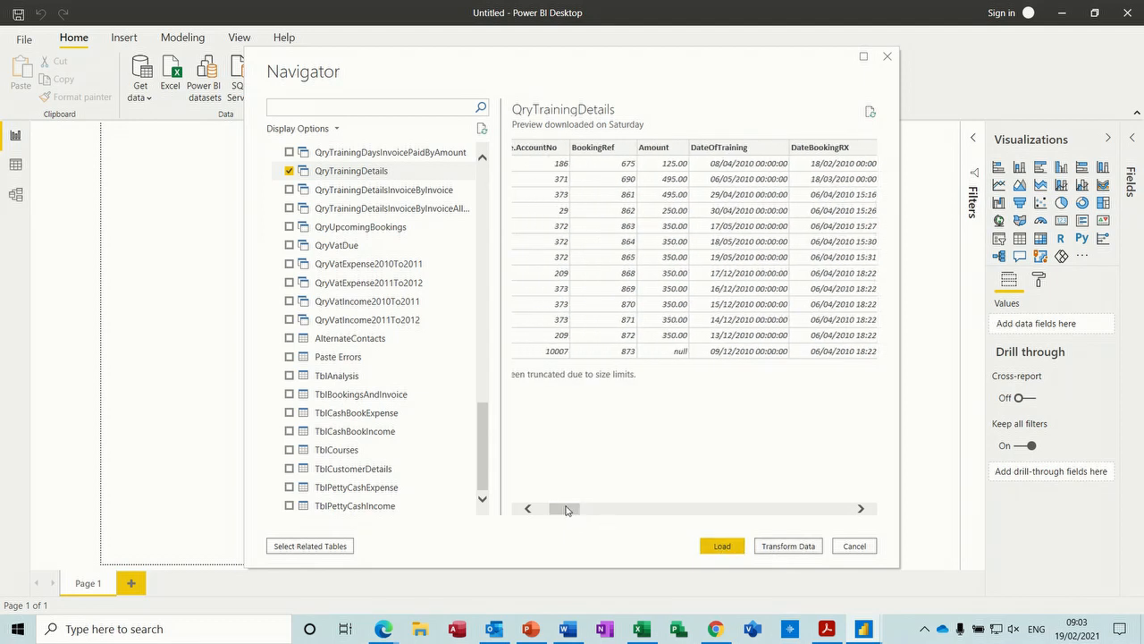
pyautogui.moveTo(568, 508); pyautogui.dragTo(589, 508)
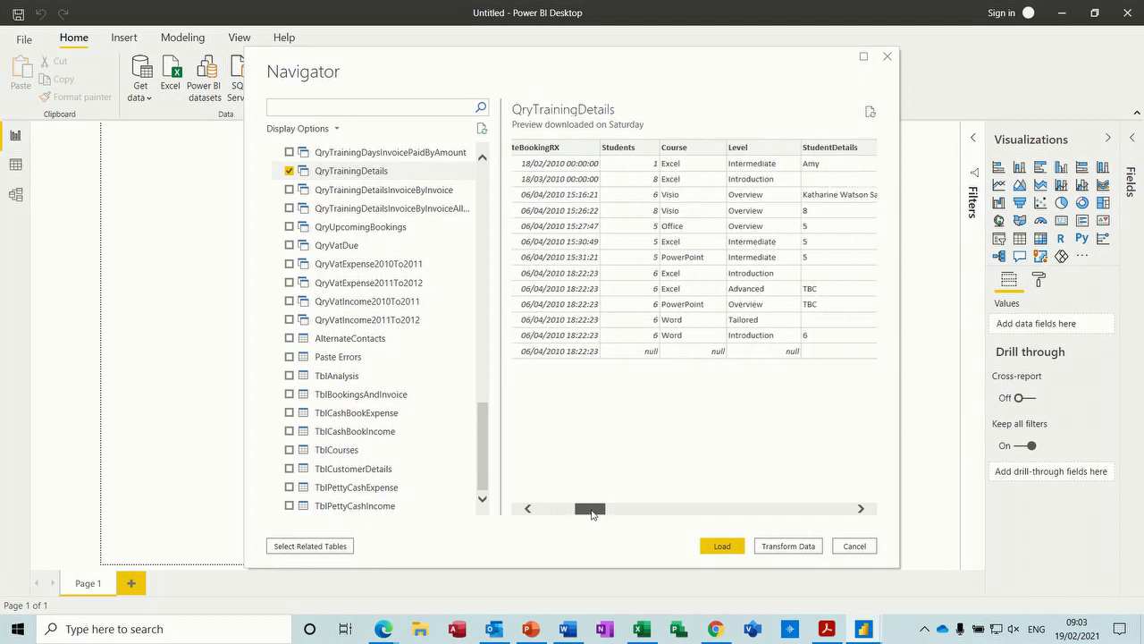
pyautogui.moveTo(590, 508); pyautogui.dragTo(622, 508)
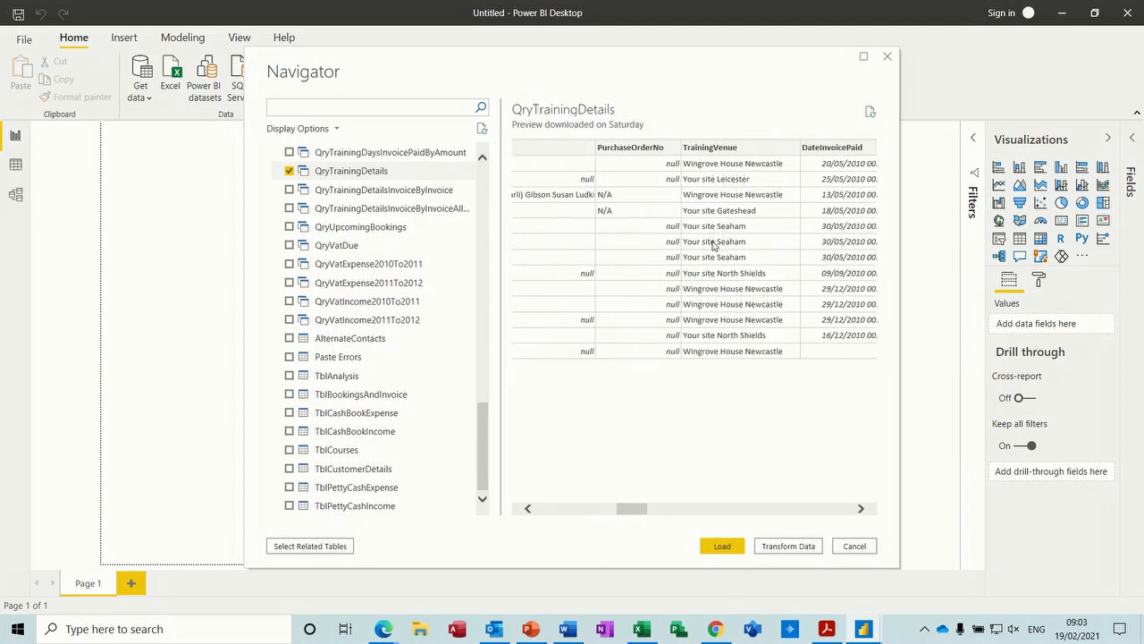
pyautogui.moveTo(706, 225)
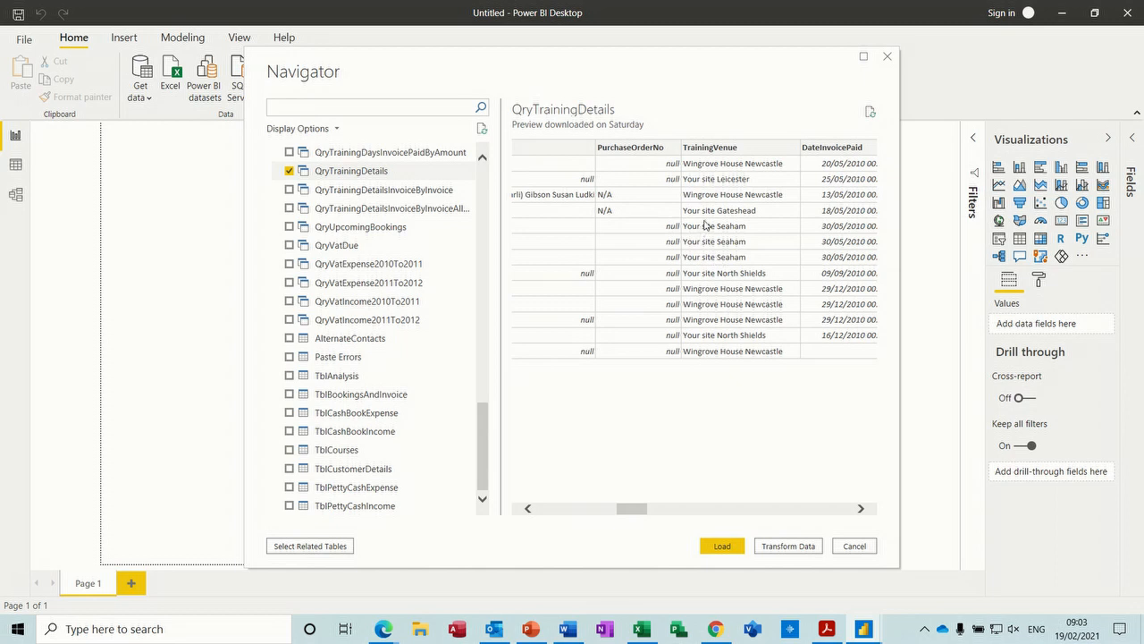
pyautogui.moveTo(740, 207)
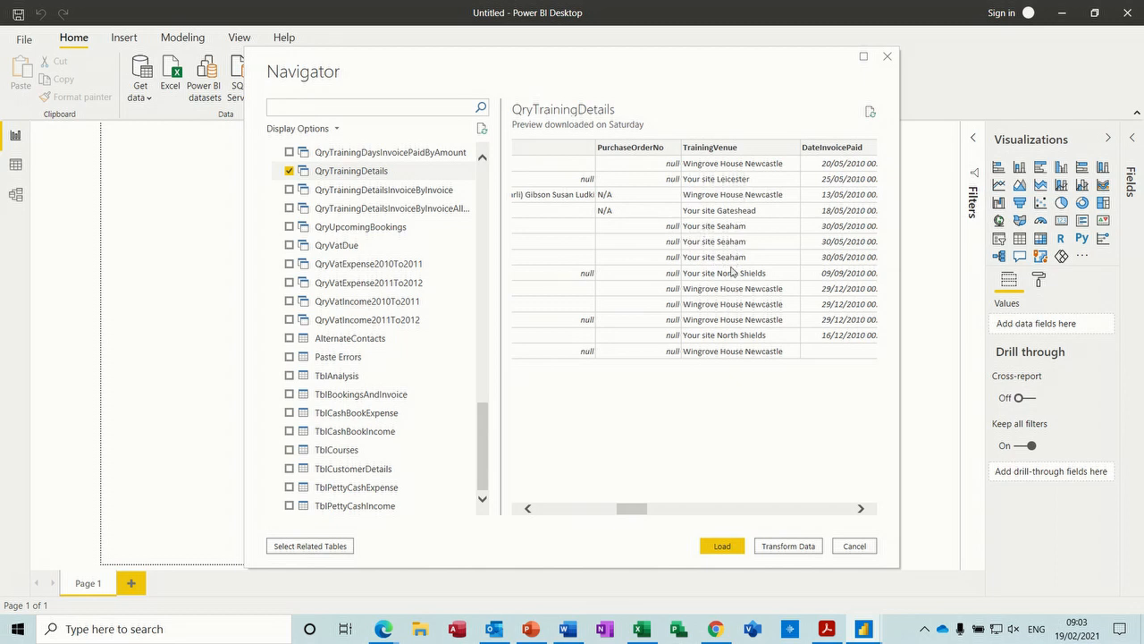
pyautogui.moveTo(758, 536)
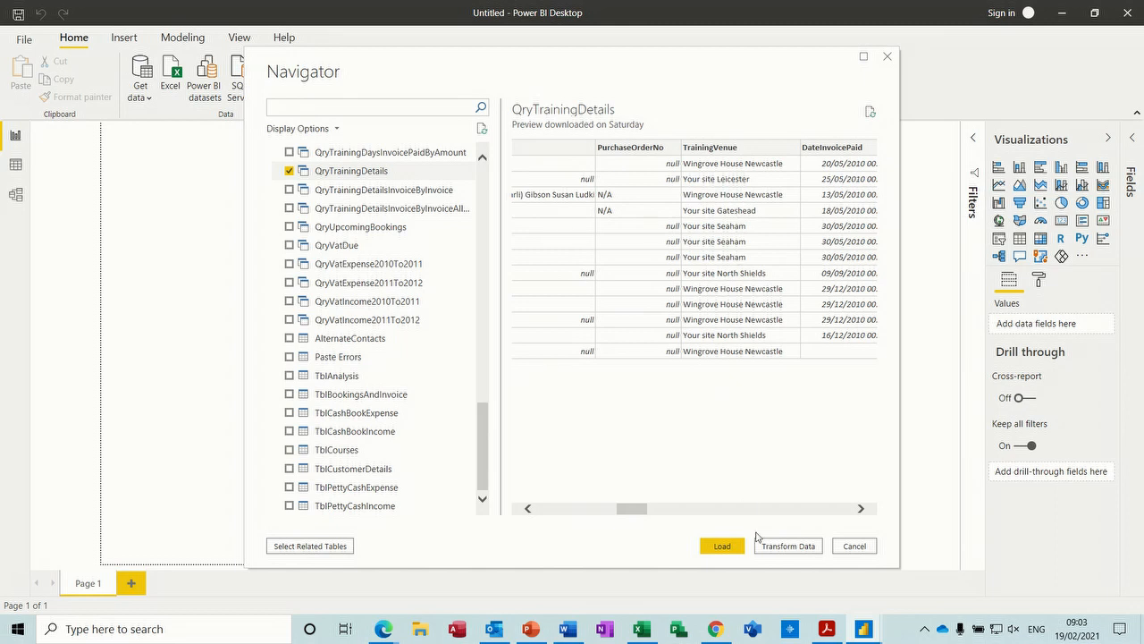
pyautogui.moveTo(787, 545)
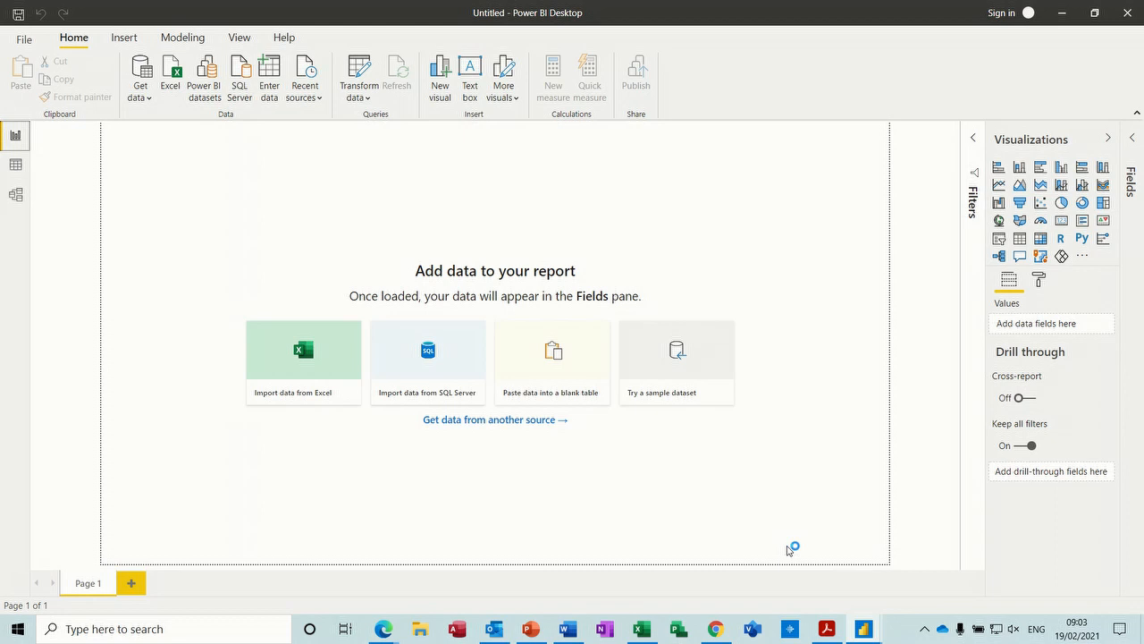
# Step: Scroll the QryTrainingDetails grid horizontally to the TrainingVenue column
pyautogui.click(358, 75)
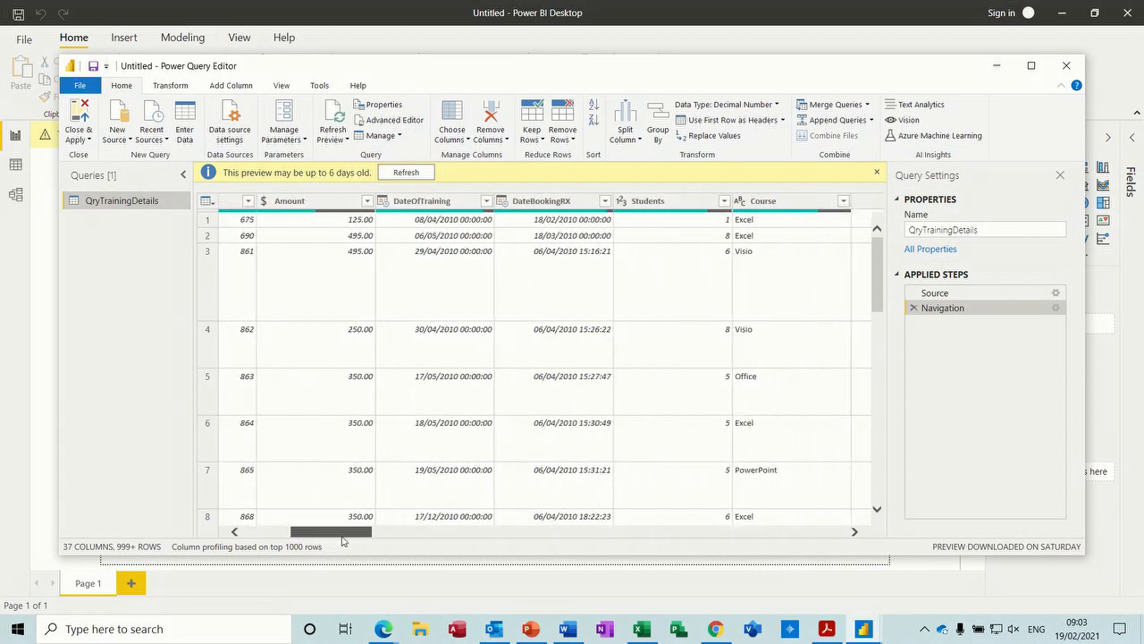
pyautogui.moveTo(355, 530); pyautogui.dragTo(411, 531)
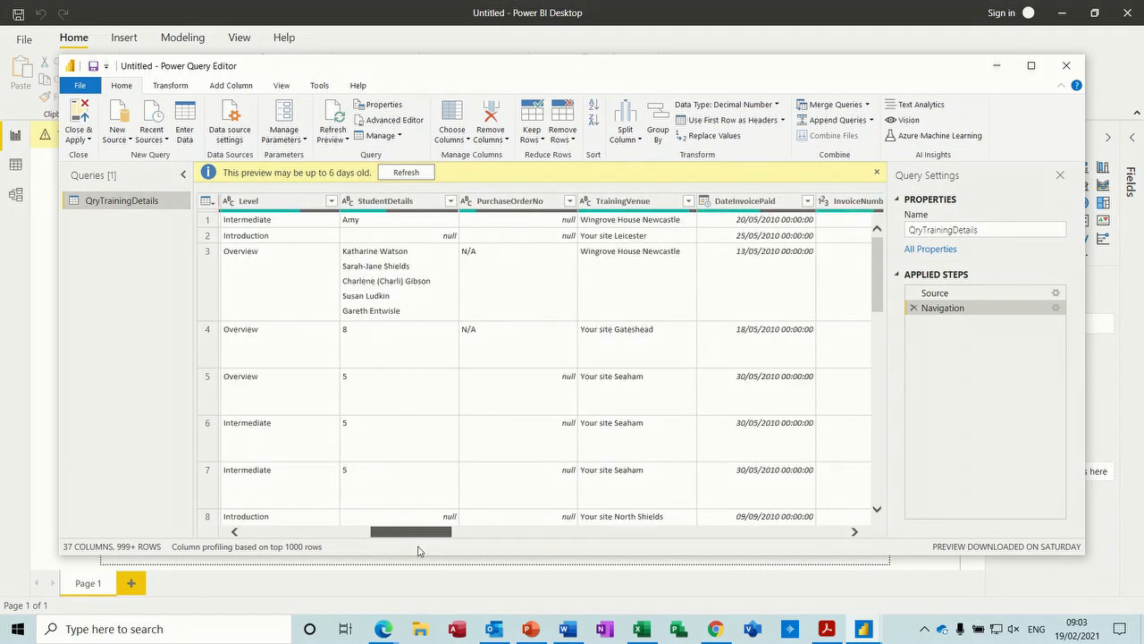
pyautogui.hscroll(-3)
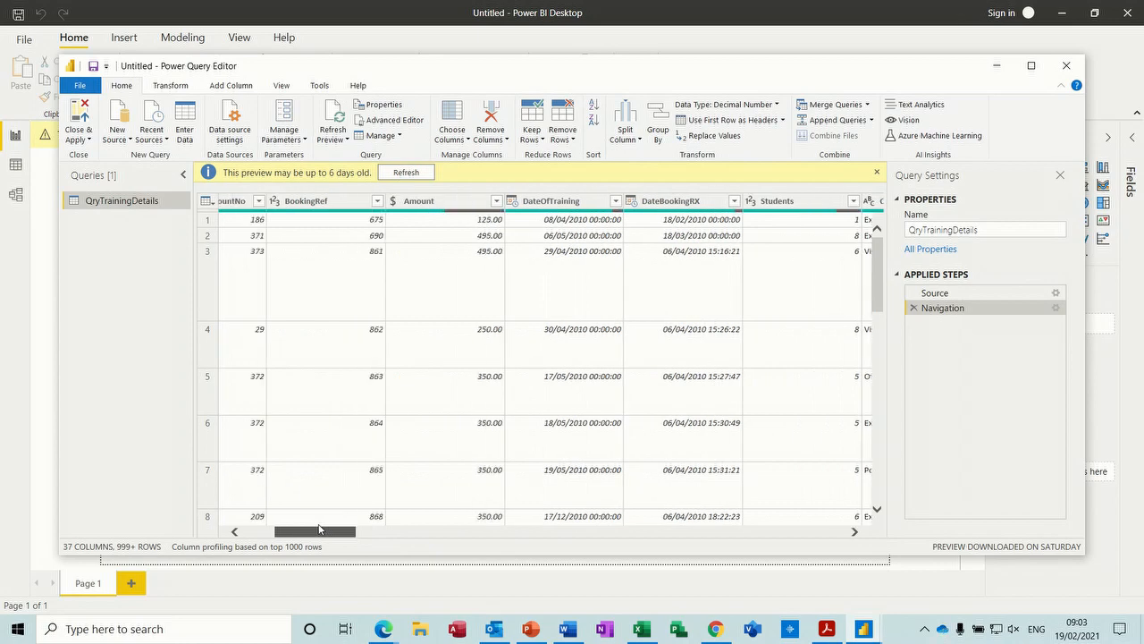
pyautogui.hscroll(-3)
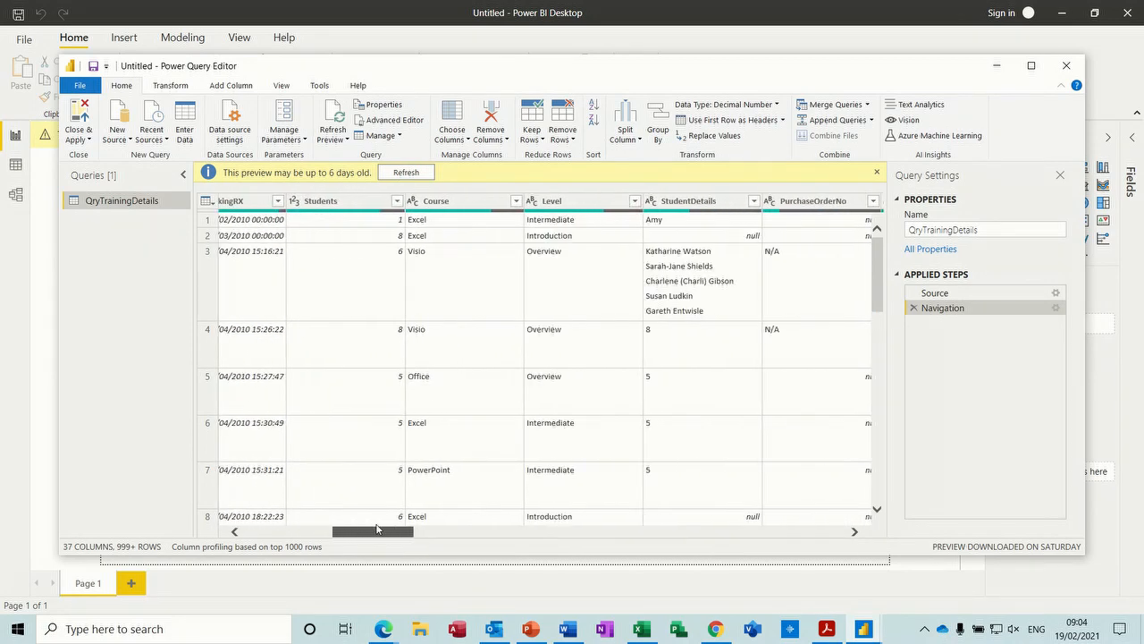
pyautogui.hscroll(3)
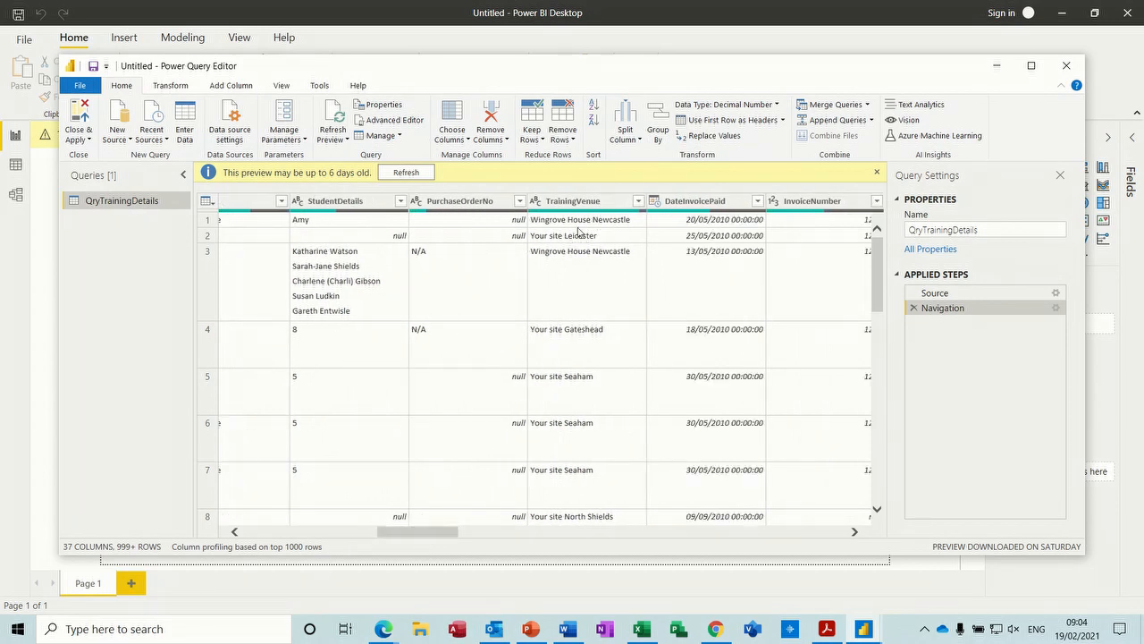
# Step: Split the TrainingVenue column by a Space delimiter at each occurrence
pyautogui.click(573, 201)
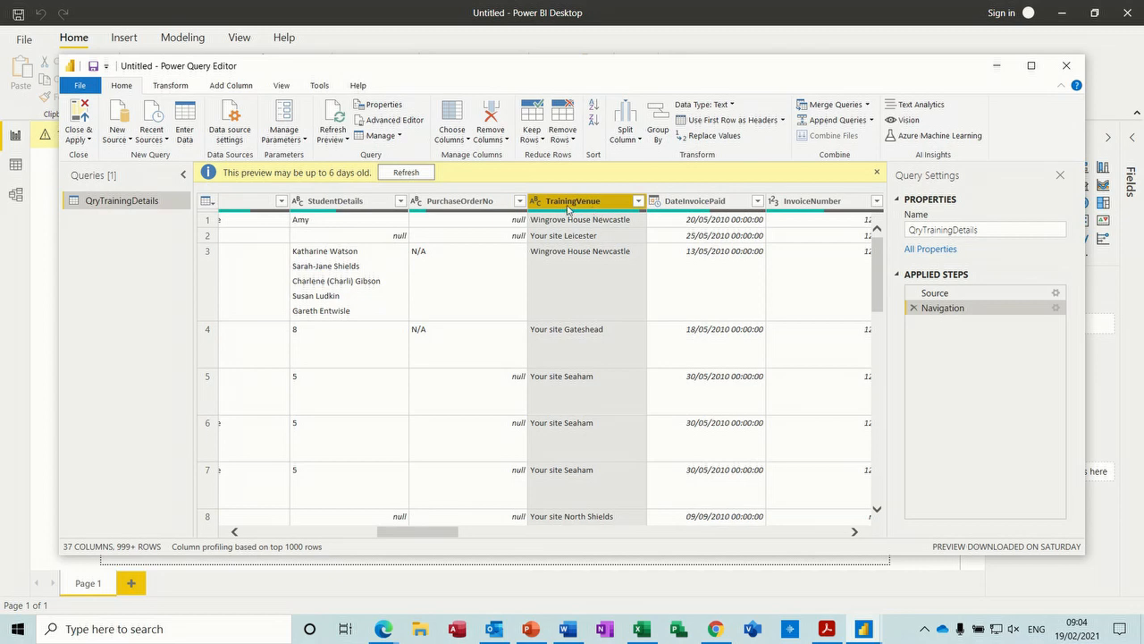
pyautogui.moveTo(572, 325)
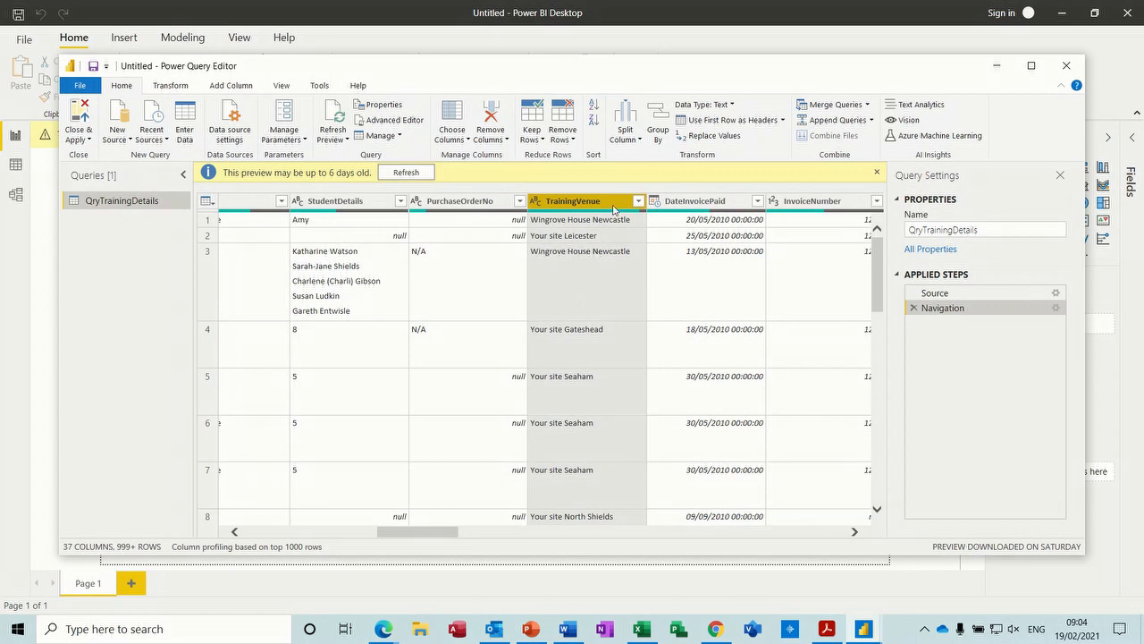
pyautogui.click(625, 121)
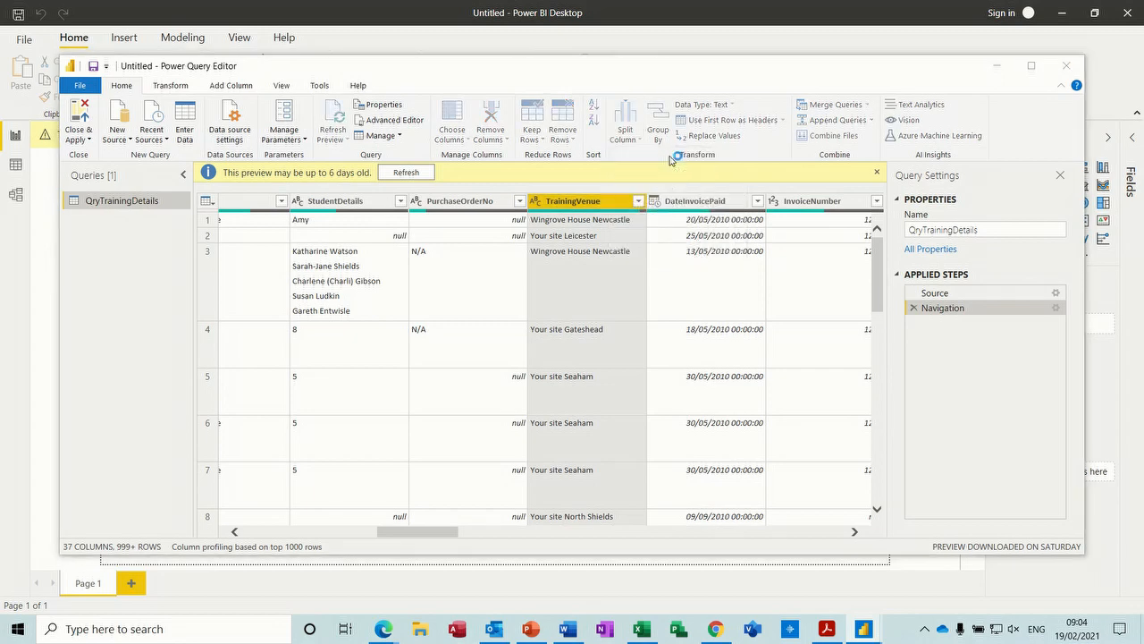
pyautogui.click(625, 129)
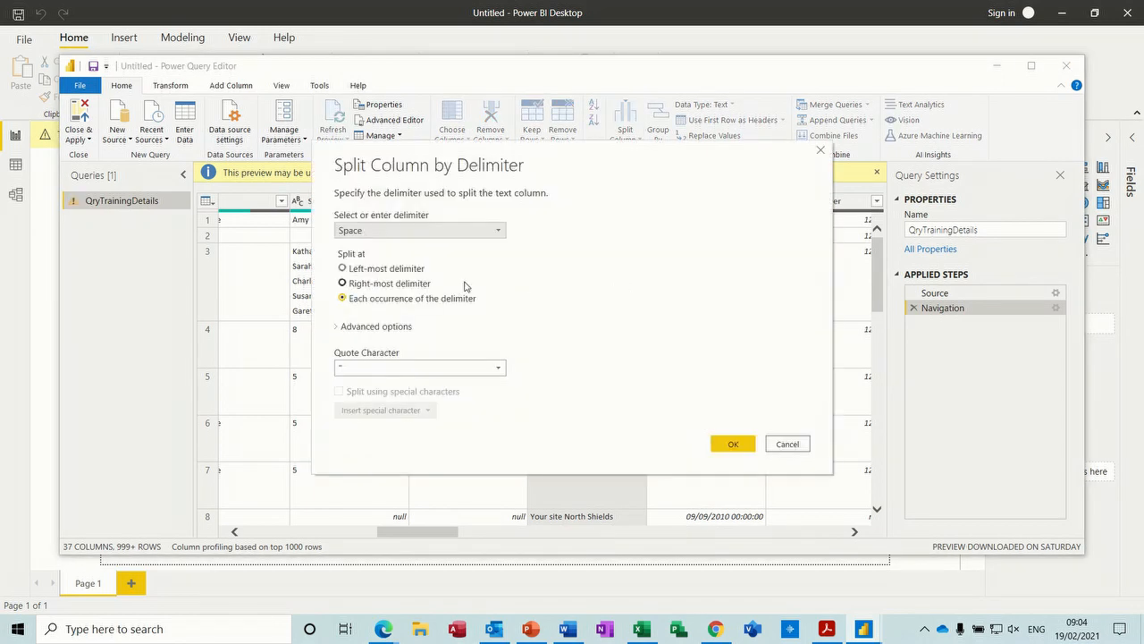
pyautogui.click(342, 296)
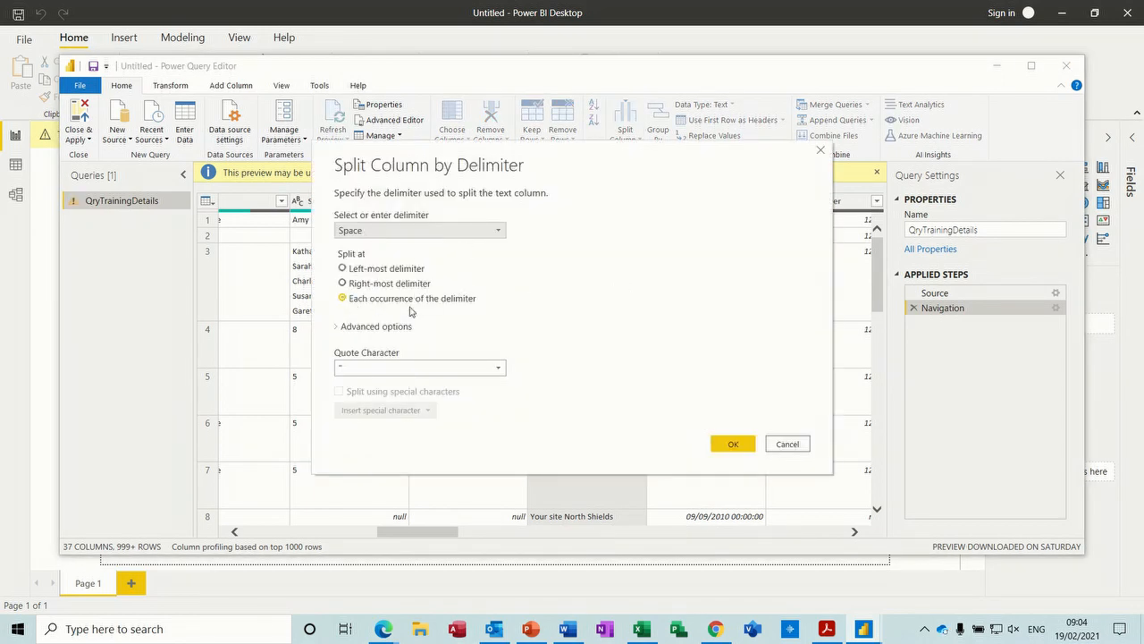
pyautogui.moveTo(454, 308)
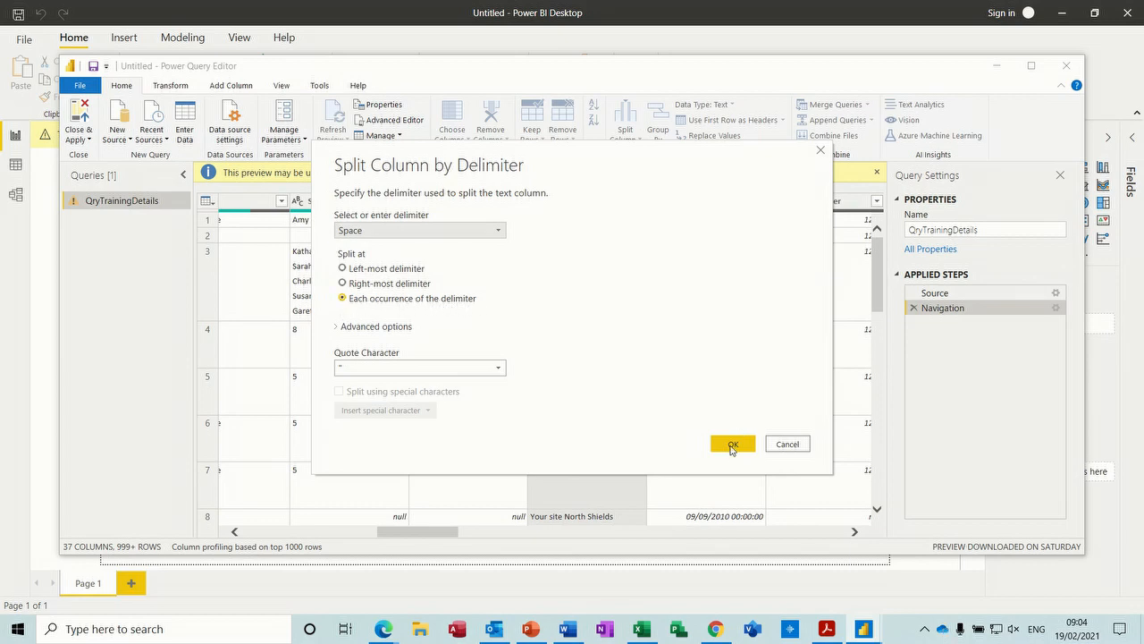
pyautogui.click(733, 444)
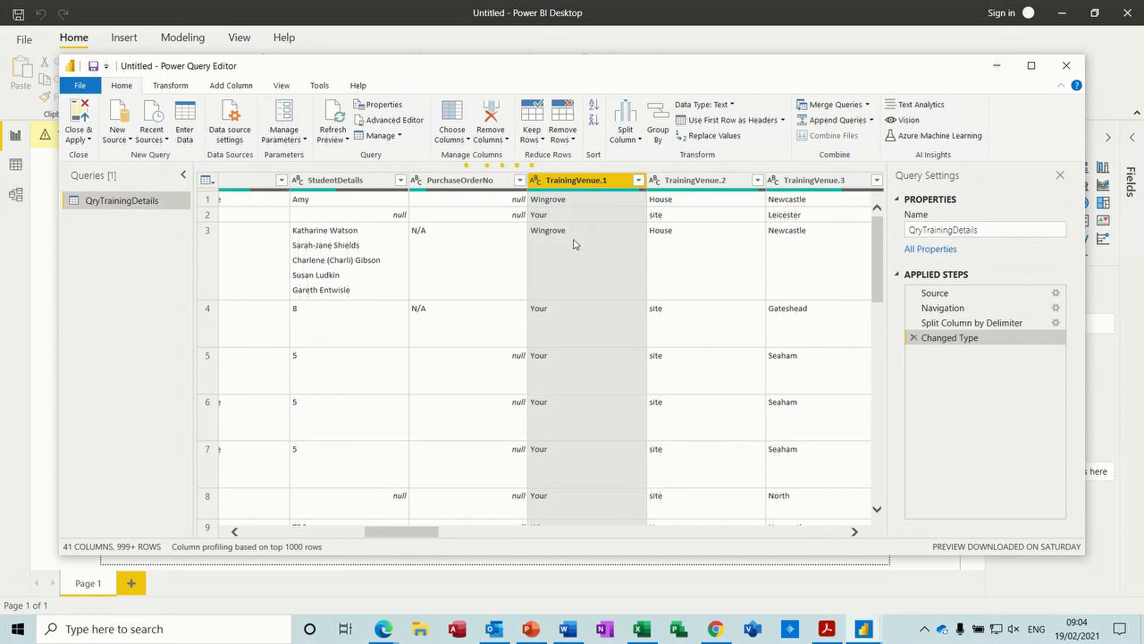
pyautogui.moveTo(683, 279)
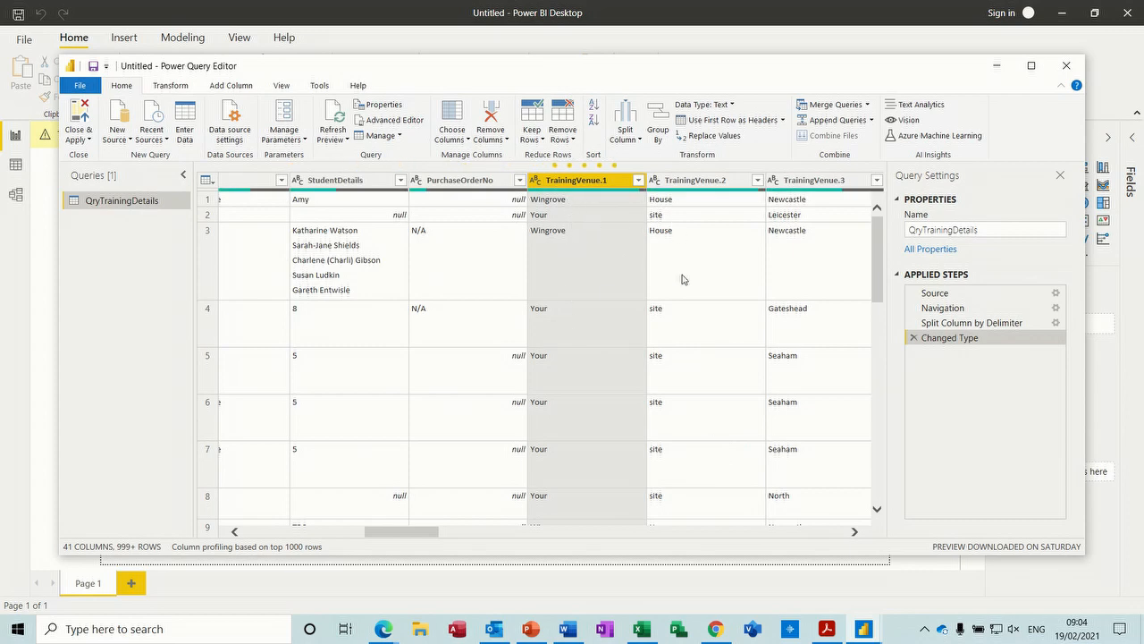
pyautogui.moveTo(420, 532)
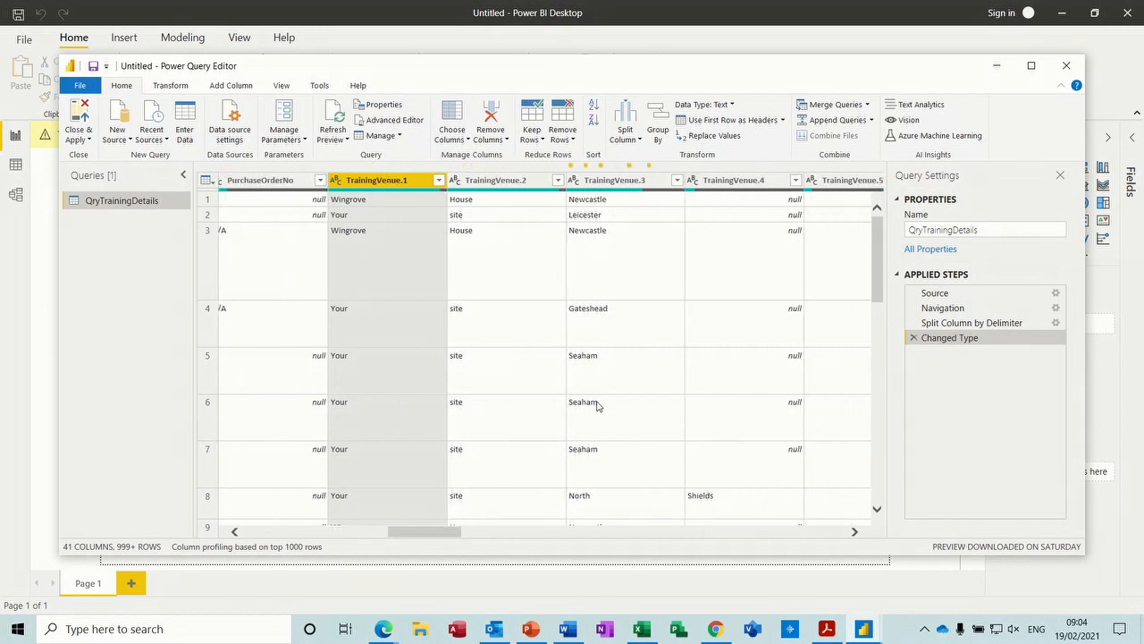
pyautogui.moveTo(577, 512)
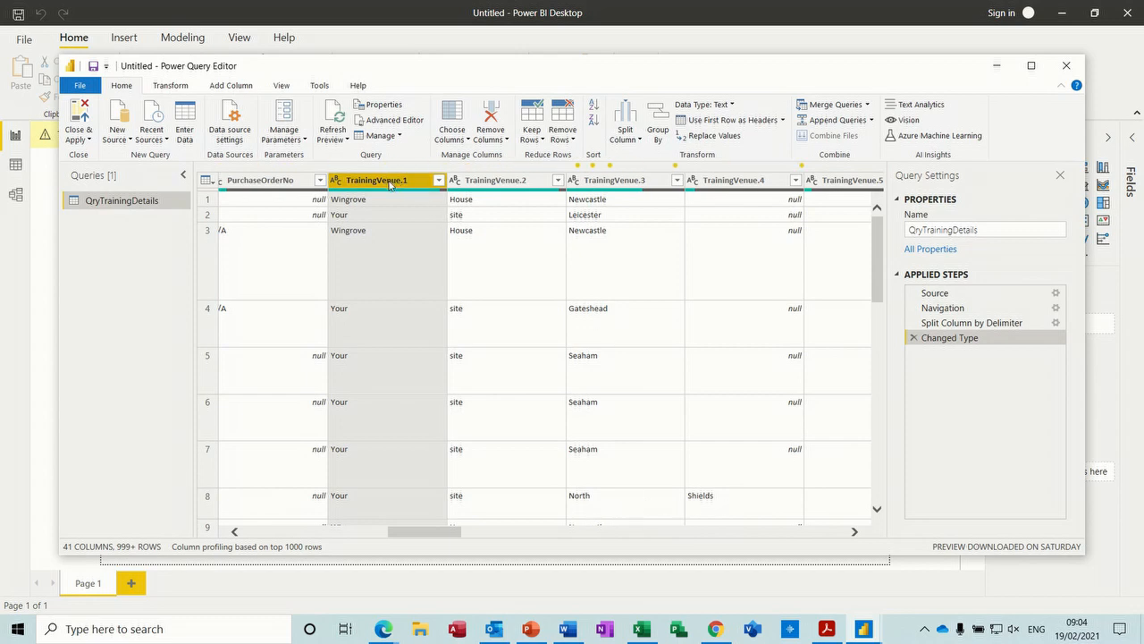
# Step: Remove the TrainingVenue.1 and TrainingVenue.2 columns
pyautogui.click(494, 179)
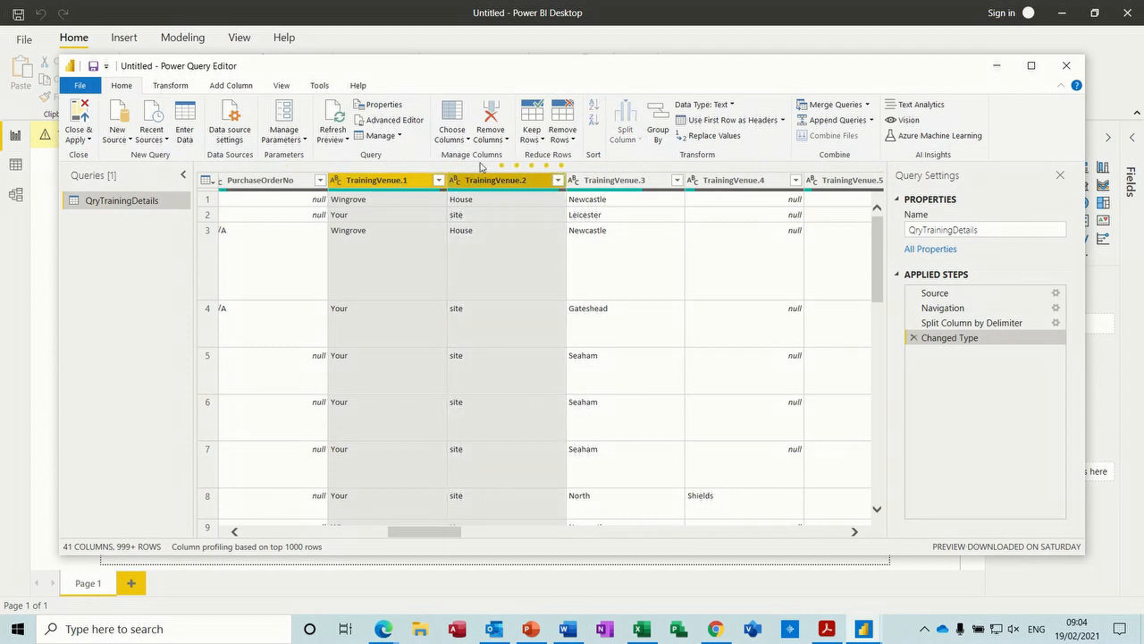
pyautogui.click(490, 118)
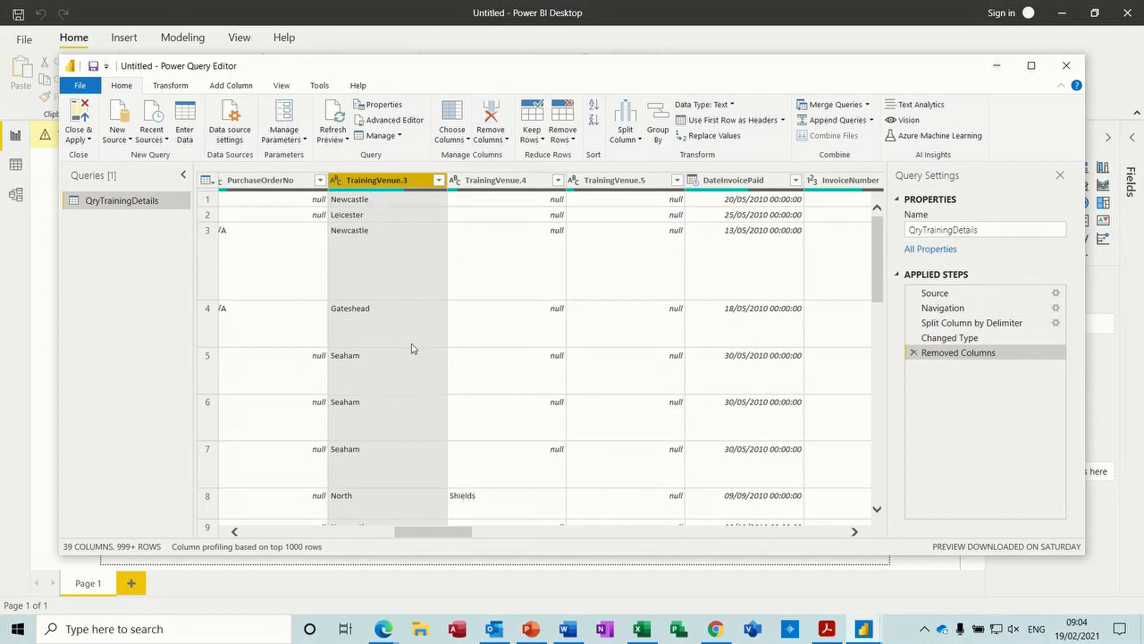
pyautogui.moveTo(390, 334)
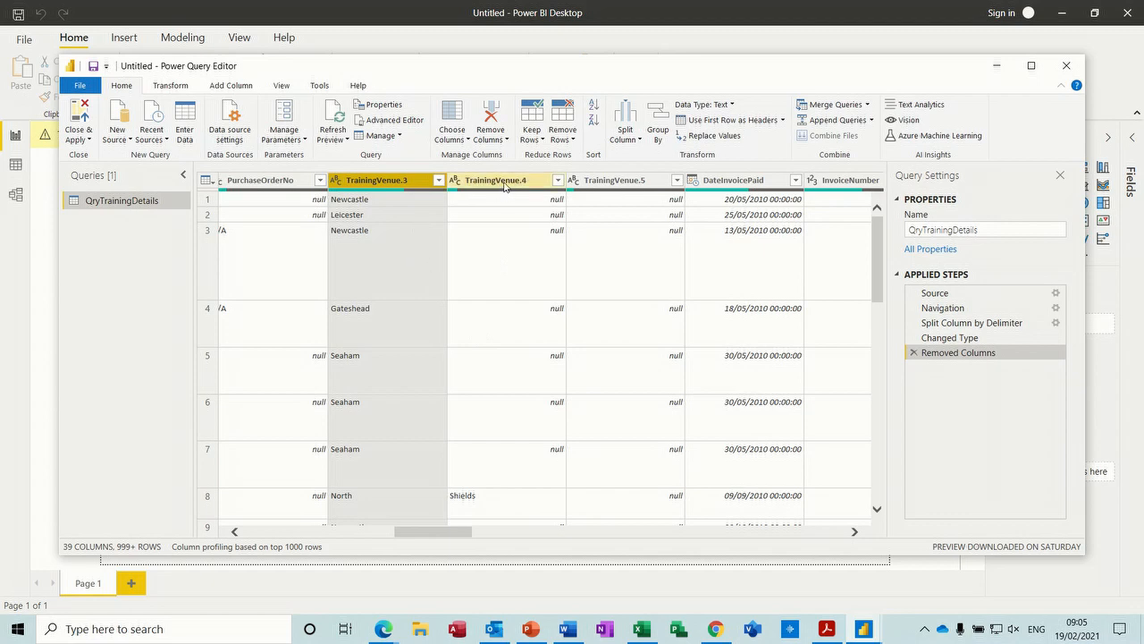
# Step: Select TrainingVenue.3 and TrainingVenue.4 and switch to the Transform ribbon
pyautogui.click(497, 179)
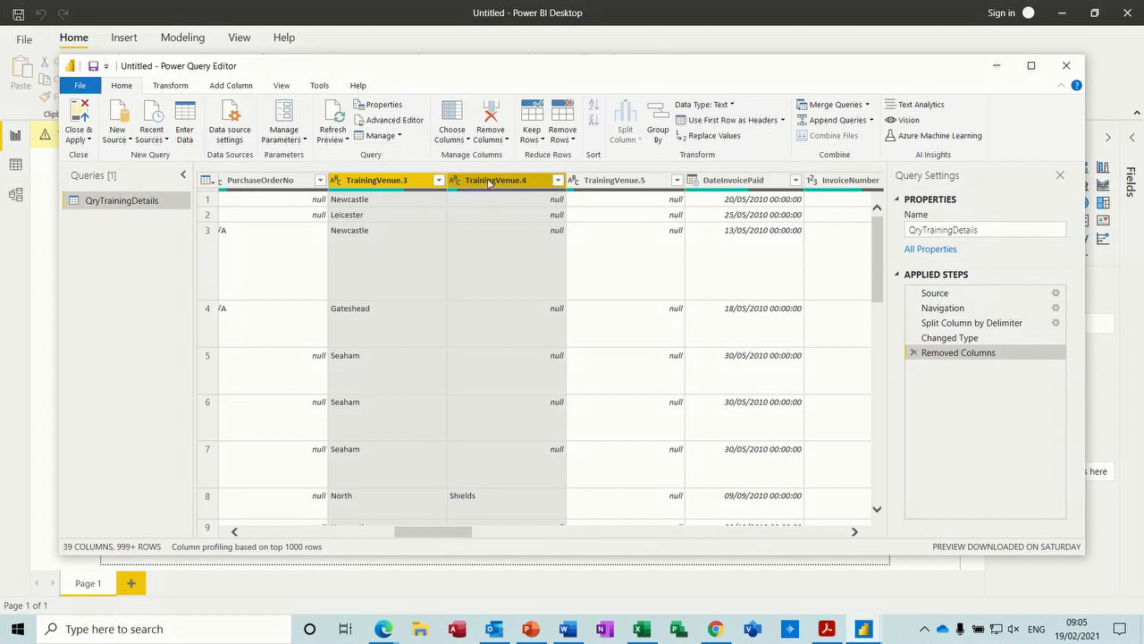
pyautogui.moveTo(400, 218)
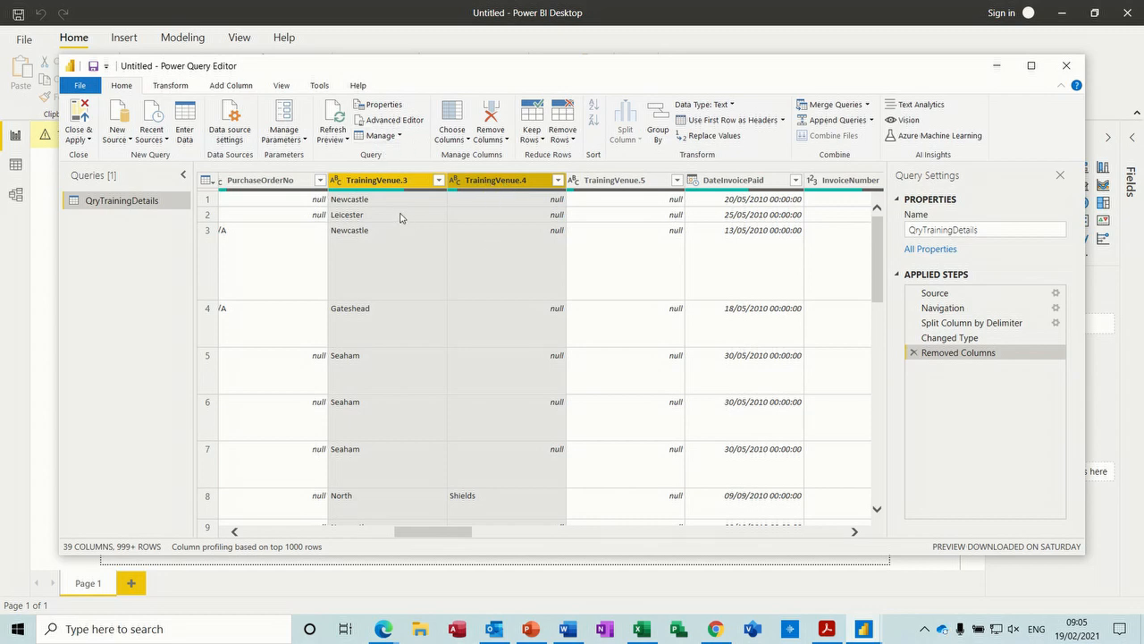
pyautogui.moveTo(426, 263)
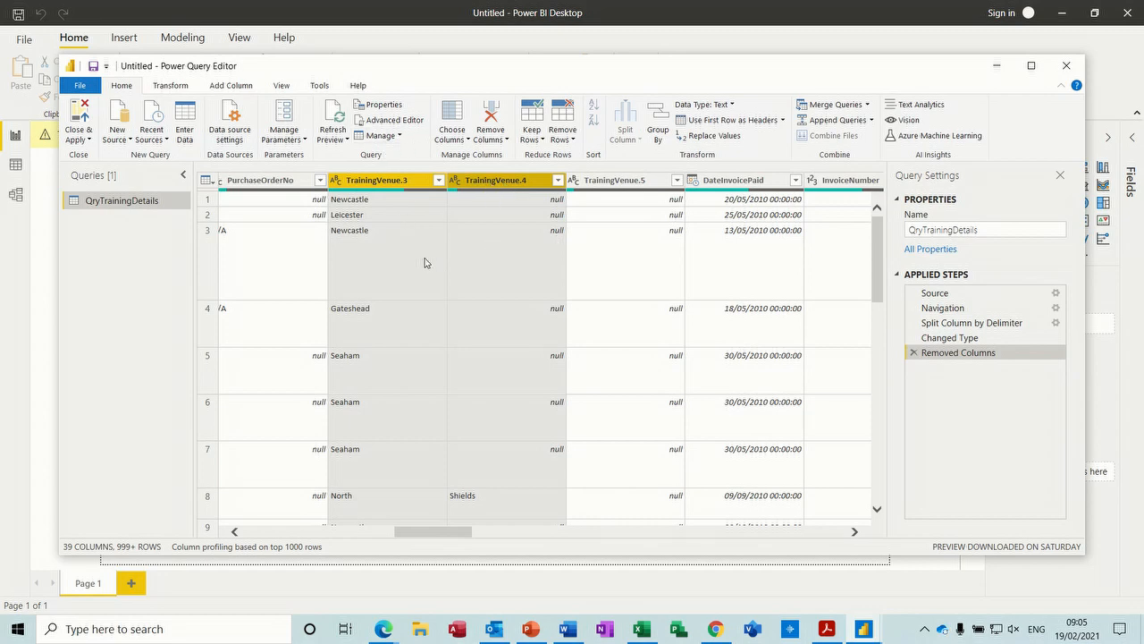
pyautogui.moveTo(511, 315)
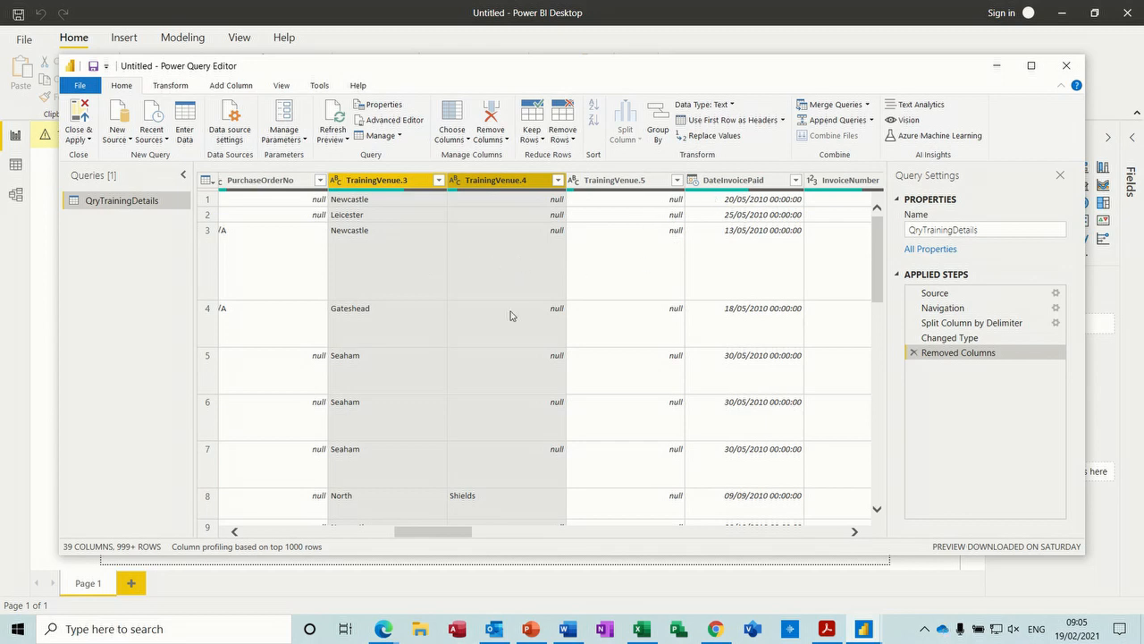
pyautogui.moveTo(526, 296)
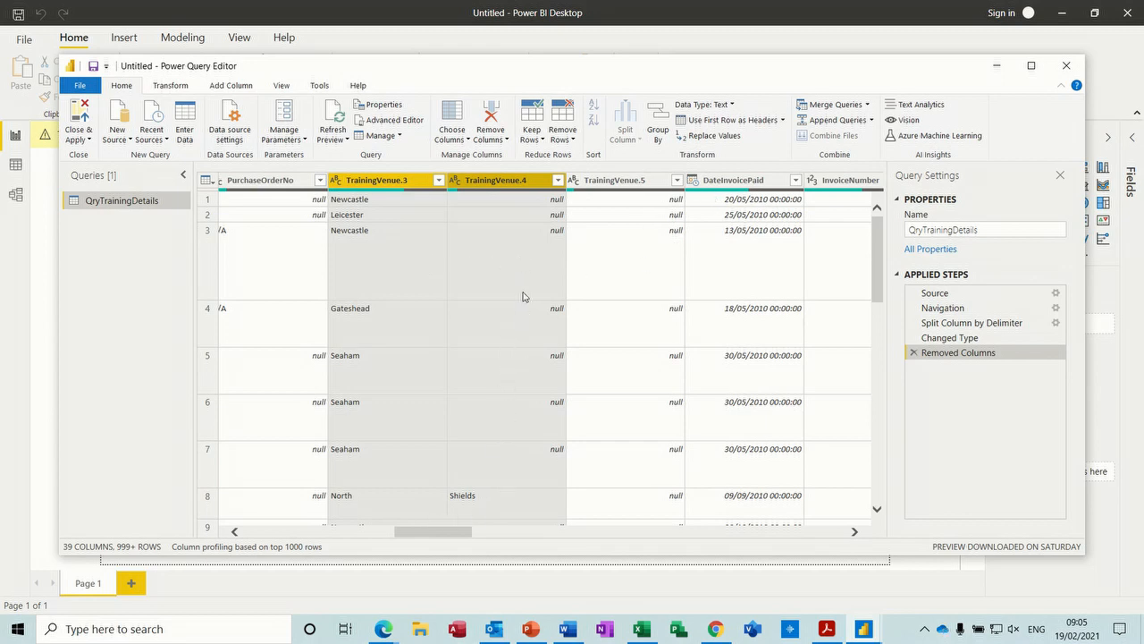
pyautogui.moveTo(522, 349)
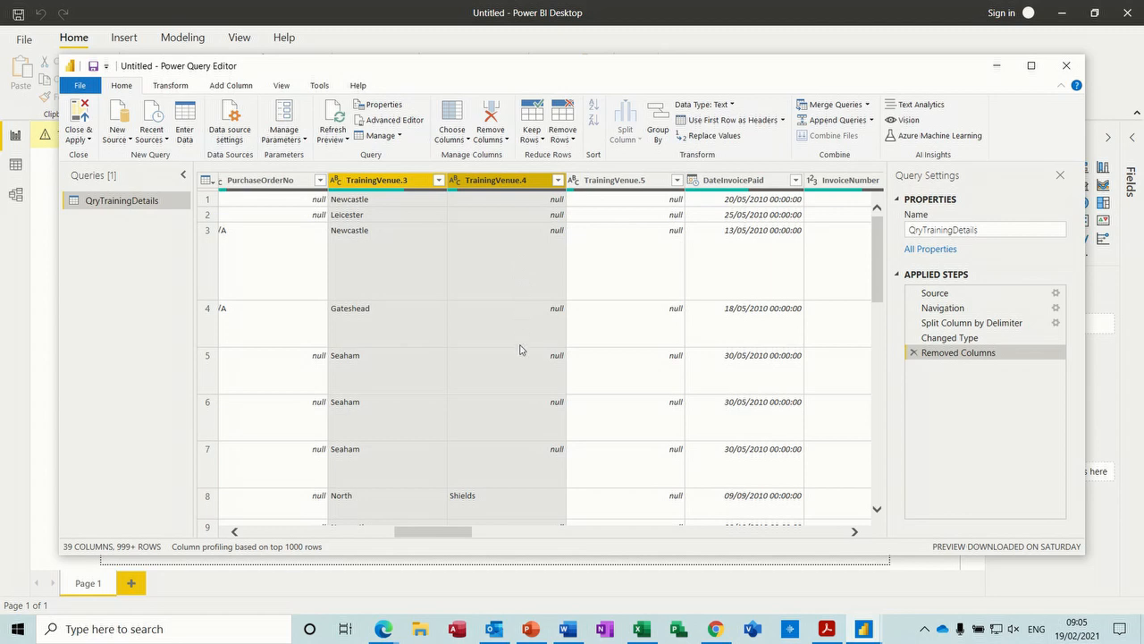
pyautogui.moveTo(514, 386)
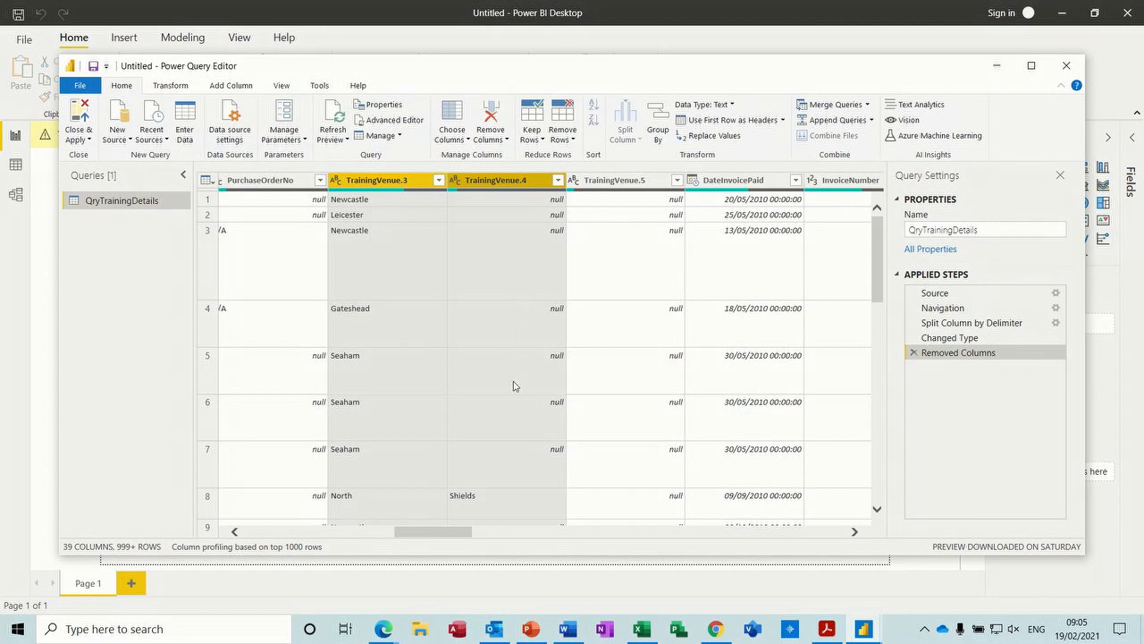
pyautogui.moveTo(429, 457)
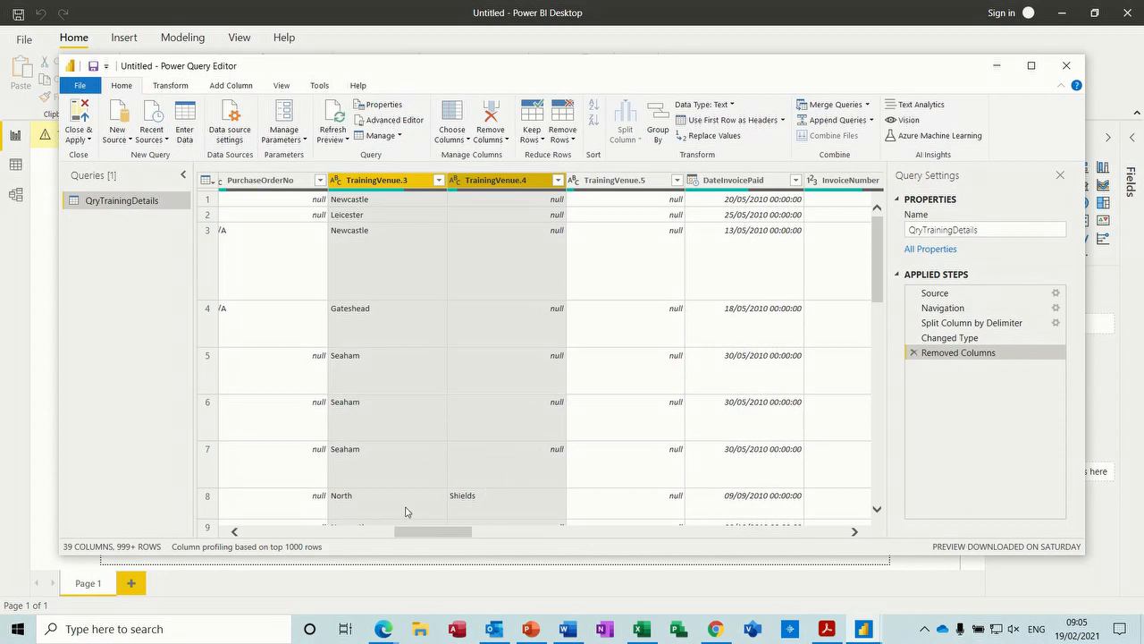
pyautogui.moveTo(504, 422)
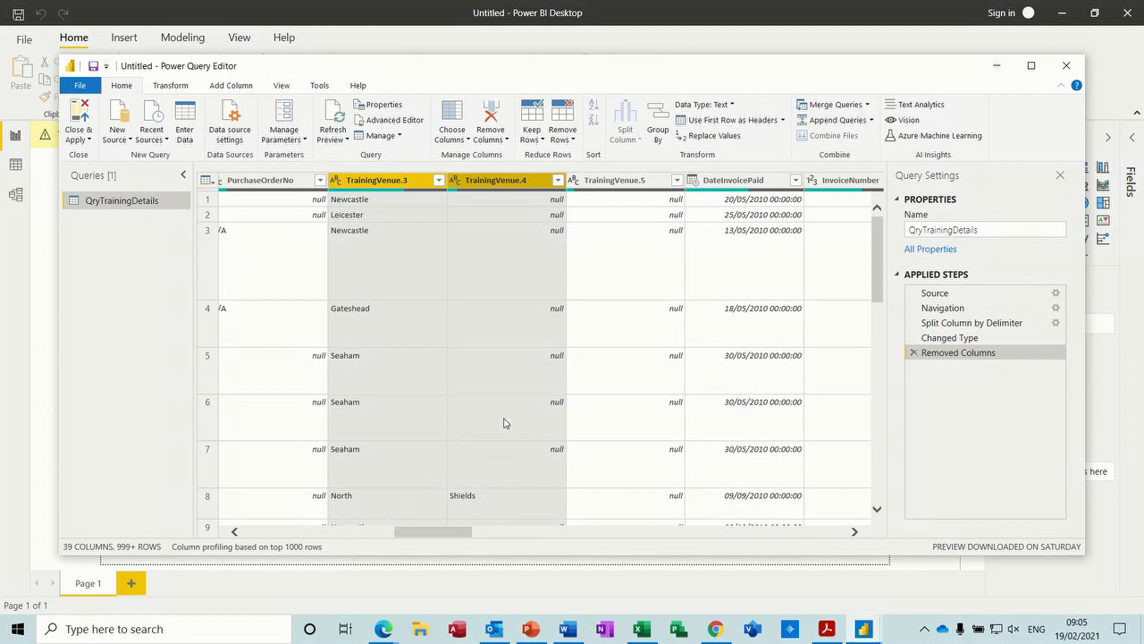
pyautogui.moveTo(384, 500)
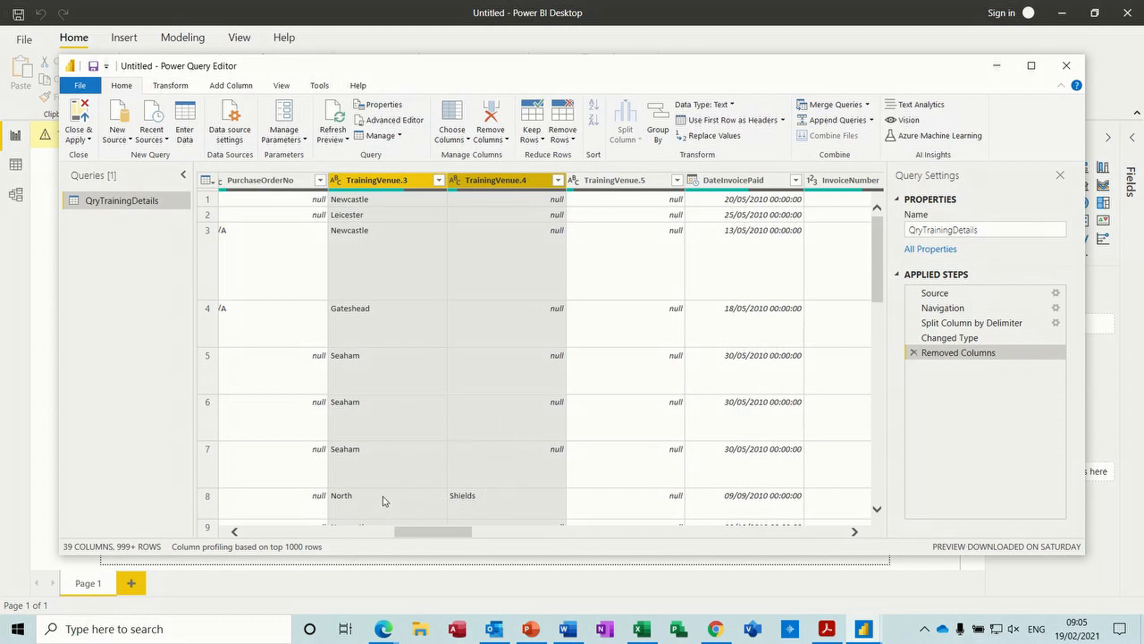
pyautogui.click(170, 86)
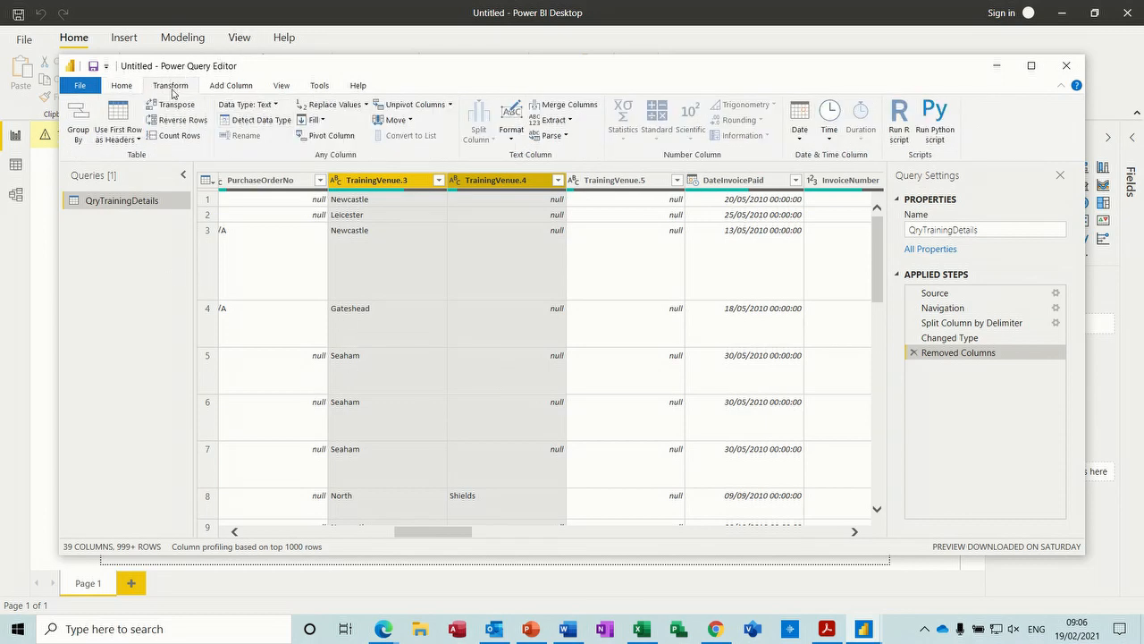
pyautogui.moveTo(400, 161)
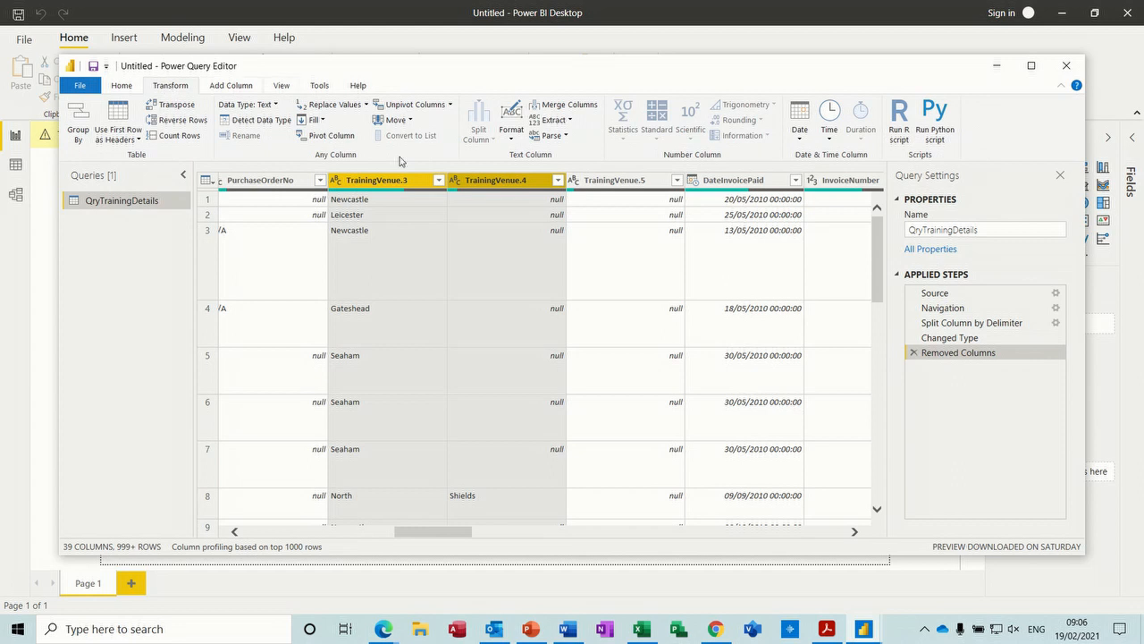
pyautogui.moveTo(561, 98)
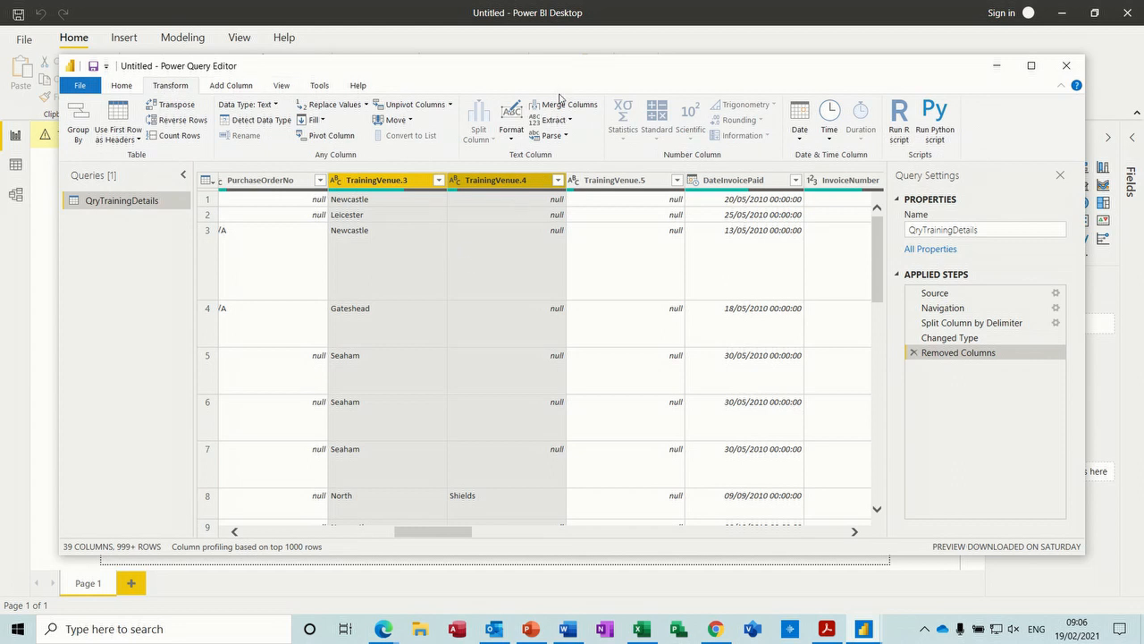
pyautogui.moveTo(568, 104)
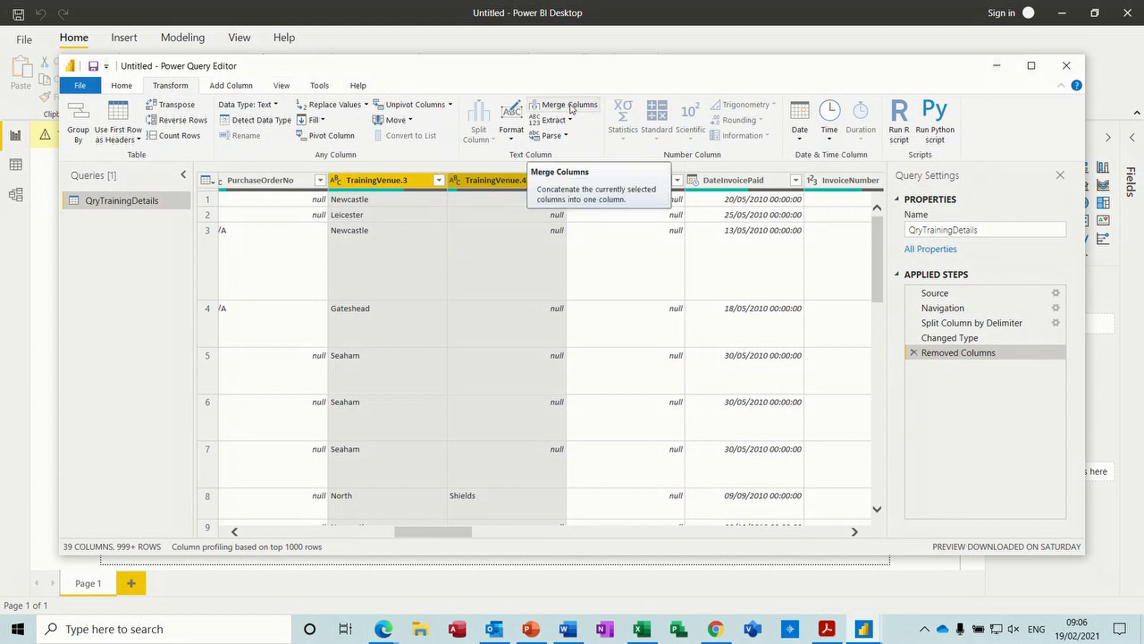
# Step: Merge the two venue columns with a Space separator into a new column named Location
pyautogui.click(569, 104)
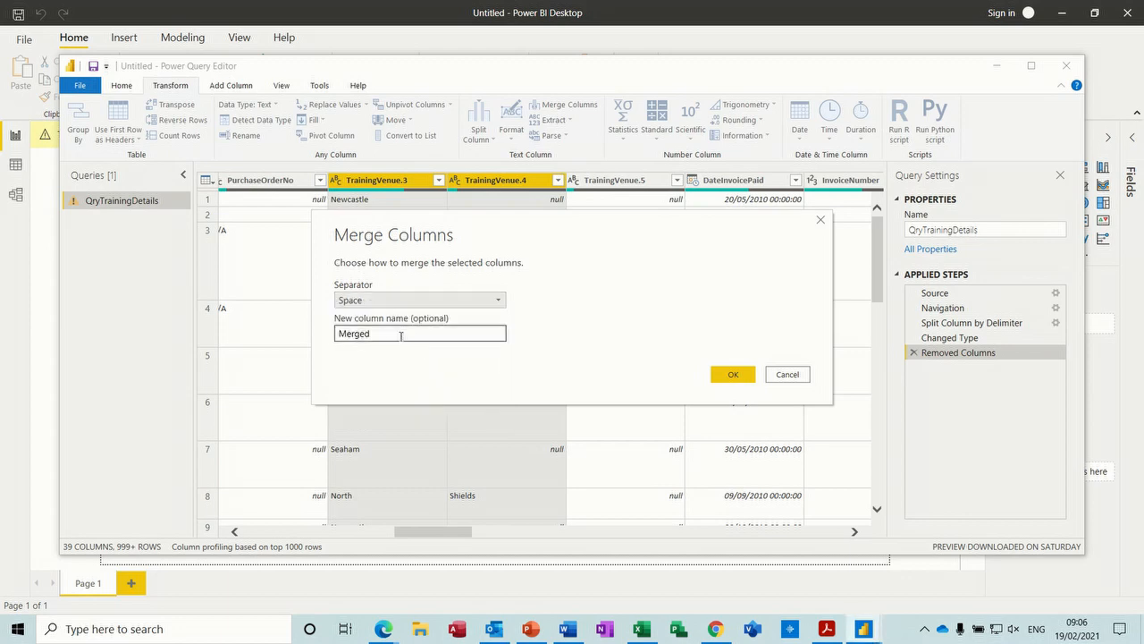
pyautogui.tripleClick(420, 333)
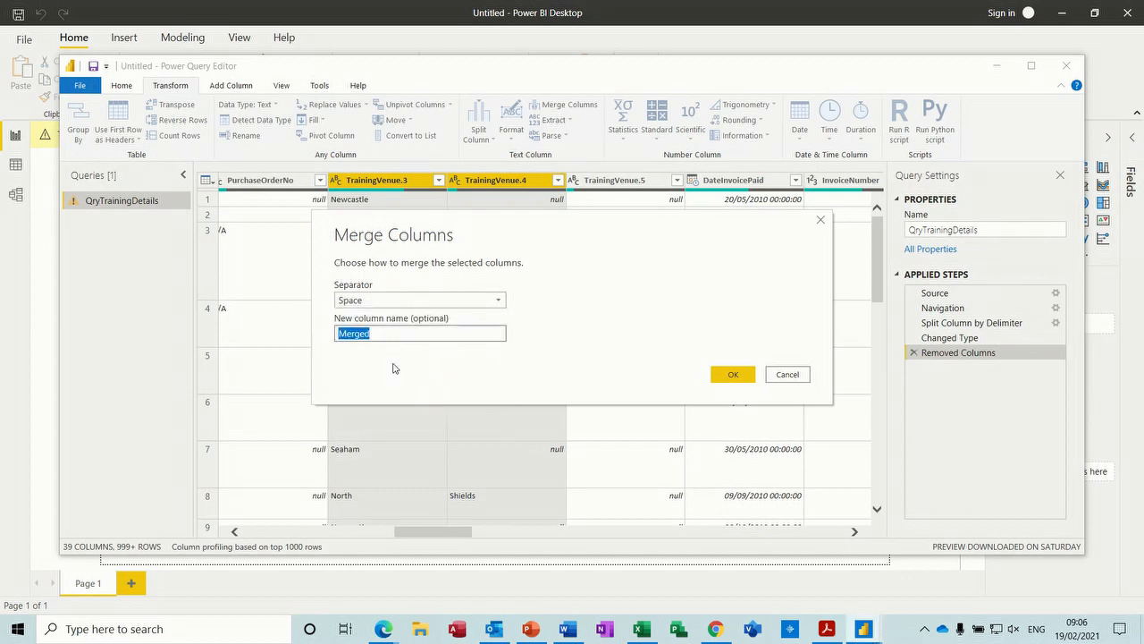
pyautogui.write('Loca')
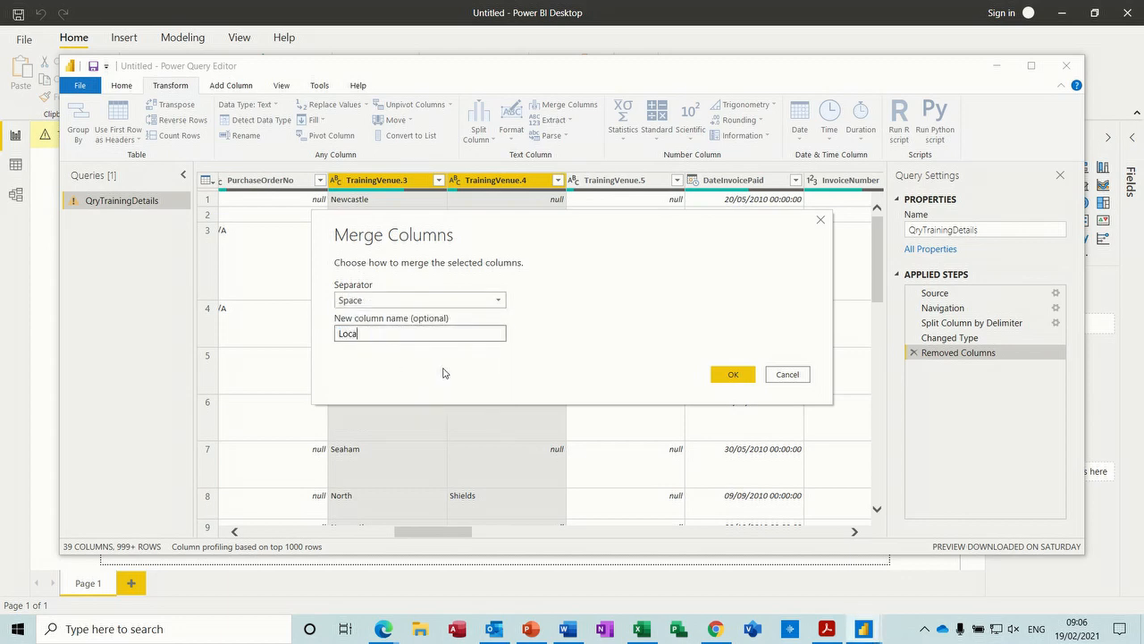
pyautogui.write('tion')
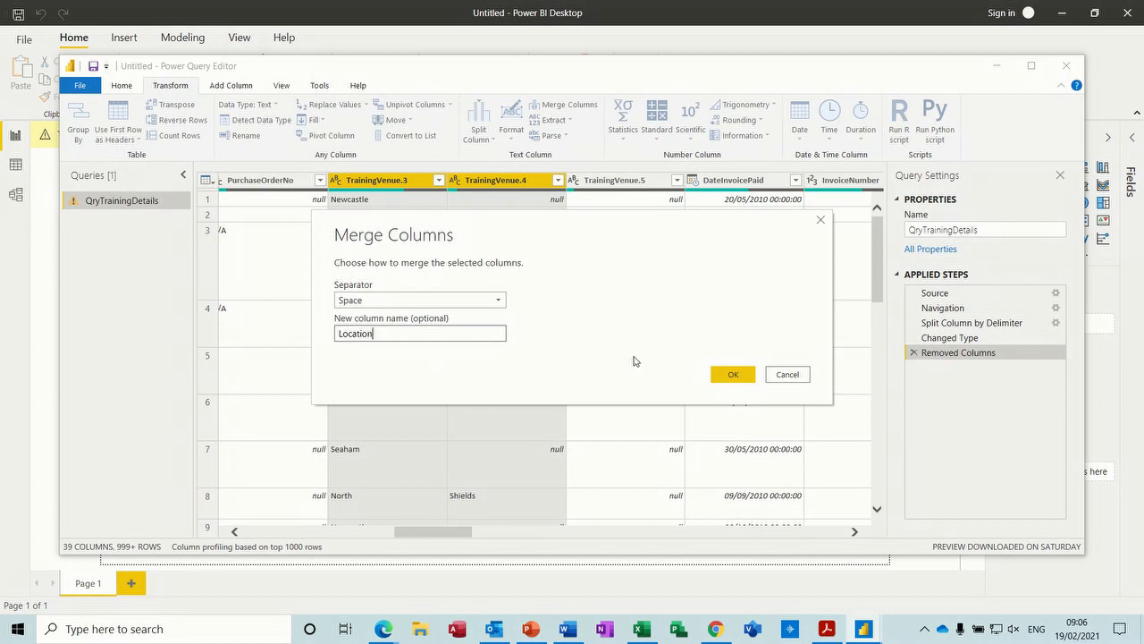
pyautogui.click(733, 374)
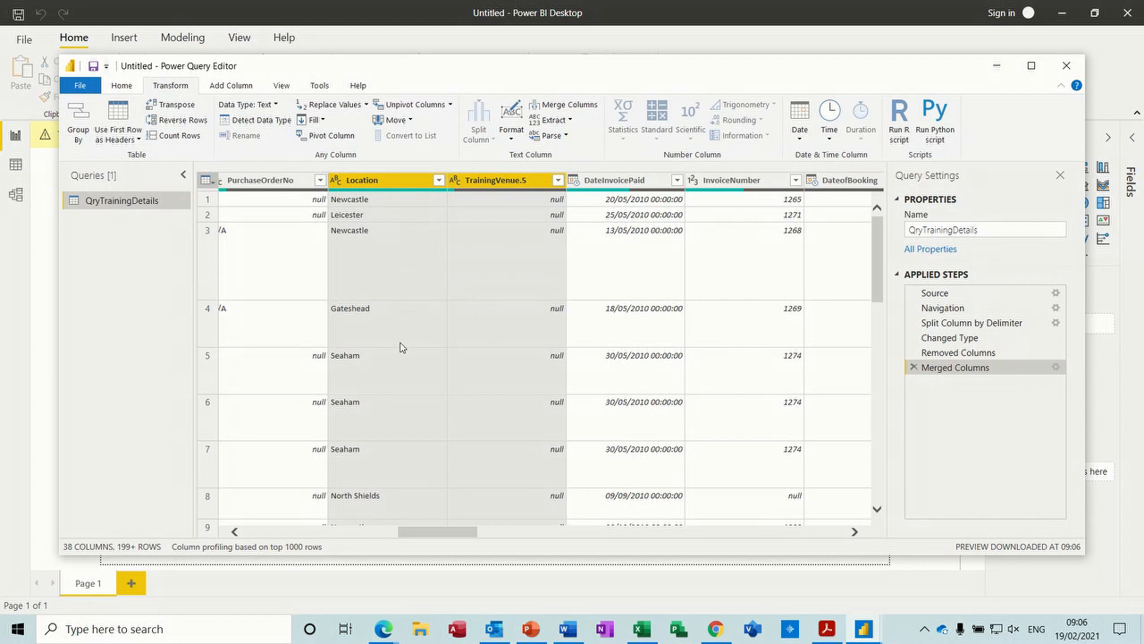
pyautogui.moveTo(356, 495)
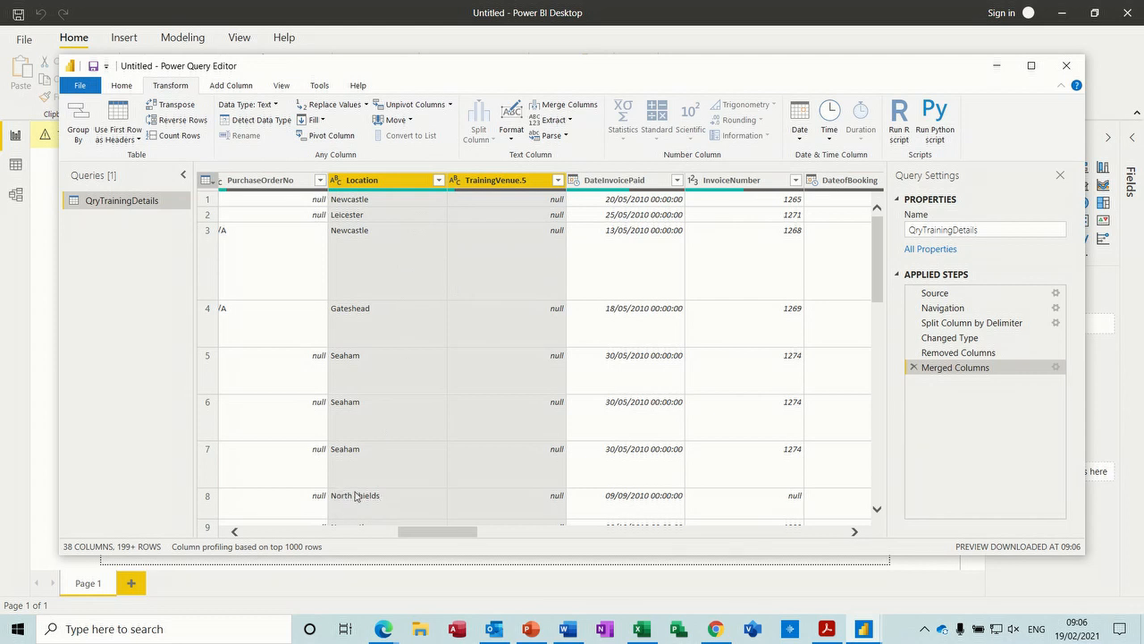
pyautogui.moveTo(374, 486)
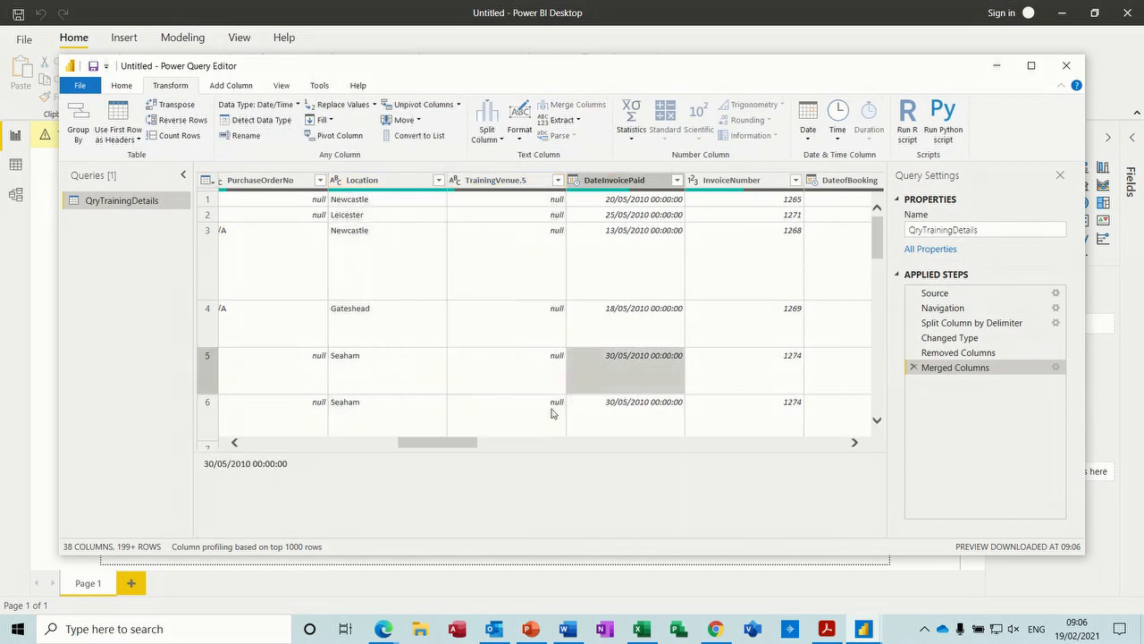
# Step: Review the merged Location column in the preview, then close Power Query Editor to return to the report
pyautogui.moveTo(438, 441); pyautogui.dragTo(479, 442)
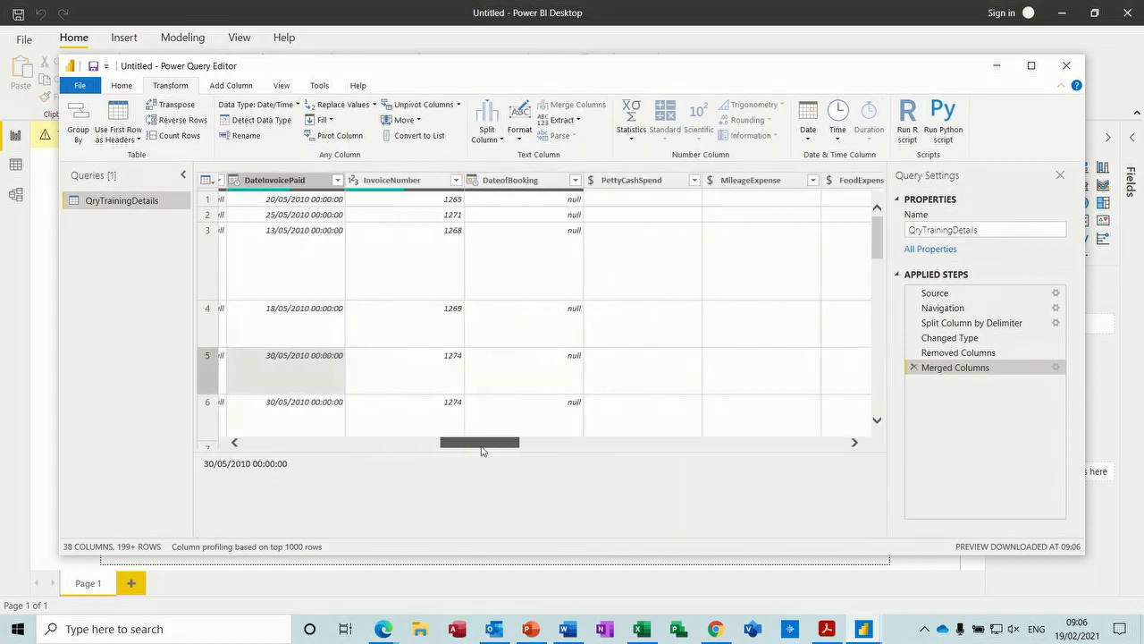
pyautogui.moveTo(479, 442); pyautogui.dragTo(438, 441)
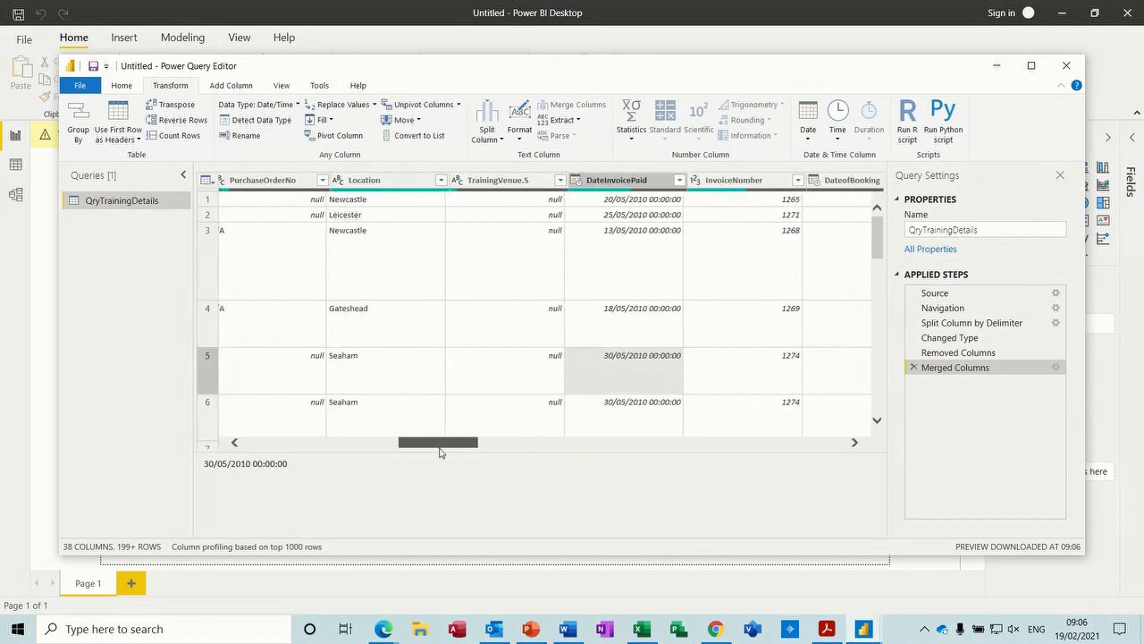
pyautogui.moveTo(438, 441); pyautogui.dragTo(376, 442)
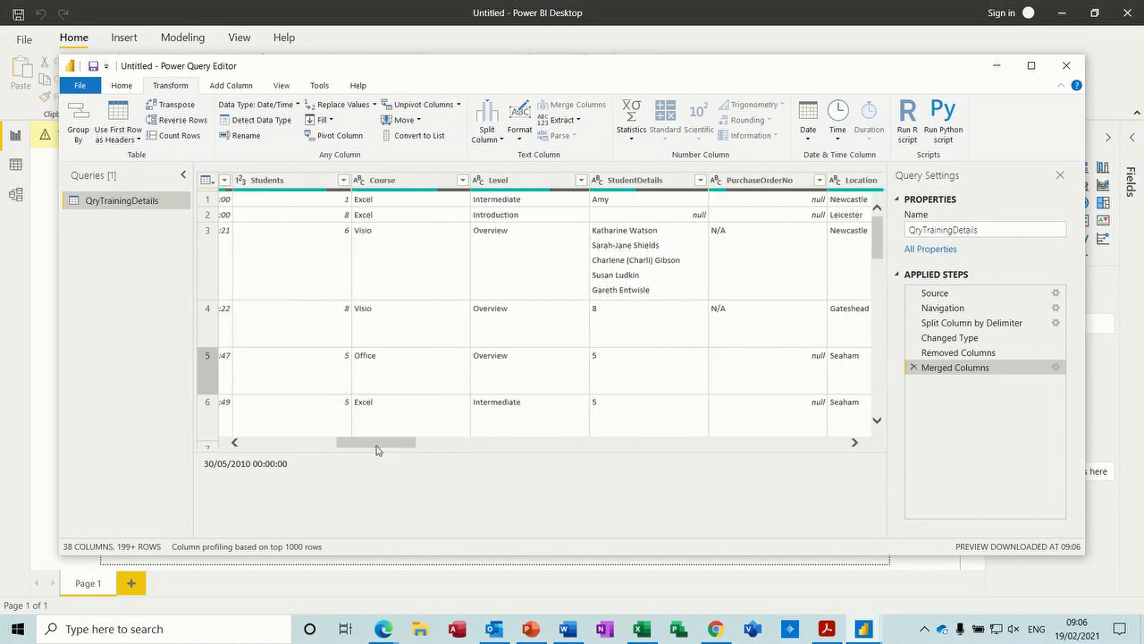
pyautogui.click(122, 86)
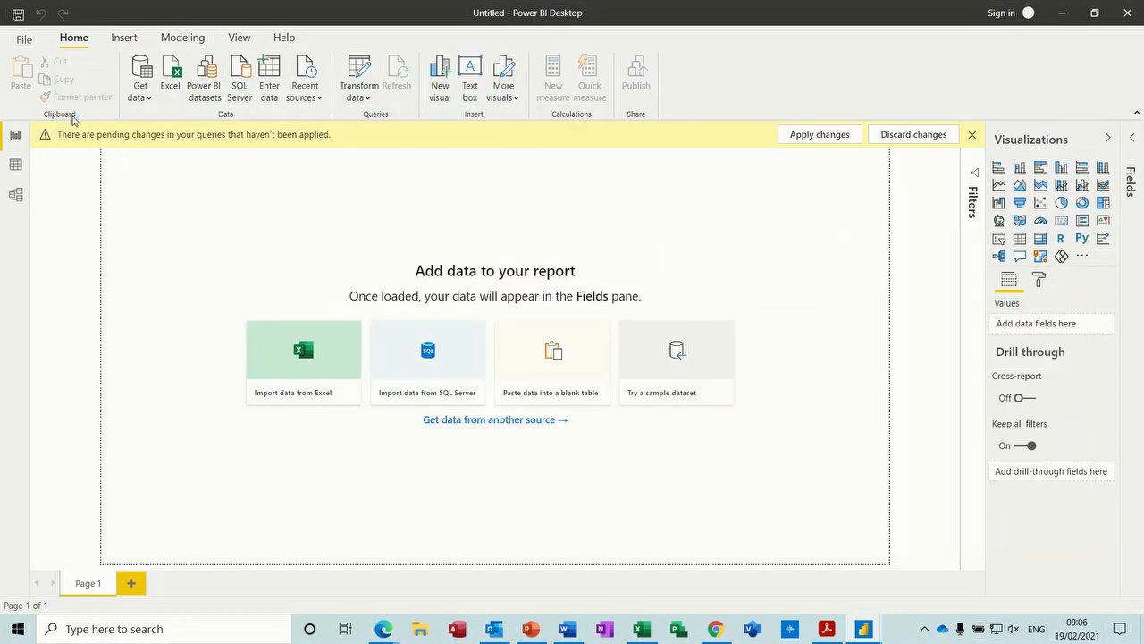
# Step: Apply the pending query changes so QryTrainingDetails and its columns load into the Fields pane
pyautogui.click(819, 134)
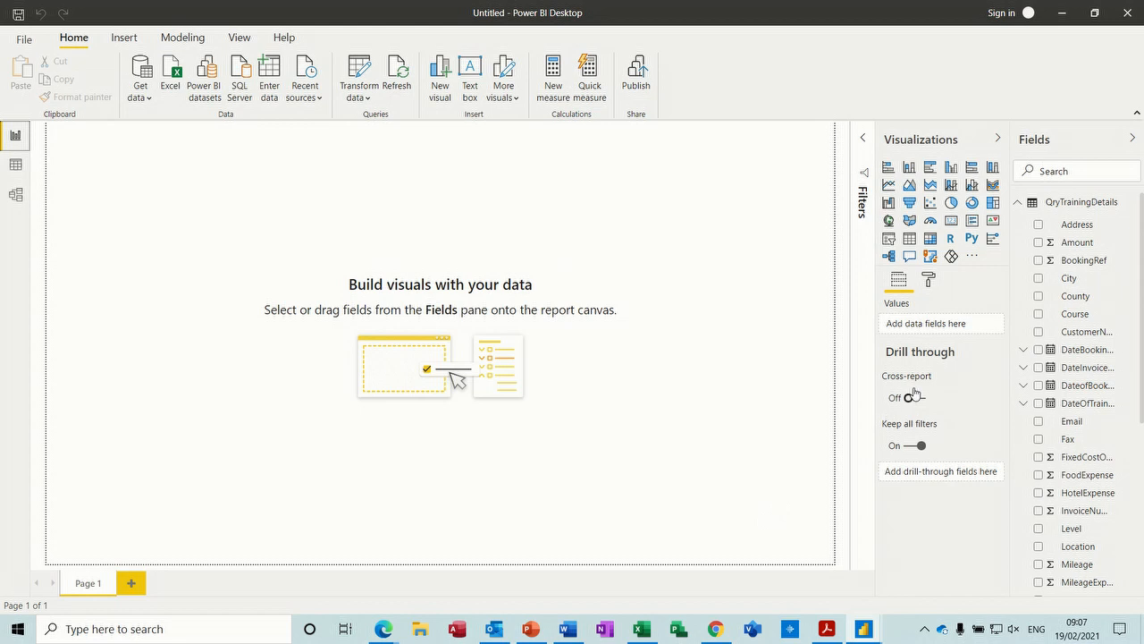
pyautogui.moveTo(1082, 358)
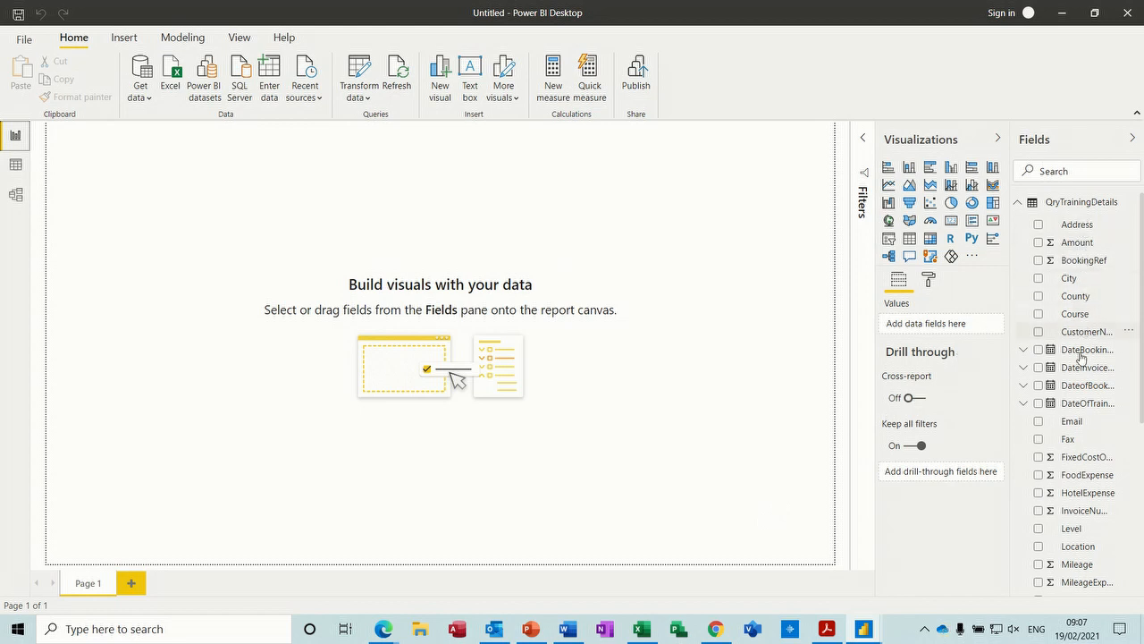
pyautogui.moveTo(515, 243)
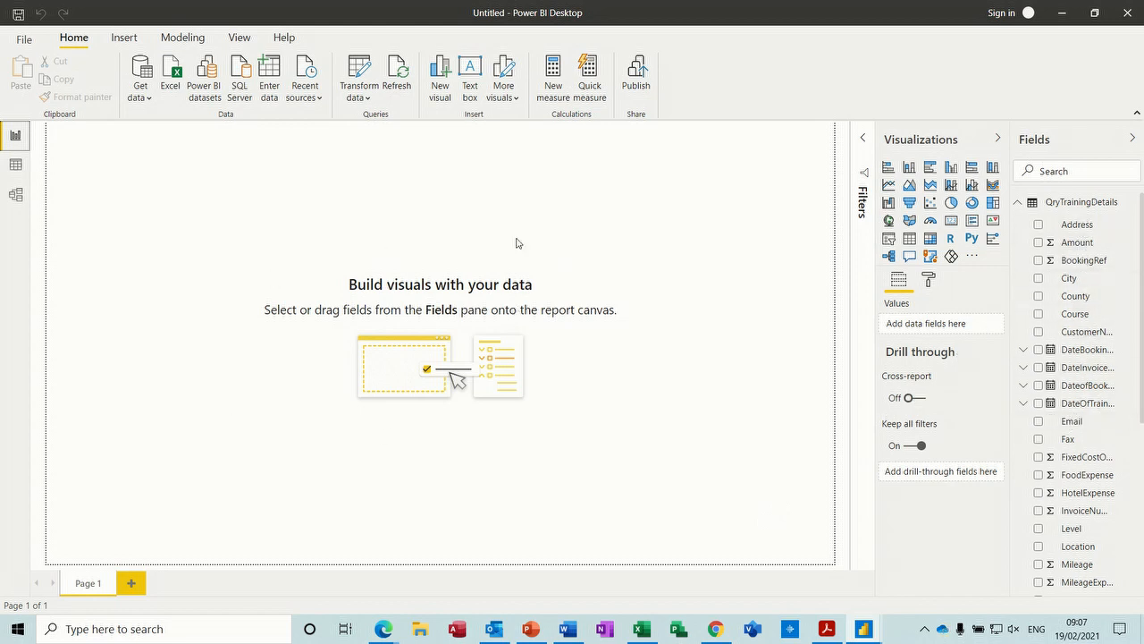
pyautogui.moveTo(598, 343)
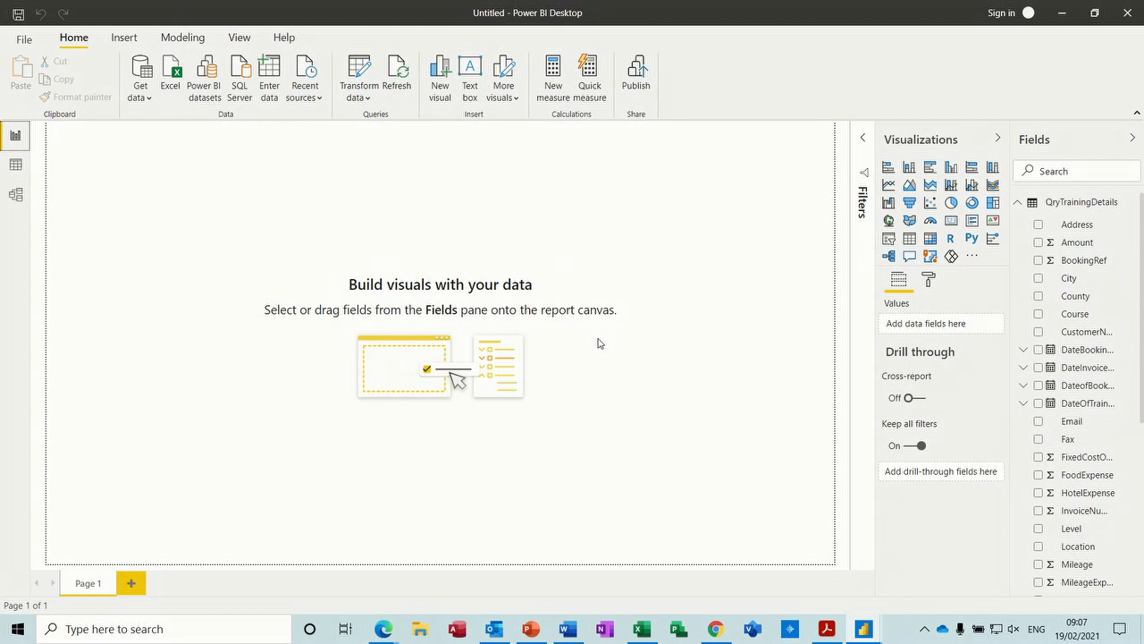
pyautogui.moveTo(894, 203)
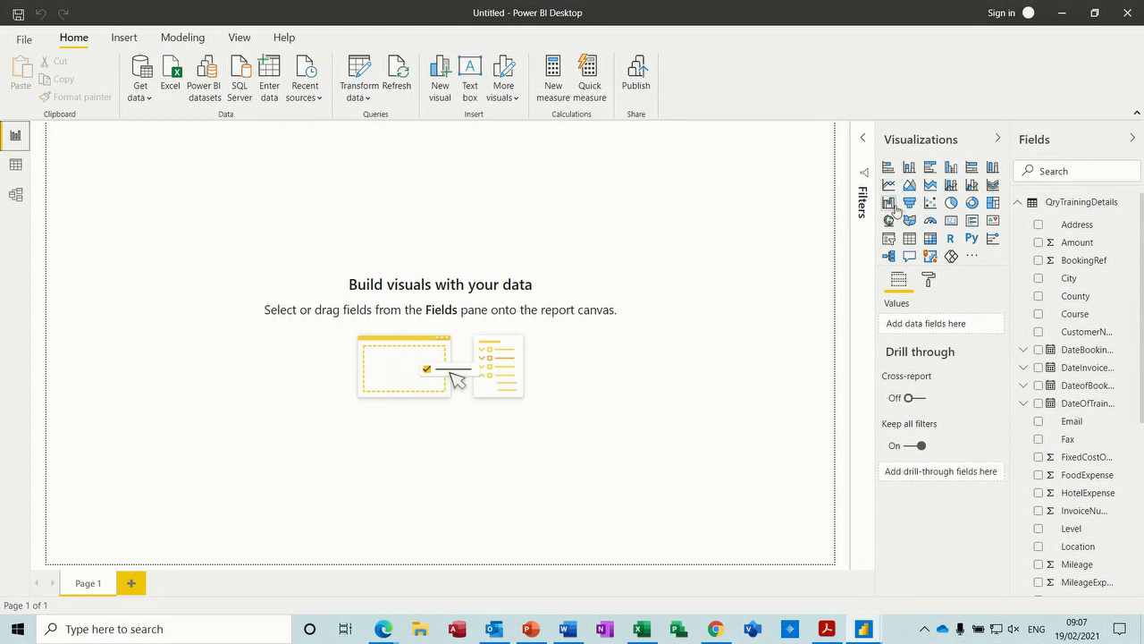
pyautogui.moveTo(888, 168)
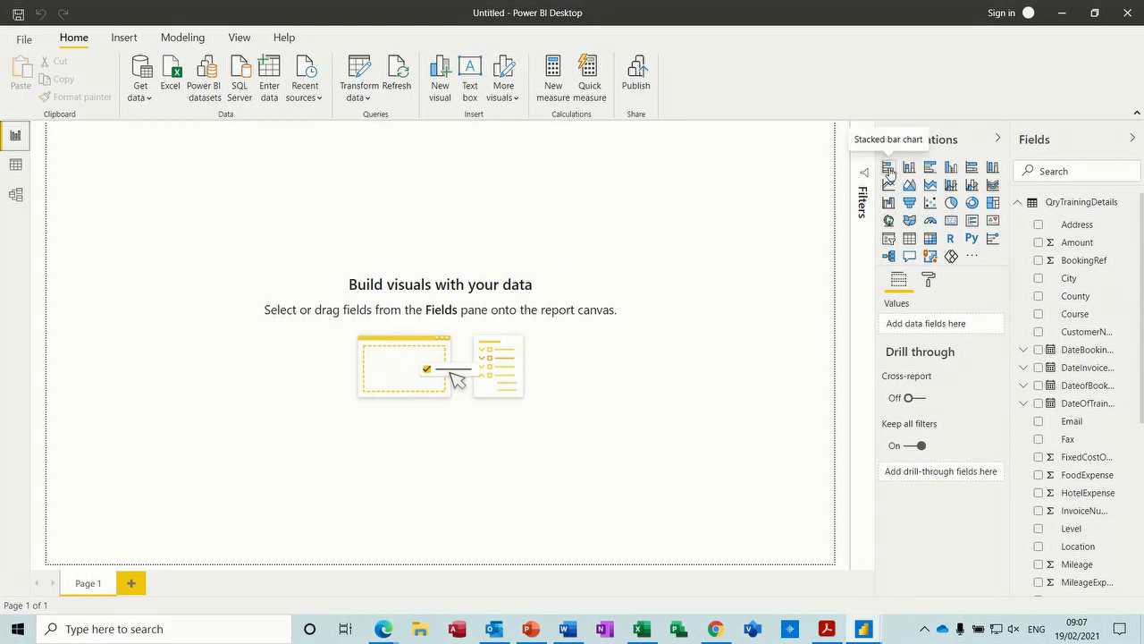
# Step: Insert a stacked bar chart showing Amount by Course on the report page
pyautogui.click(887, 168)
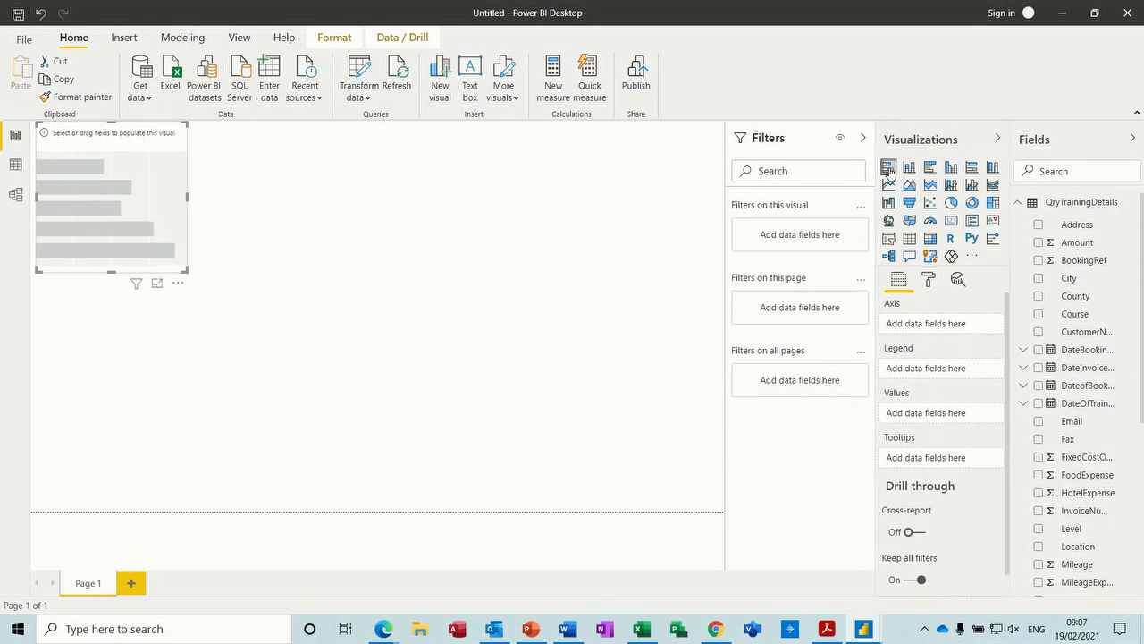
pyautogui.moveTo(810, 375)
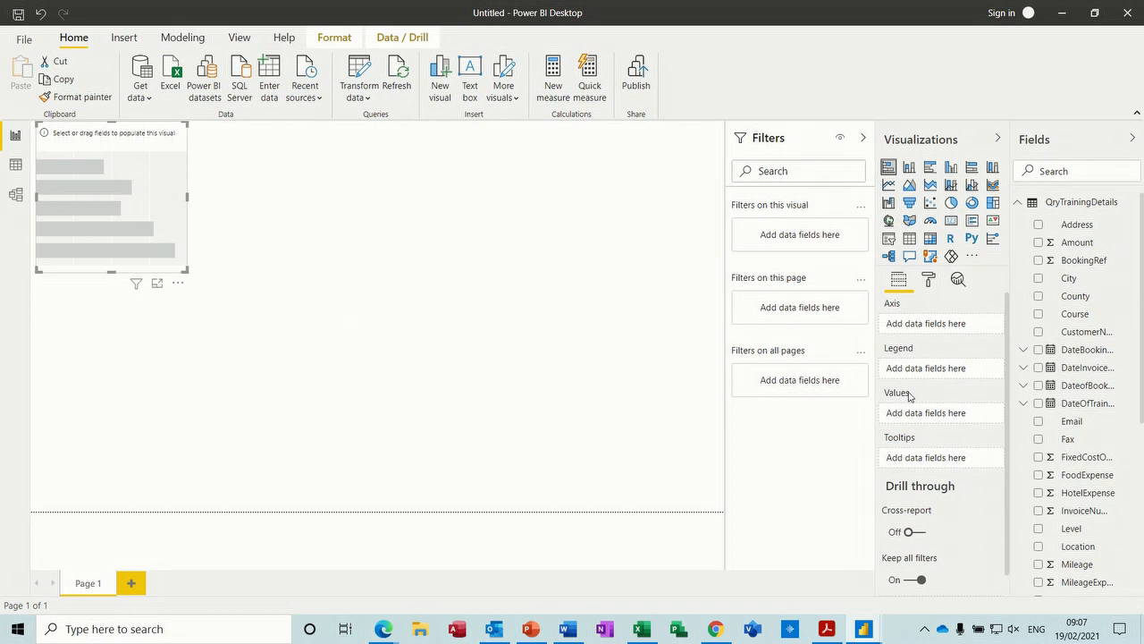
pyautogui.moveTo(1076, 296)
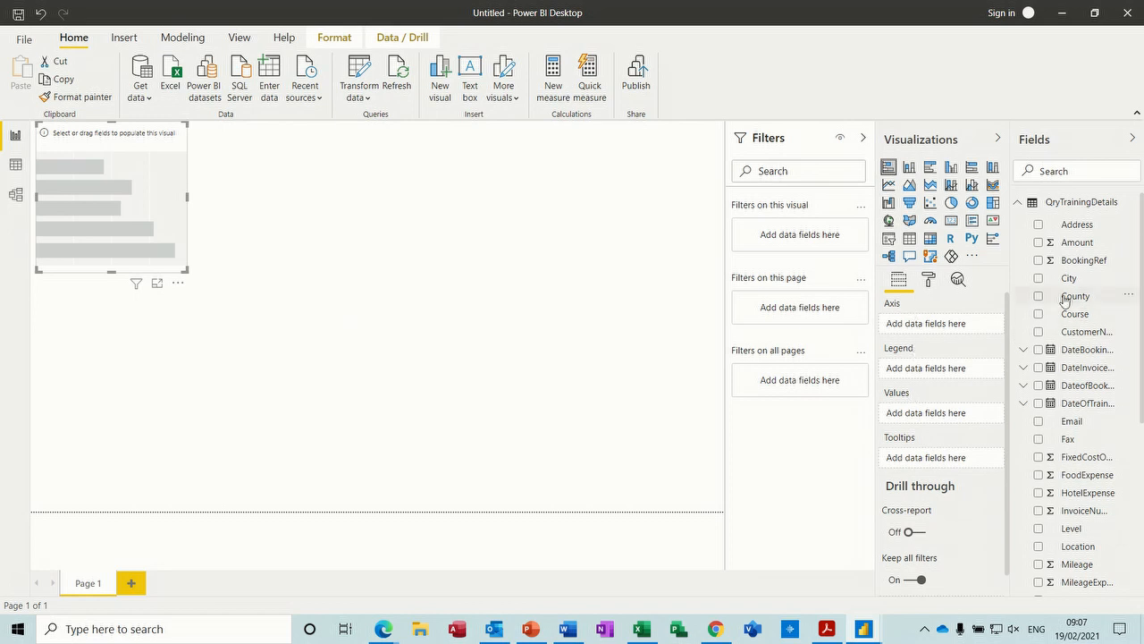
pyautogui.moveTo(1076, 312)
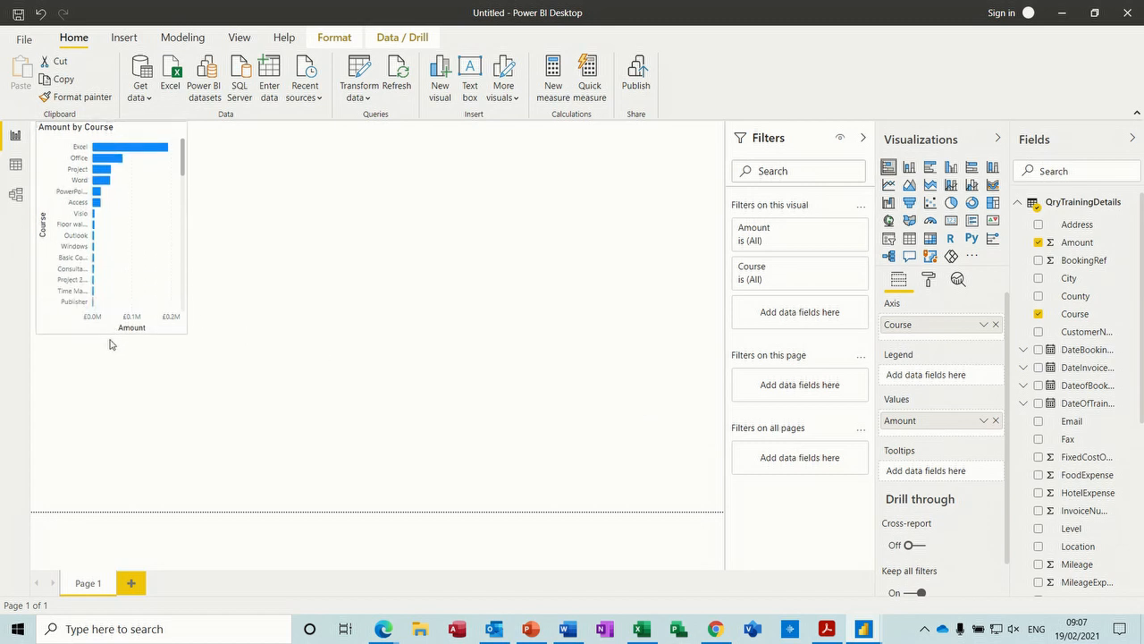
pyautogui.scroll(-3)
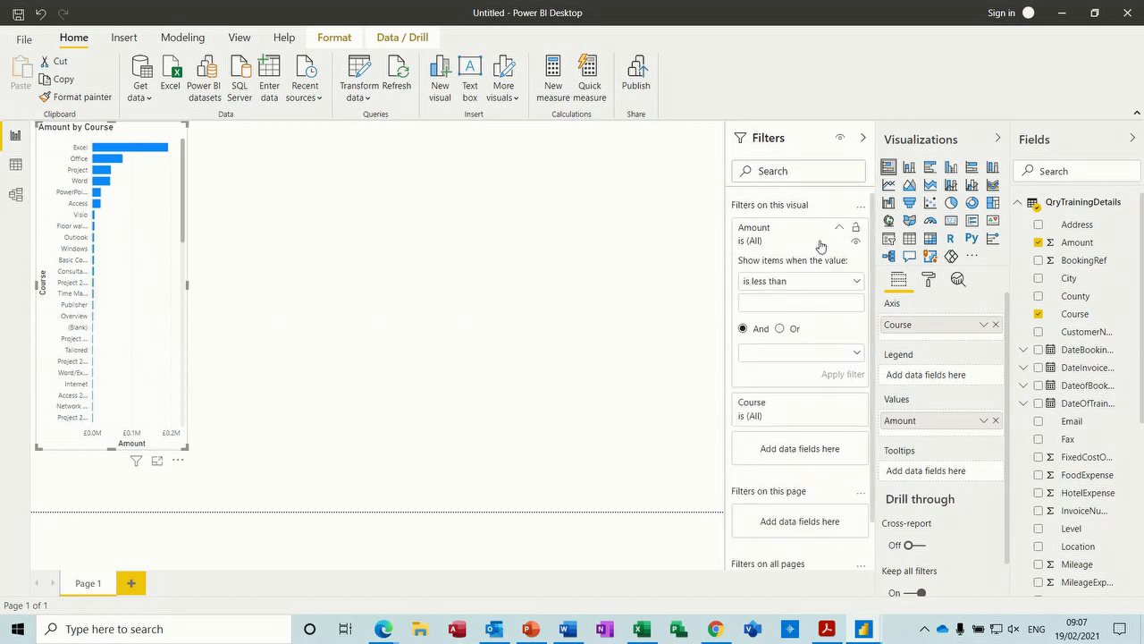
pyautogui.moveTo(858, 284)
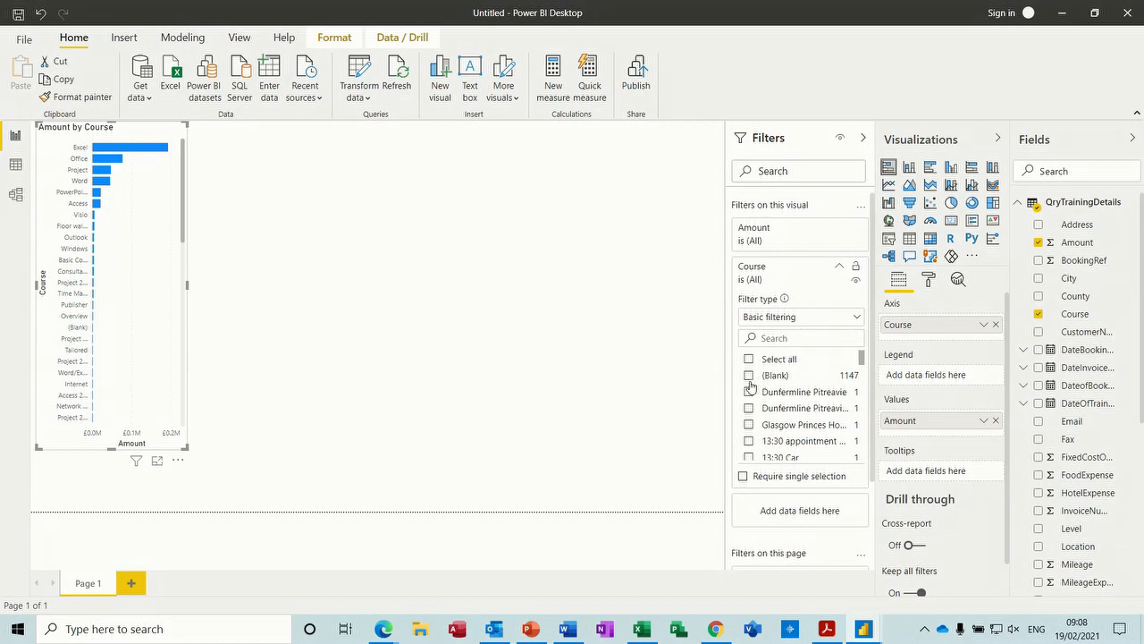
# Step: Filter the Amount by Course chart's Course field to exclude (Blank) courses
pyautogui.click(749, 376)
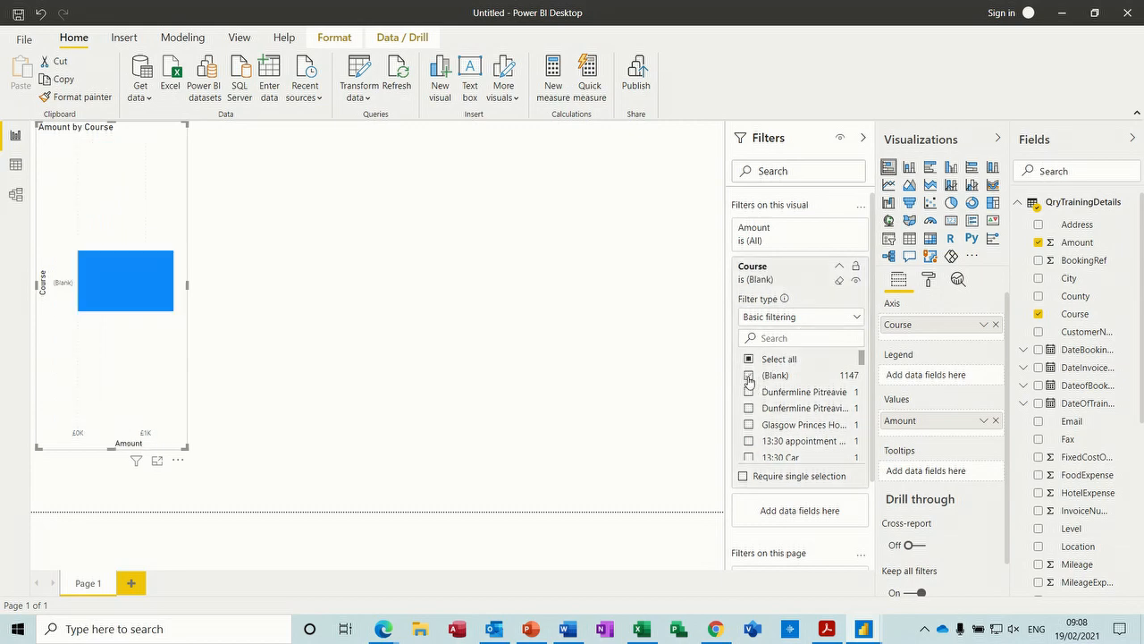
pyautogui.click(749, 357)
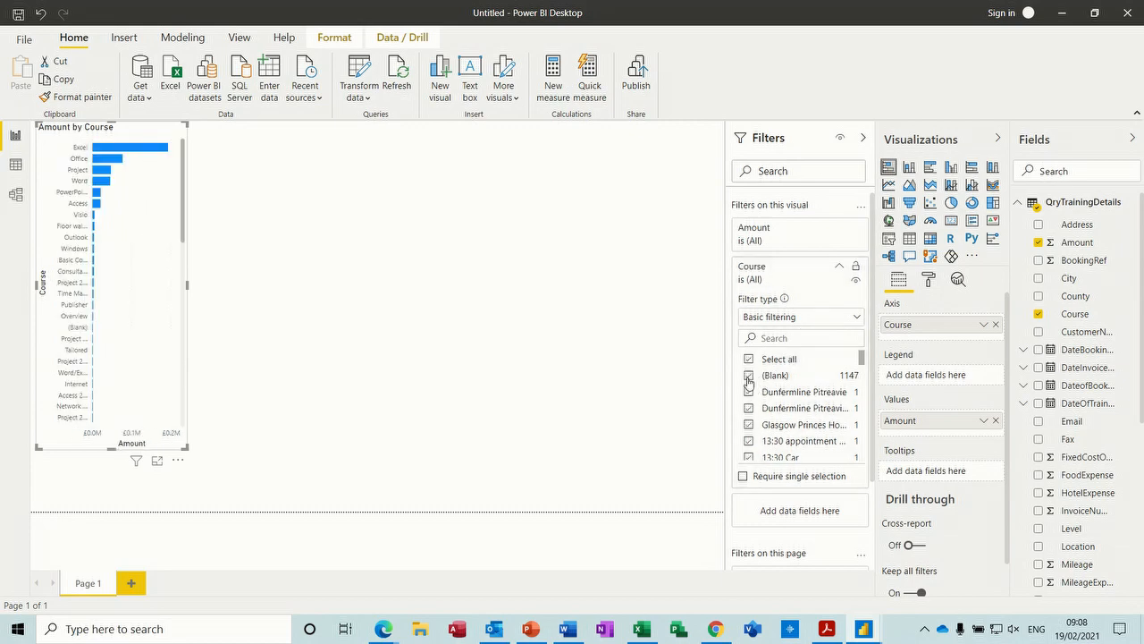
pyautogui.click(749, 358)
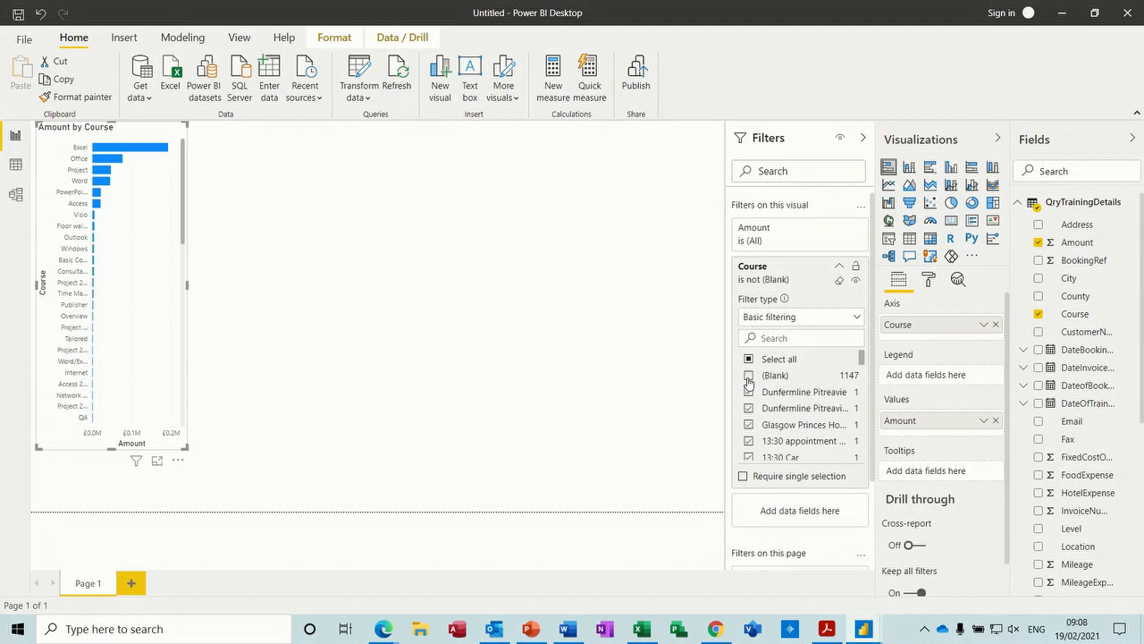
pyautogui.click(749, 375)
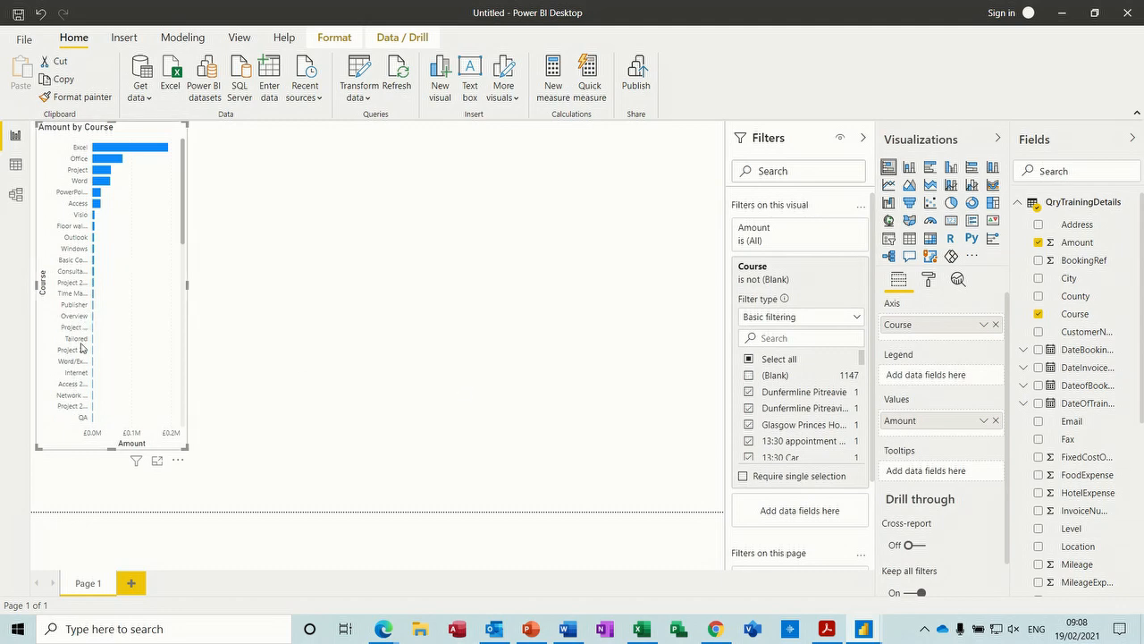
pyautogui.moveTo(136, 188)
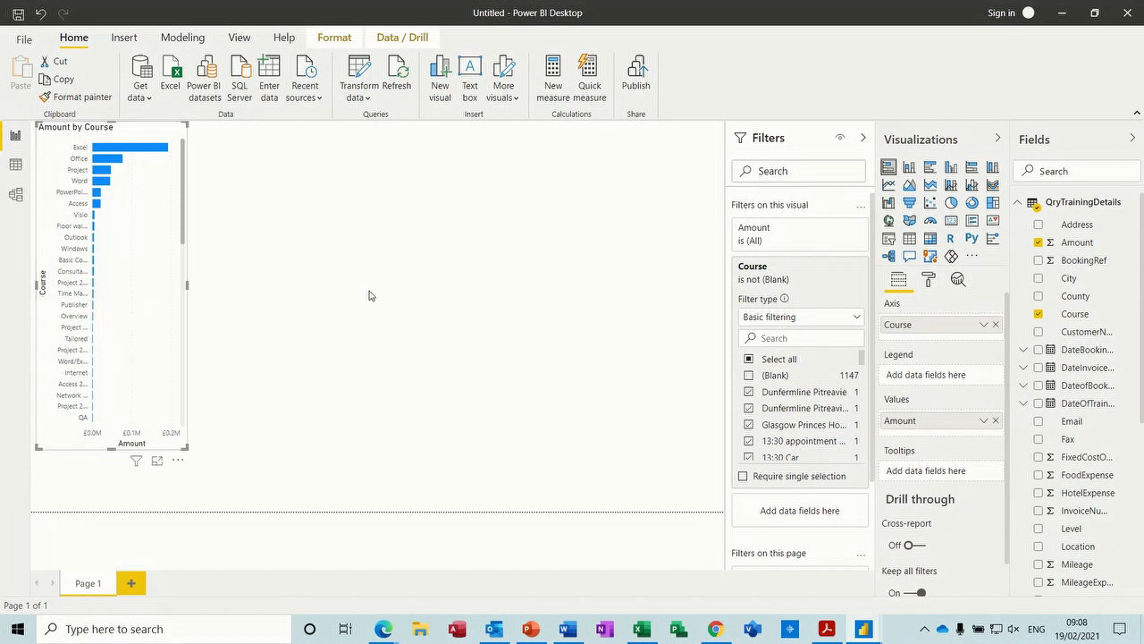
# Step: Start a second bar chart beside the first with Course on its axis
pyautogui.click(402, 286)
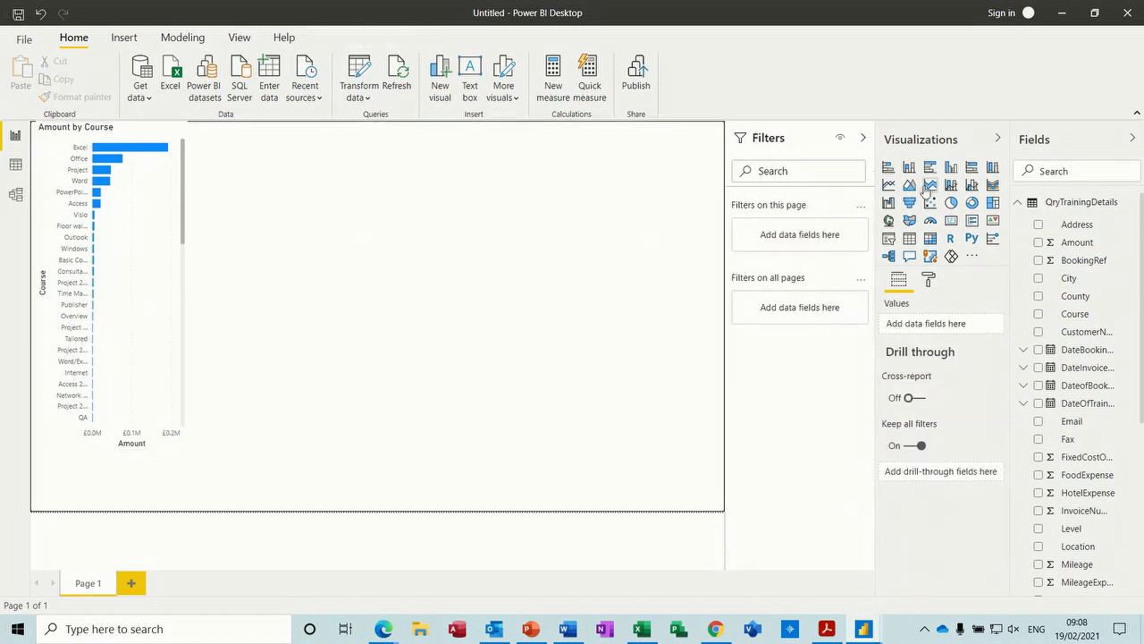
pyautogui.click(889, 168)
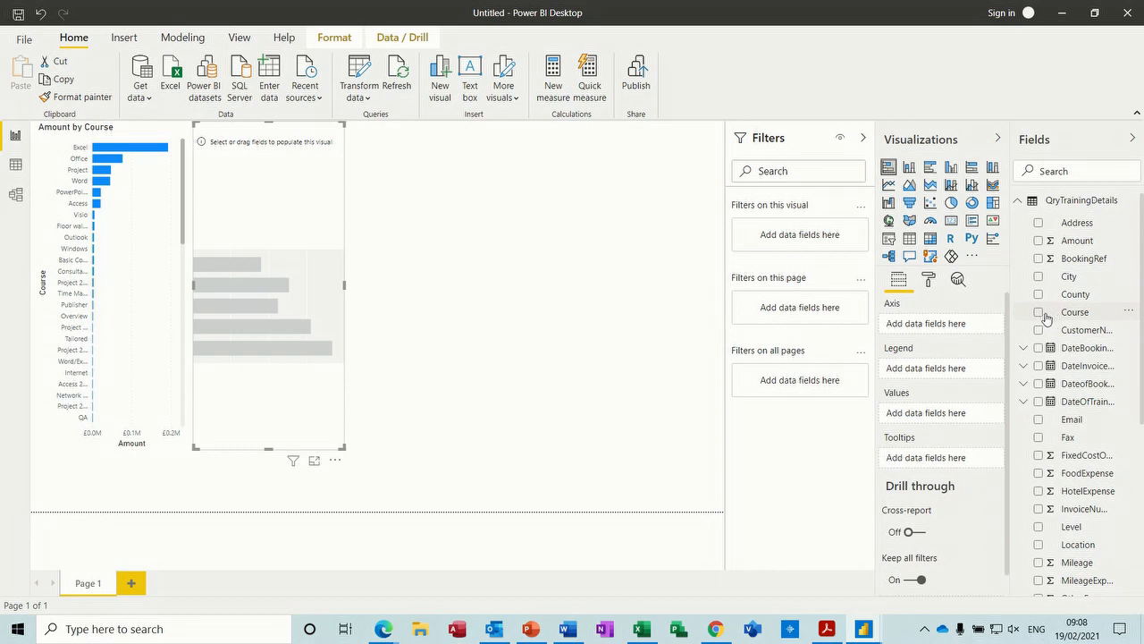
pyautogui.click(1076, 311)
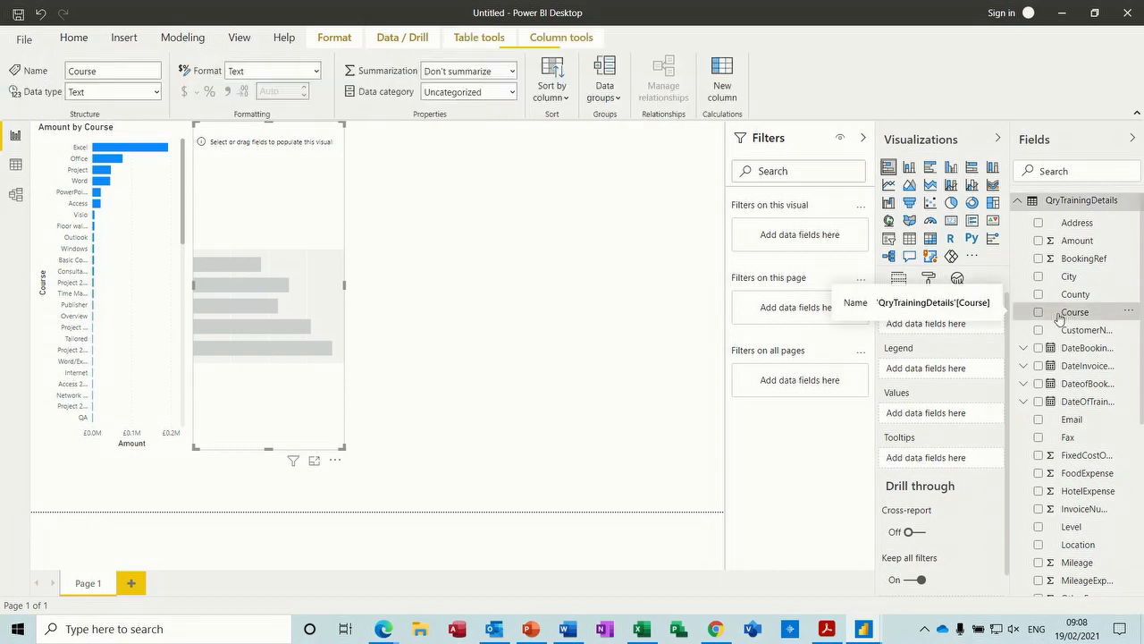
pyautogui.click(1039, 311)
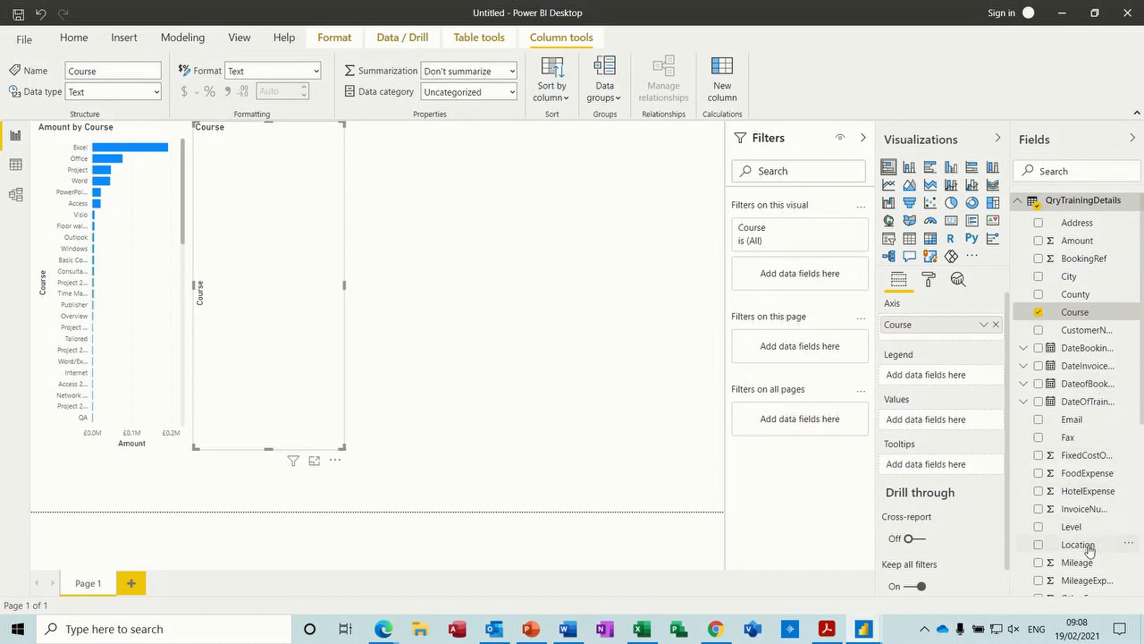
# Step: Add Students as the value so the chart shows Students by Course
pyautogui.scroll(-3)
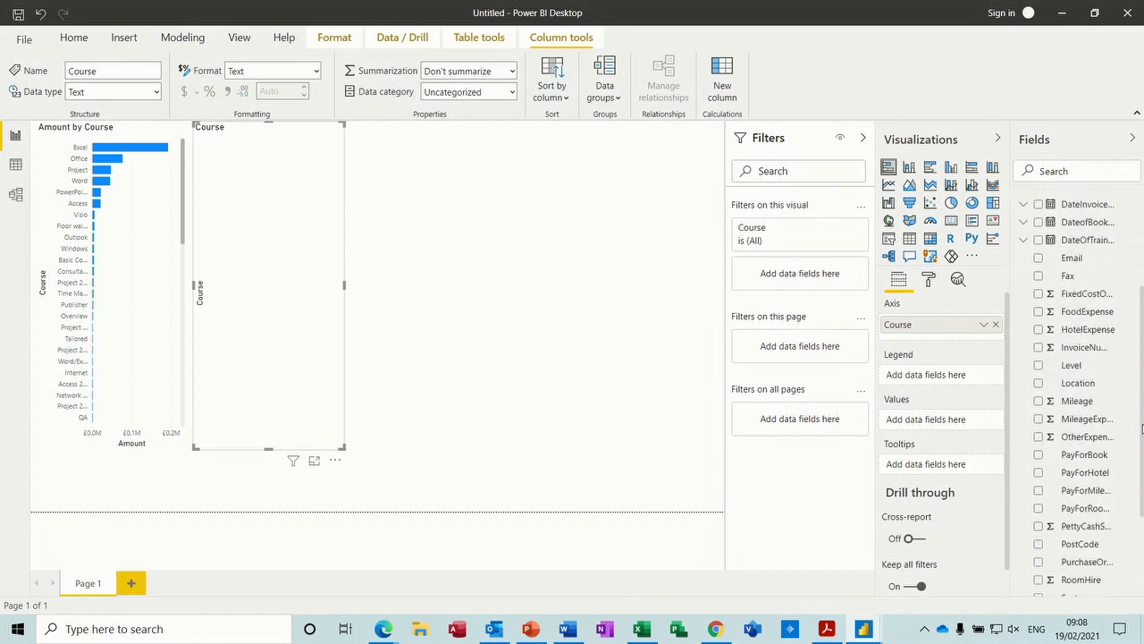
pyautogui.scroll(-3)
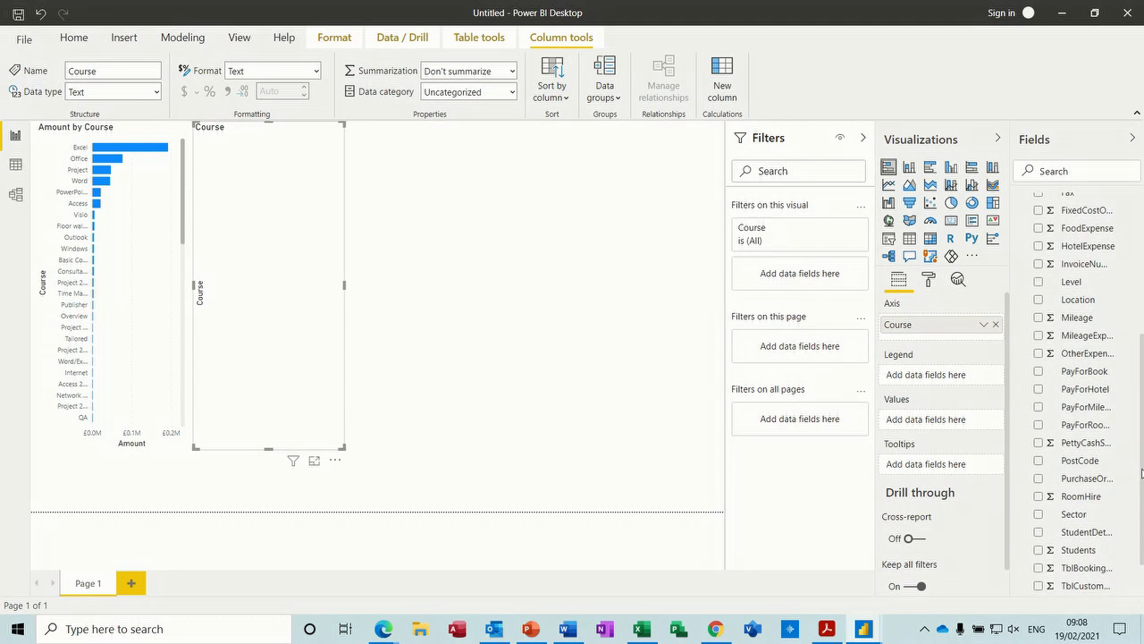
pyautogui.click(73, 38)
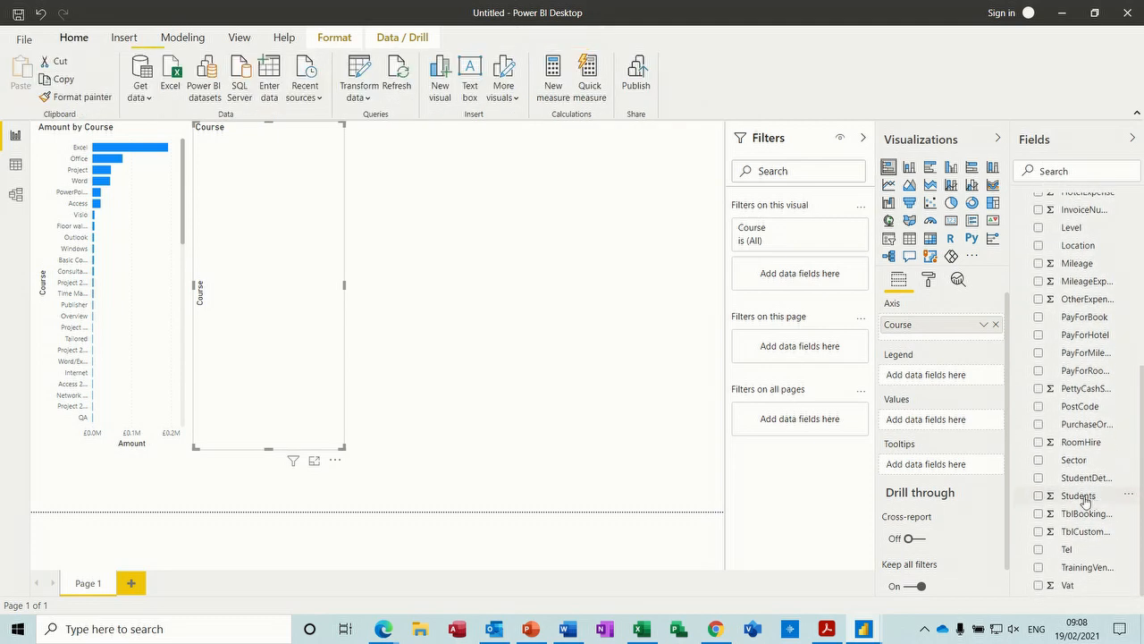
pyautogui.click(1080, 495)
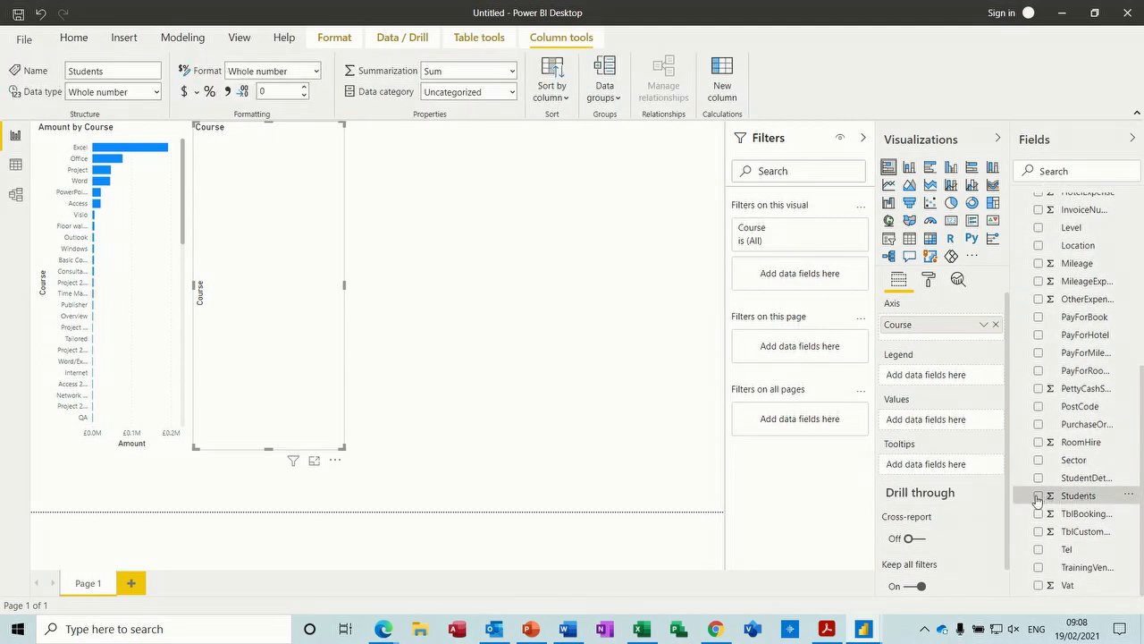
pyautogui.click(1037, 496)
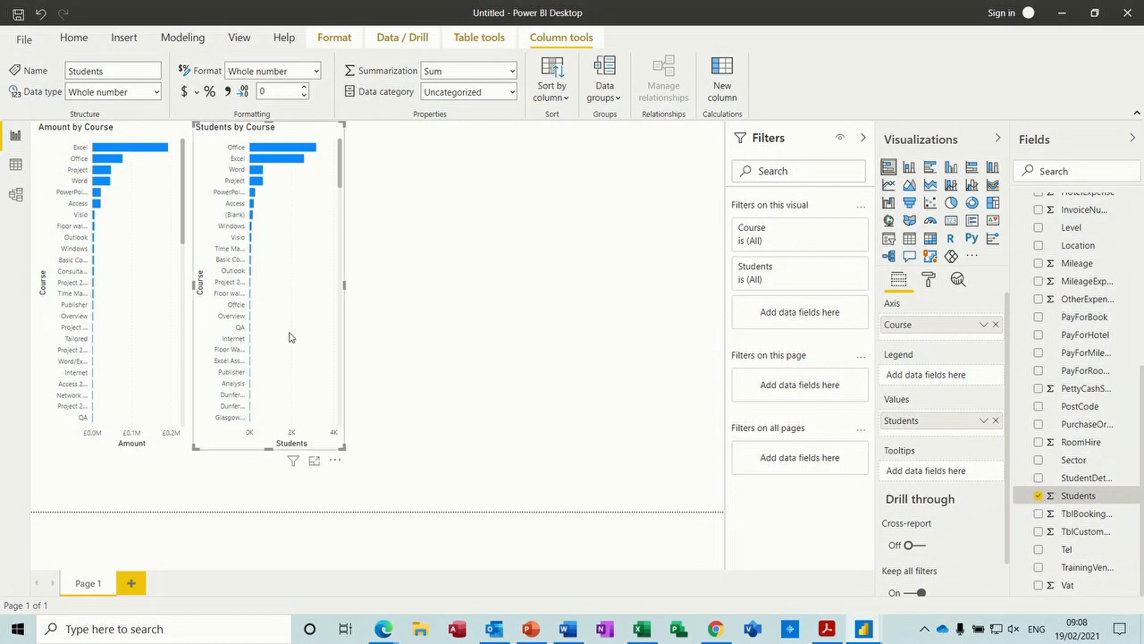
pyautogui.moveTo(250, 233)
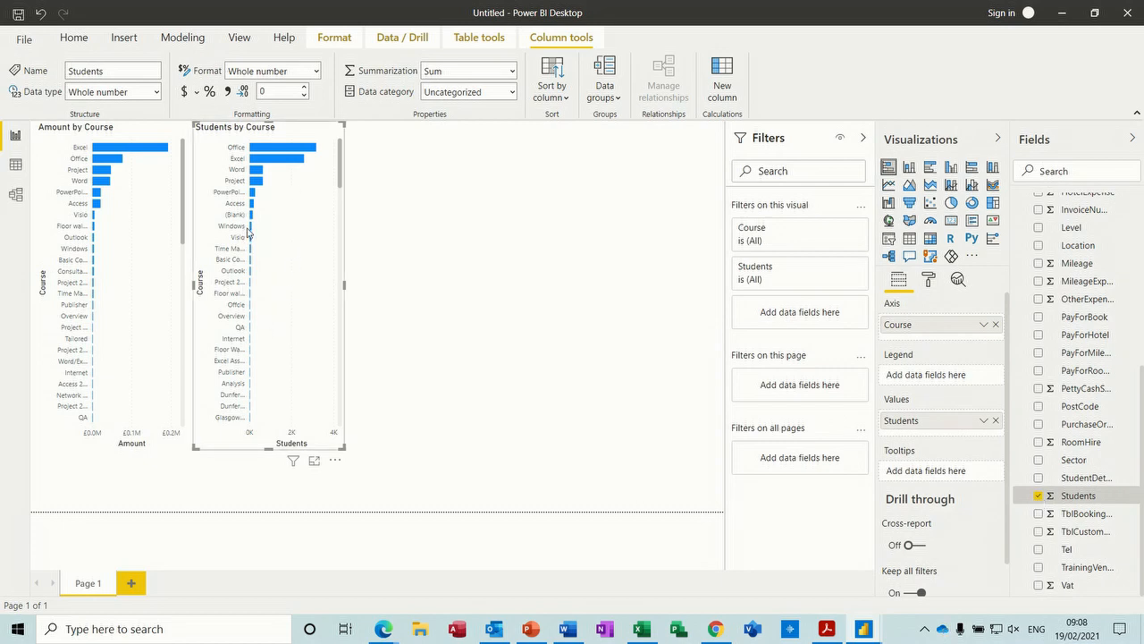
pyautogui.moveTo(615, 304)
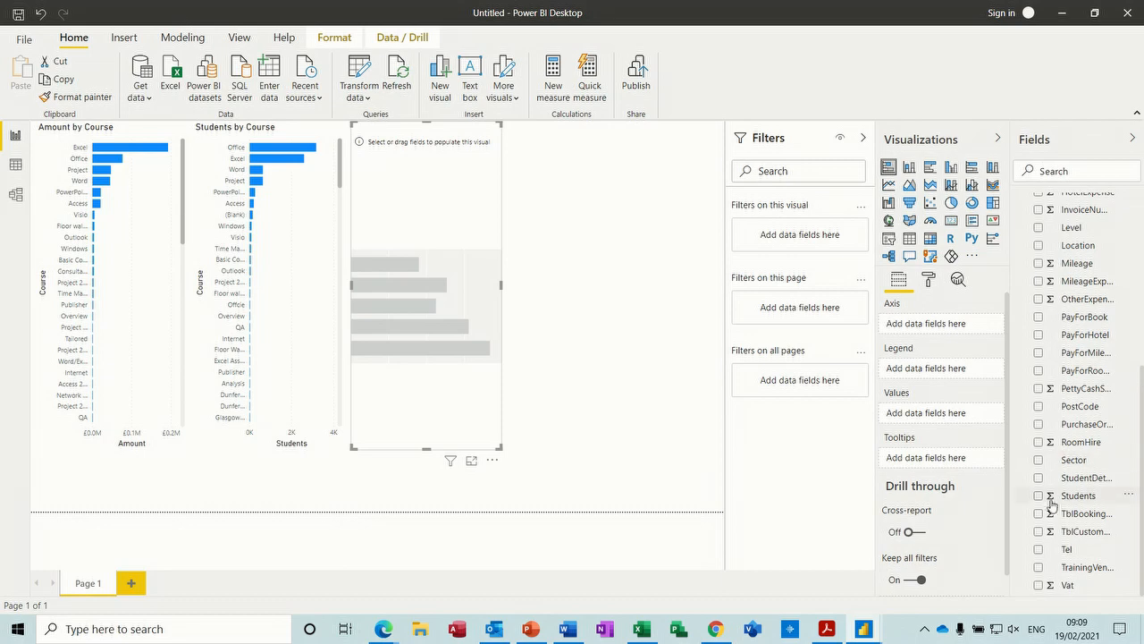
# Step: Build a Students by Sector bar chart on the new visual and widen it
pyautogui.click(1037, 459)
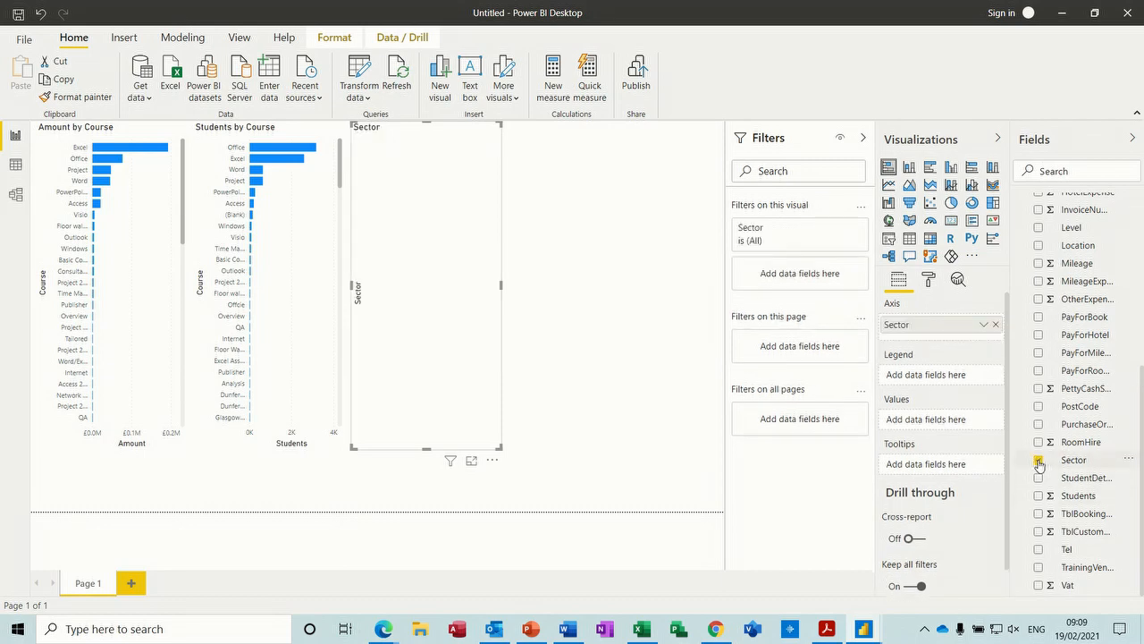
pyautogui.click(1038, 459)
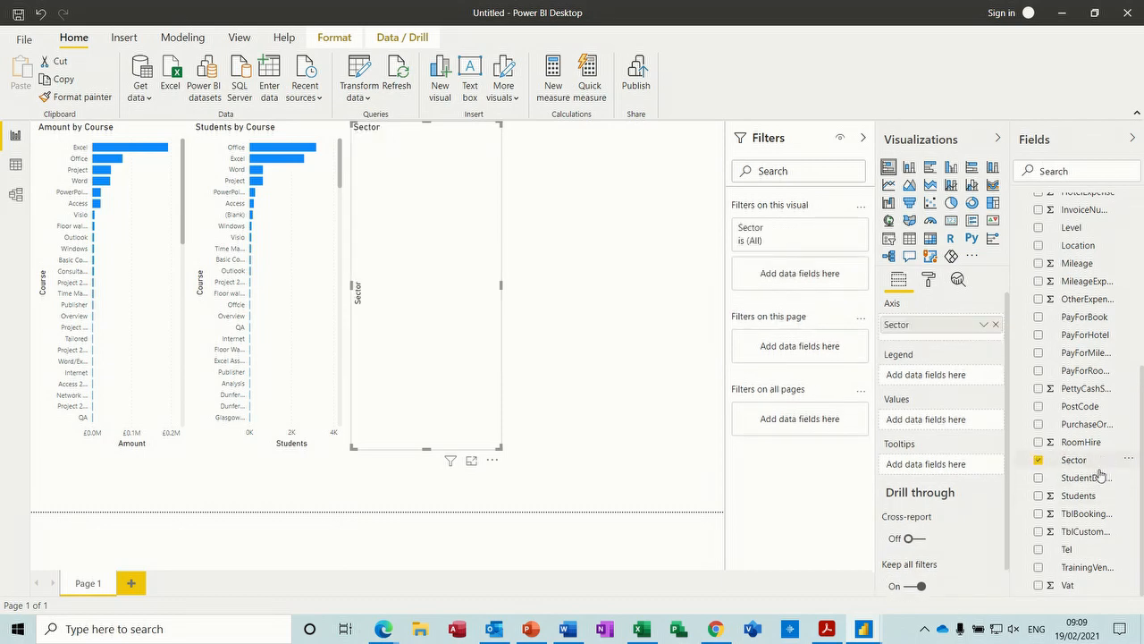
pyautogui.click(1036, 496)
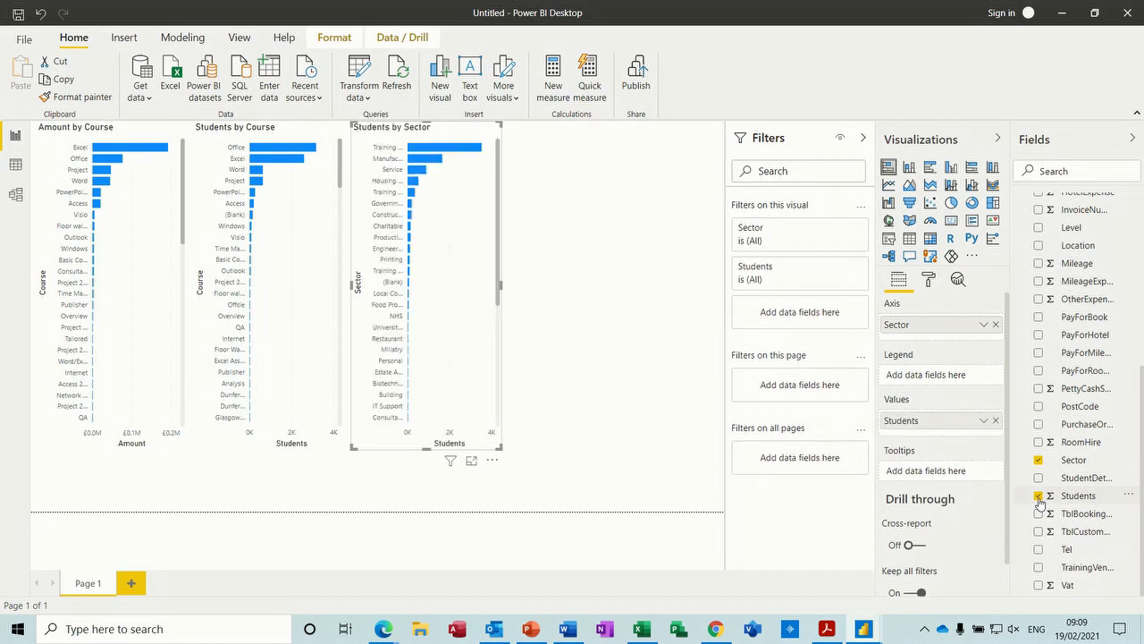
pyautogui.click(1036, 495)
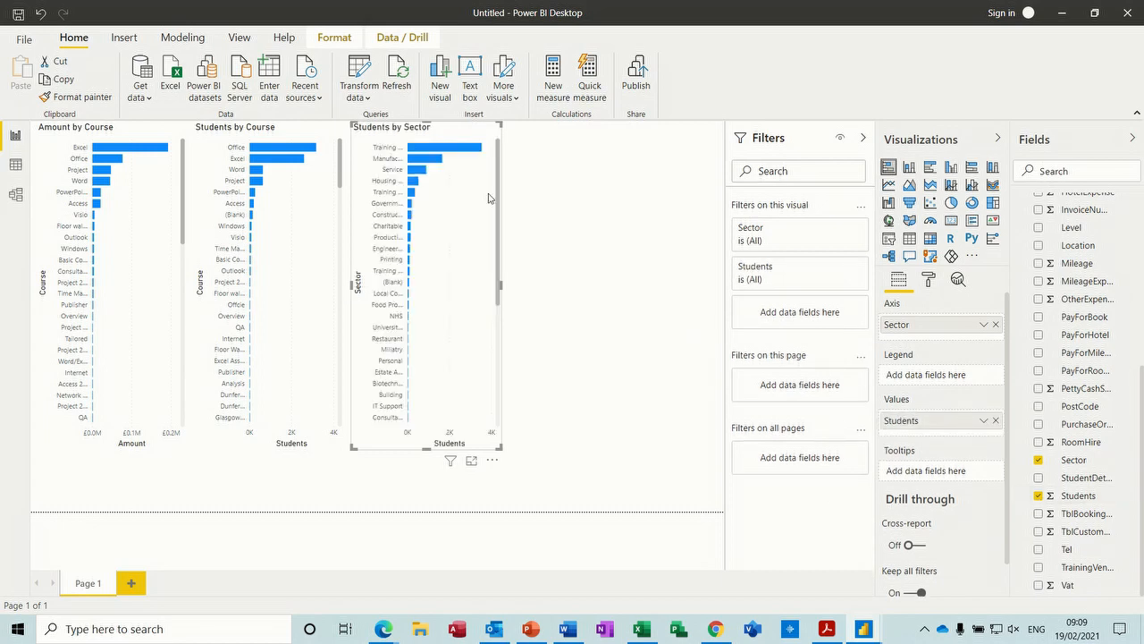
pyautogui.moveTo(500, 284)
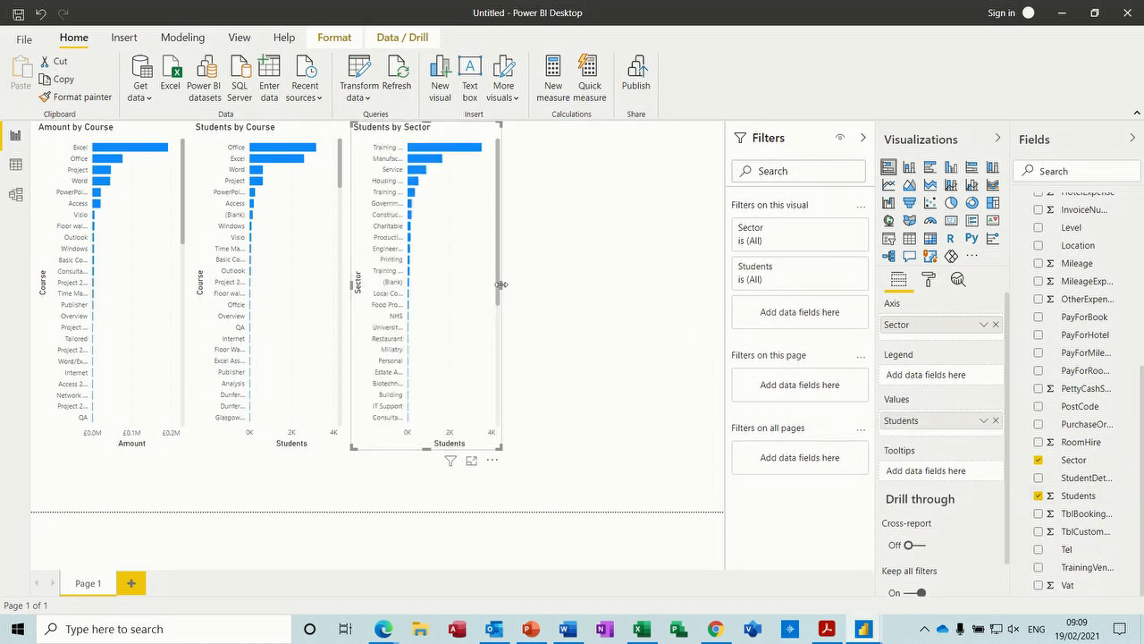
pyautogui.moveTo(503, 284); pyautogui.dragTo(581, 301)
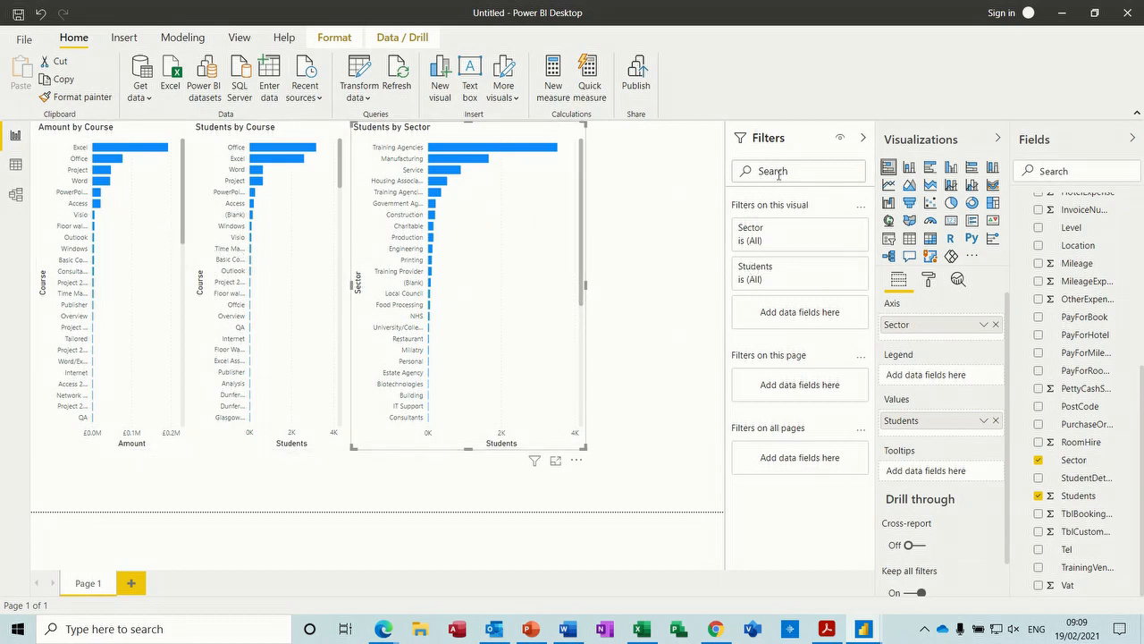
pyautogui.moveTo(974, 420)
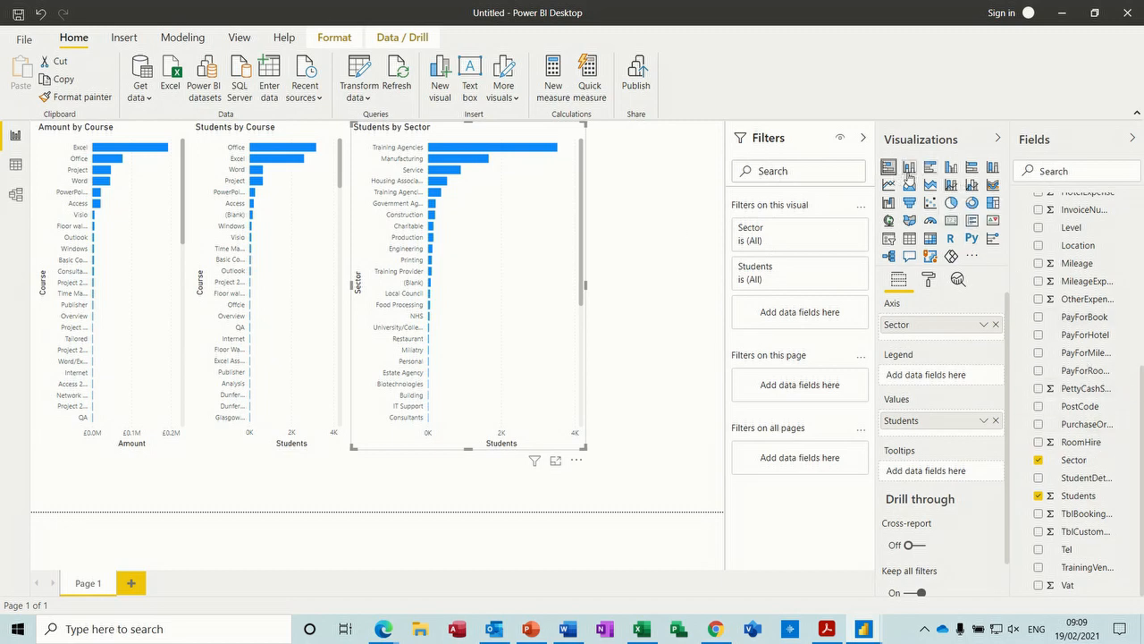
pyautogui.moveTo(1033, 415)
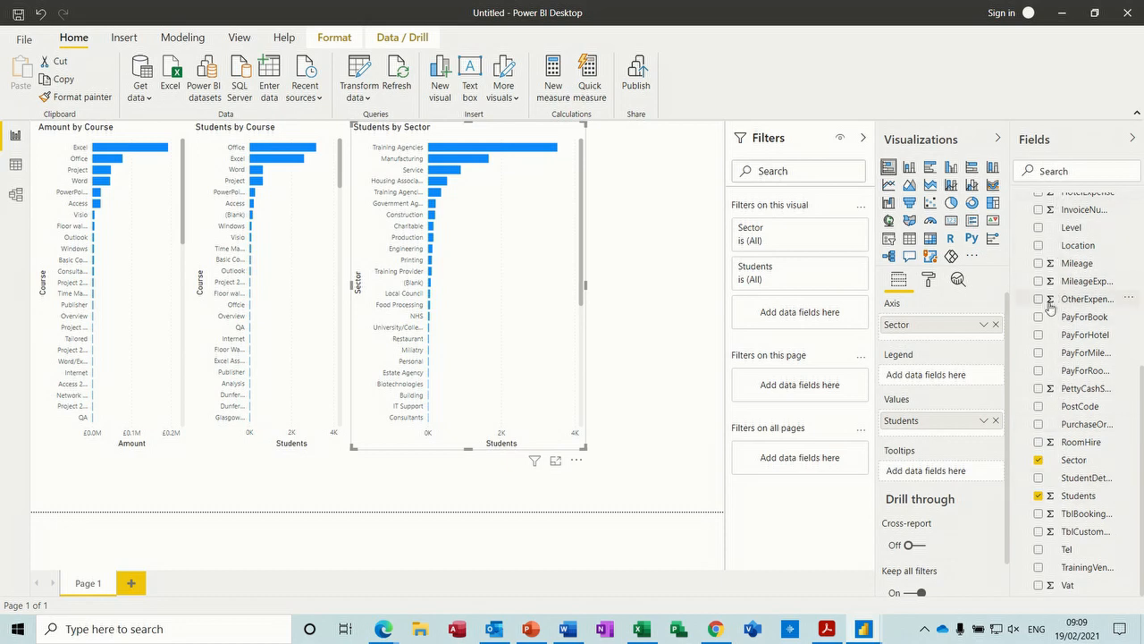
pyautogui.moveTo(1055, 254)
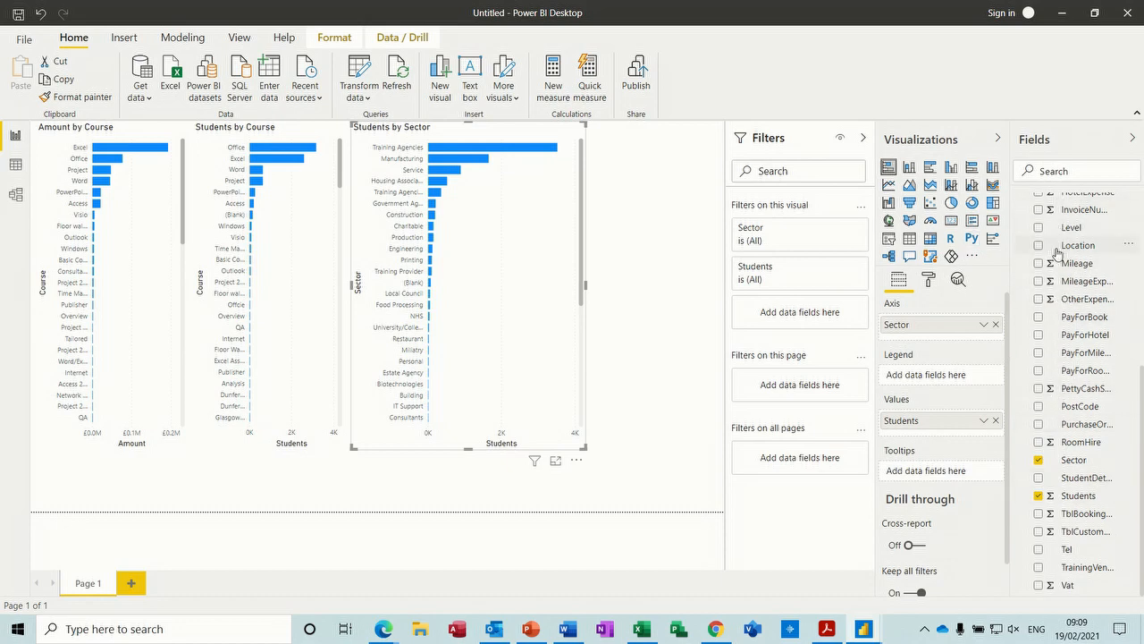
pyautogui.moveTo(1060, 238)
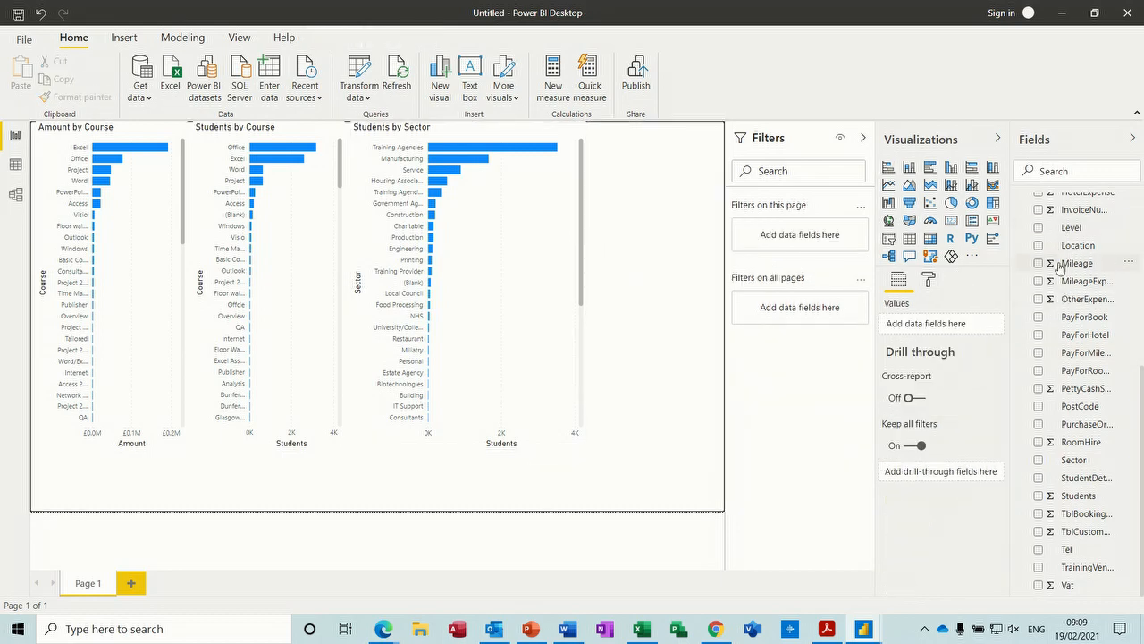
# Step: Create a table of Location with Students counts per town, totalling 8423
pyautogui.click(1037, 245)
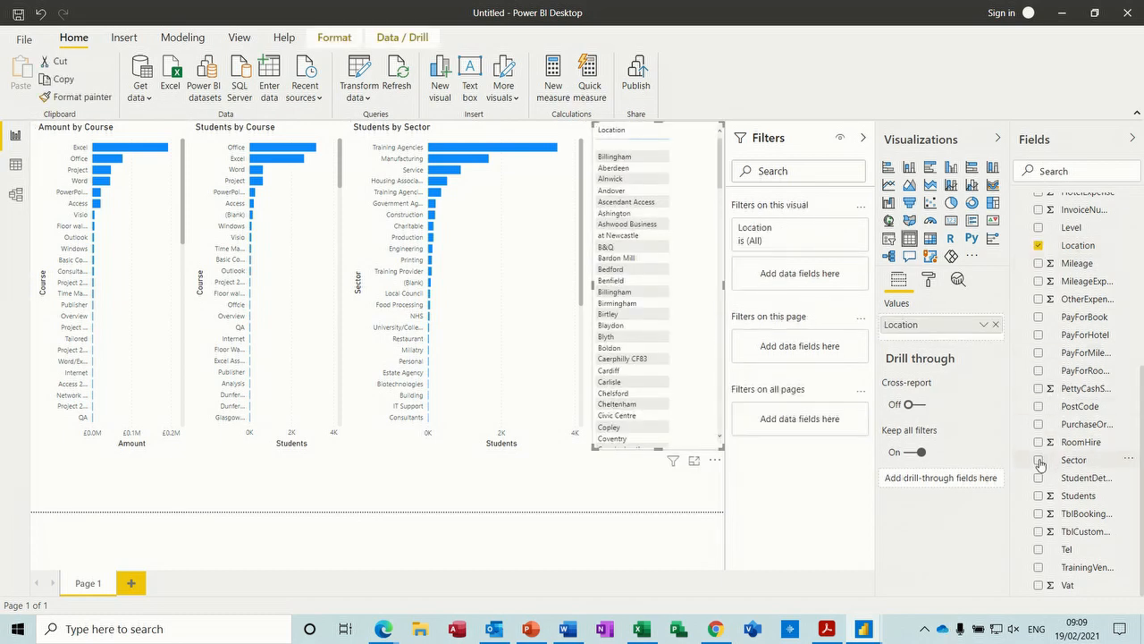
pyautogui.moveTo(1041, 506)
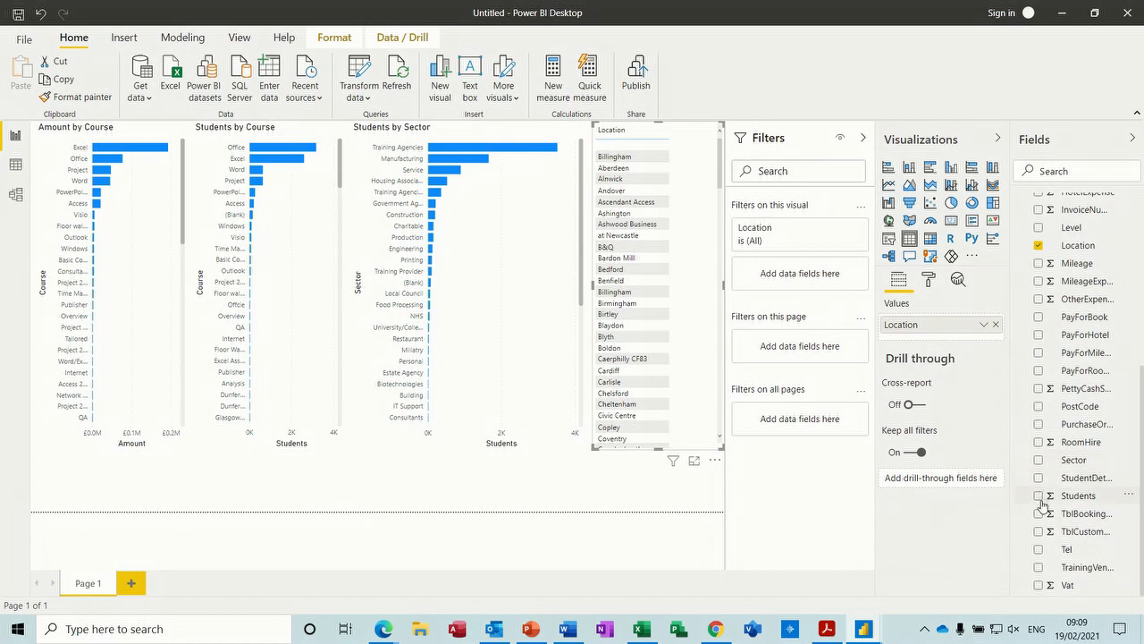
pyautogui.click(1038, 497)
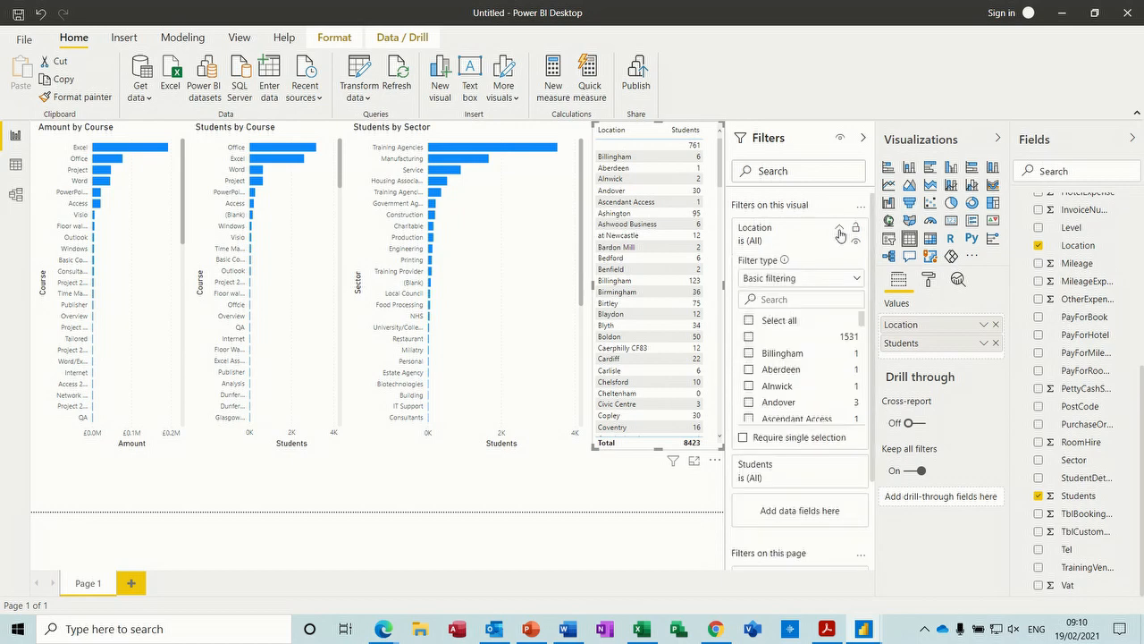
# Step: Filter the table's Location field to exclude blanks, dropping the student total to 7662
pyautogui.click(749, 320)
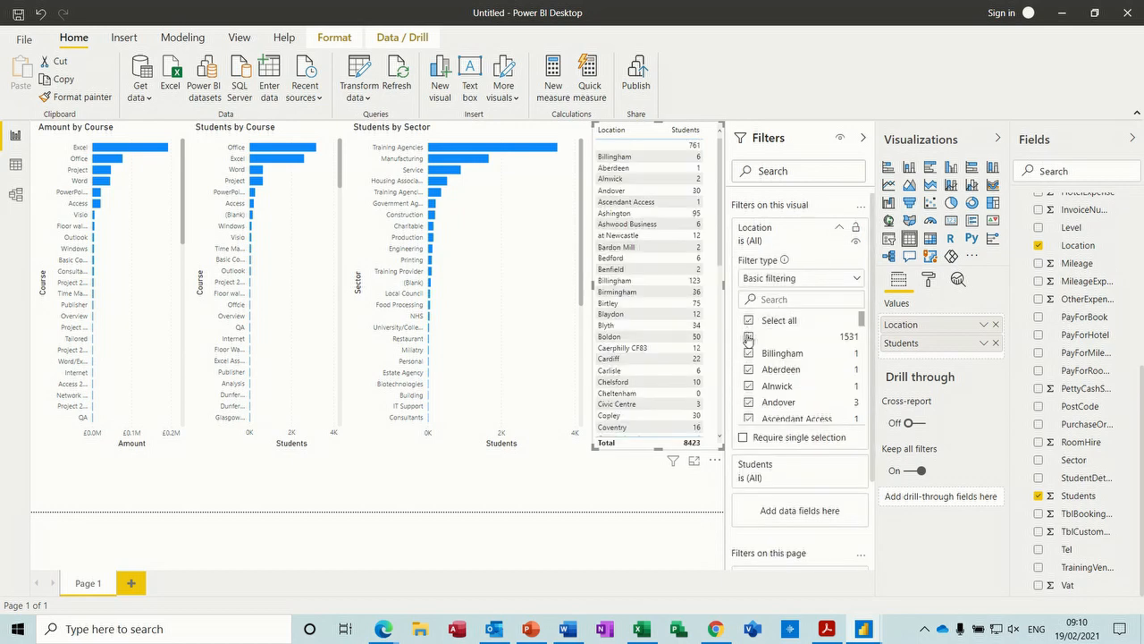
pyautogui.click(749, 318)
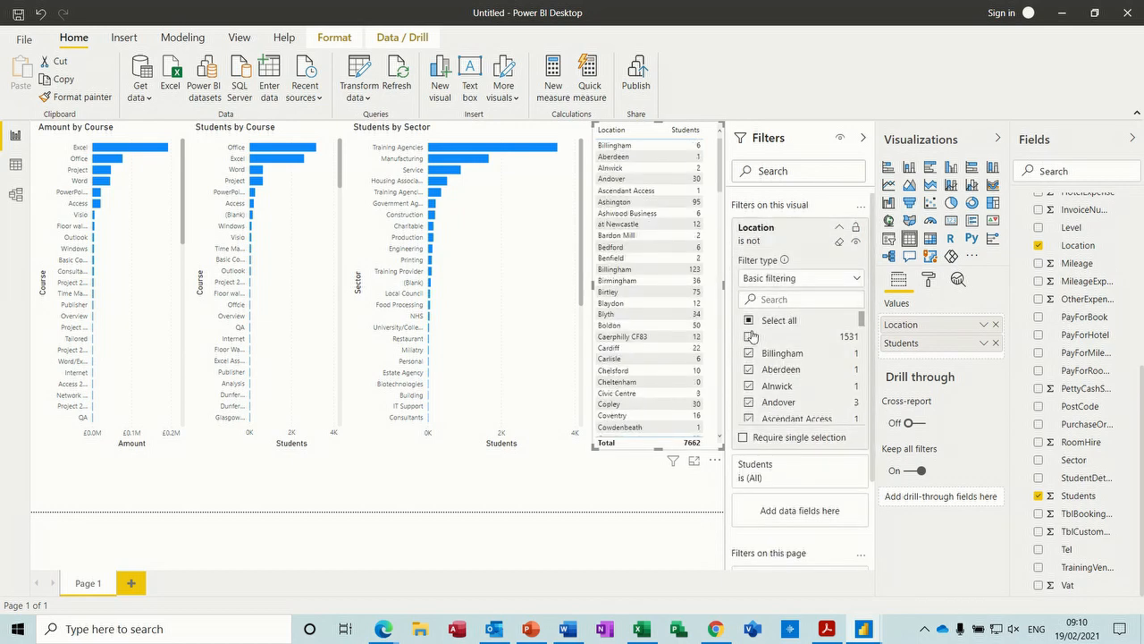
pyautogui.click(751, 318)
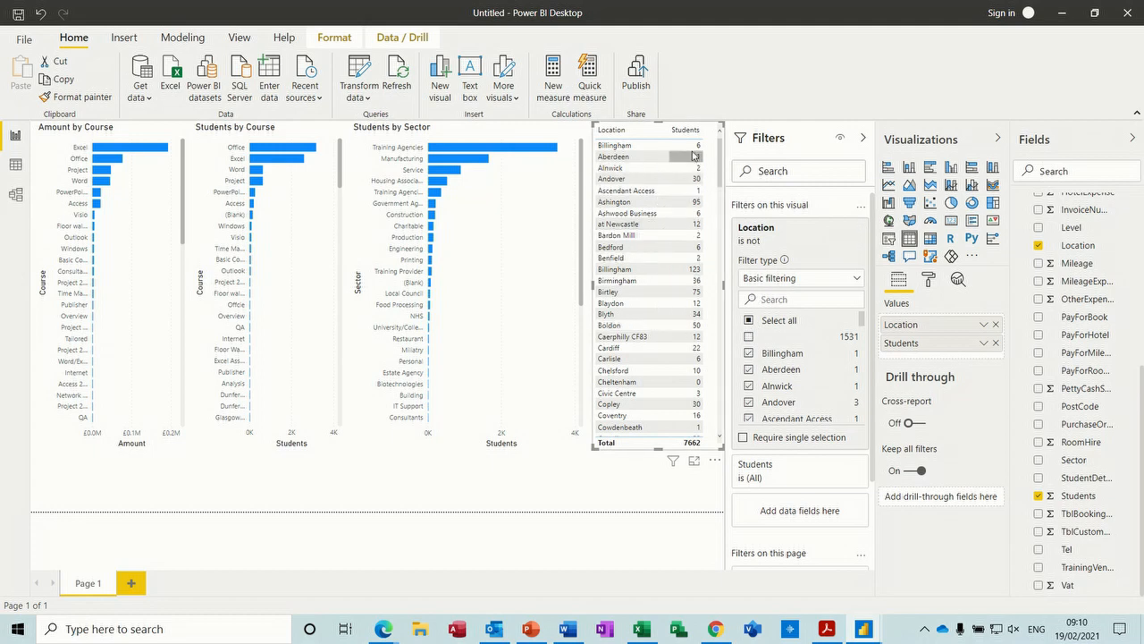